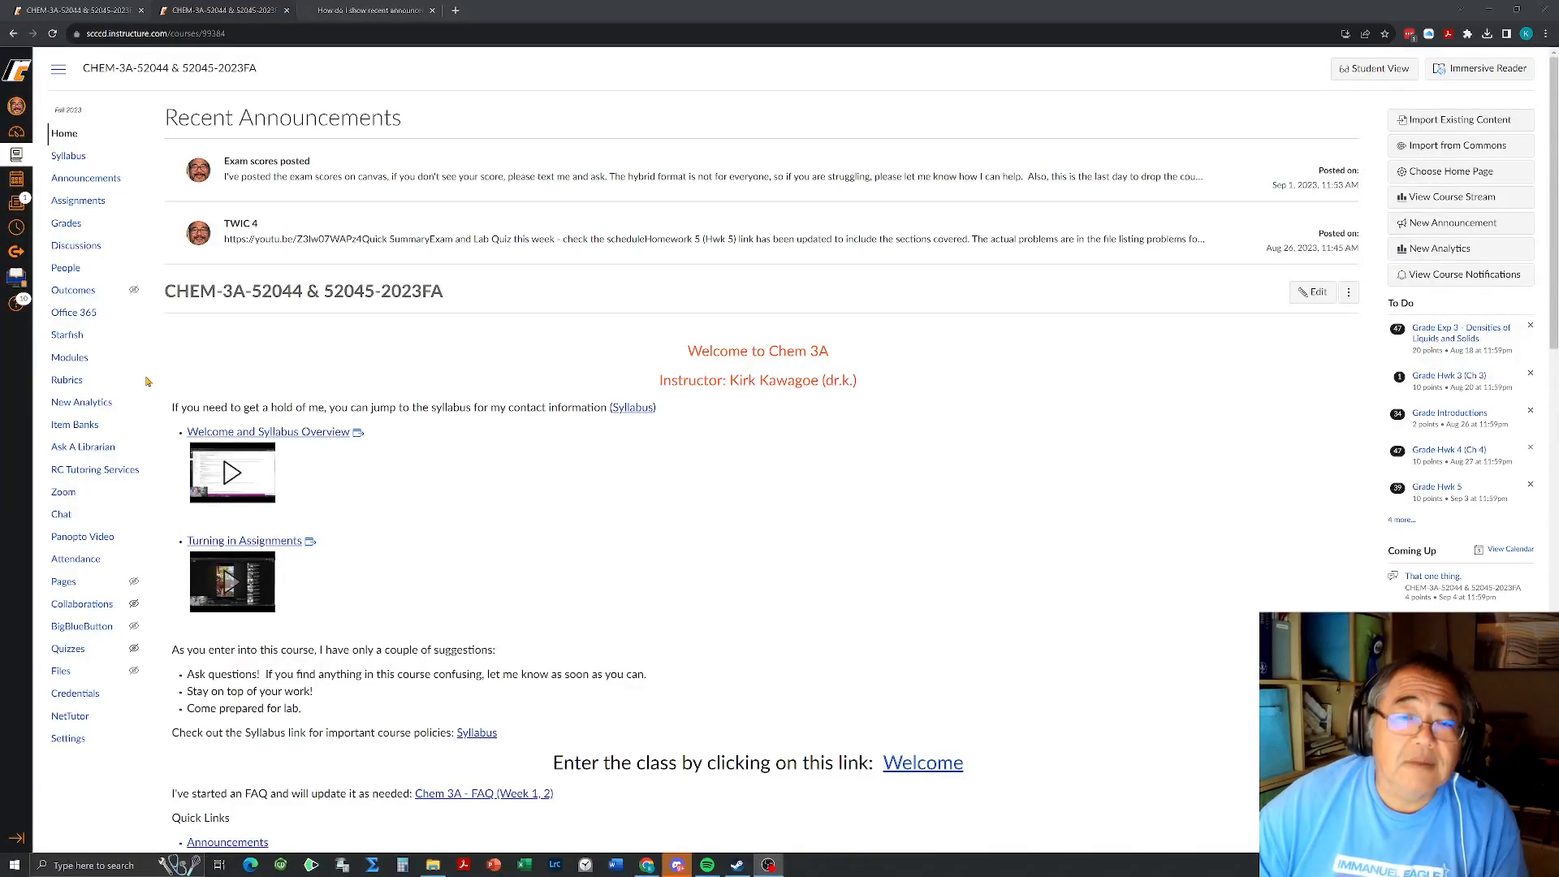
mouse_move(180, 343)
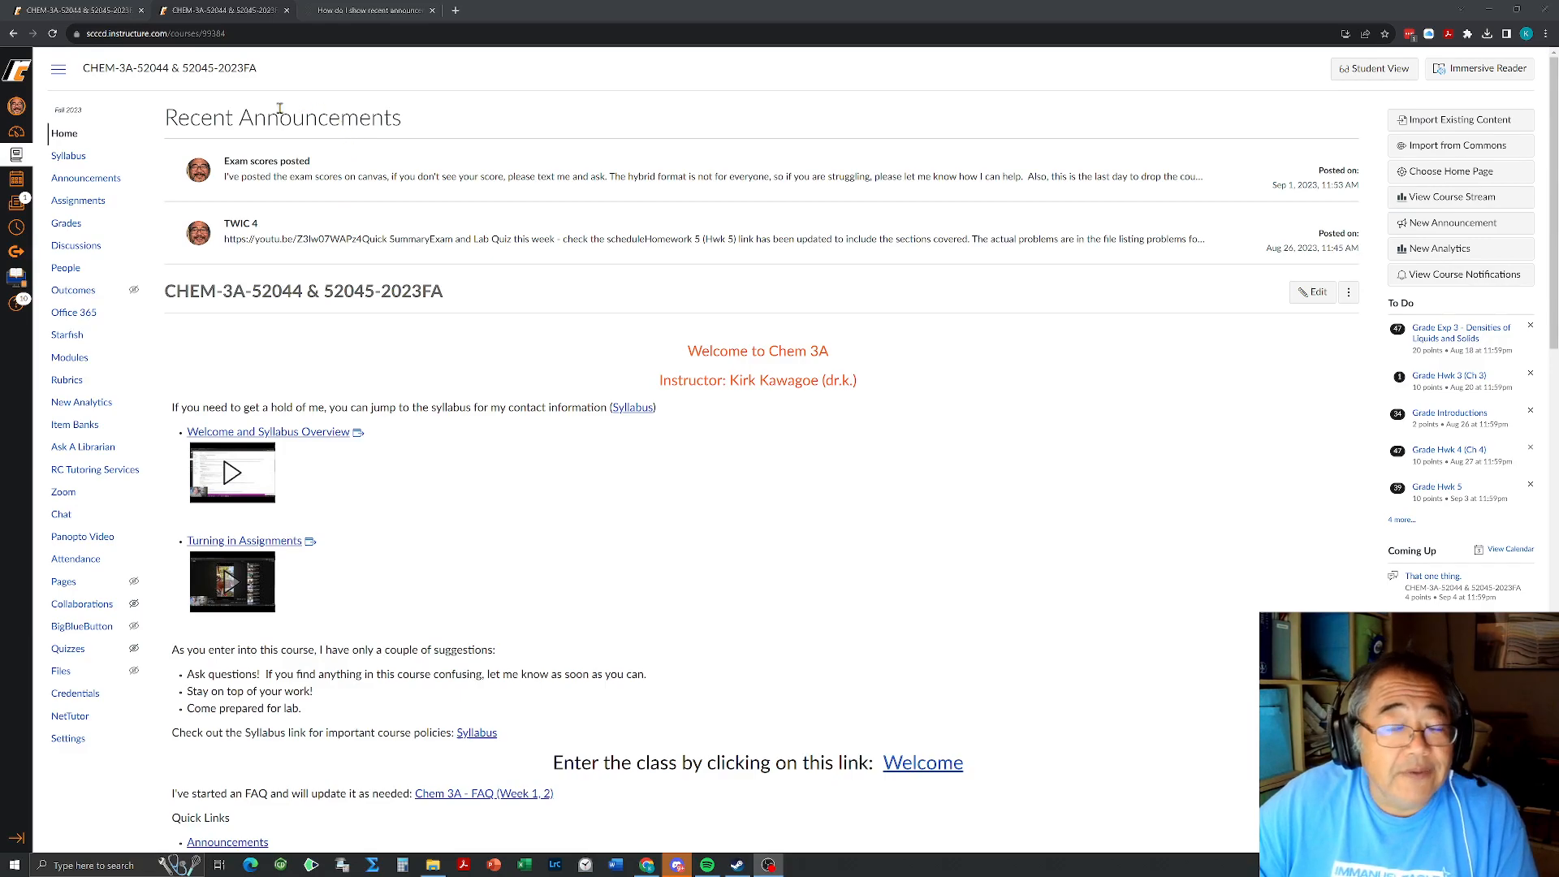
mouse_move(169, 119)
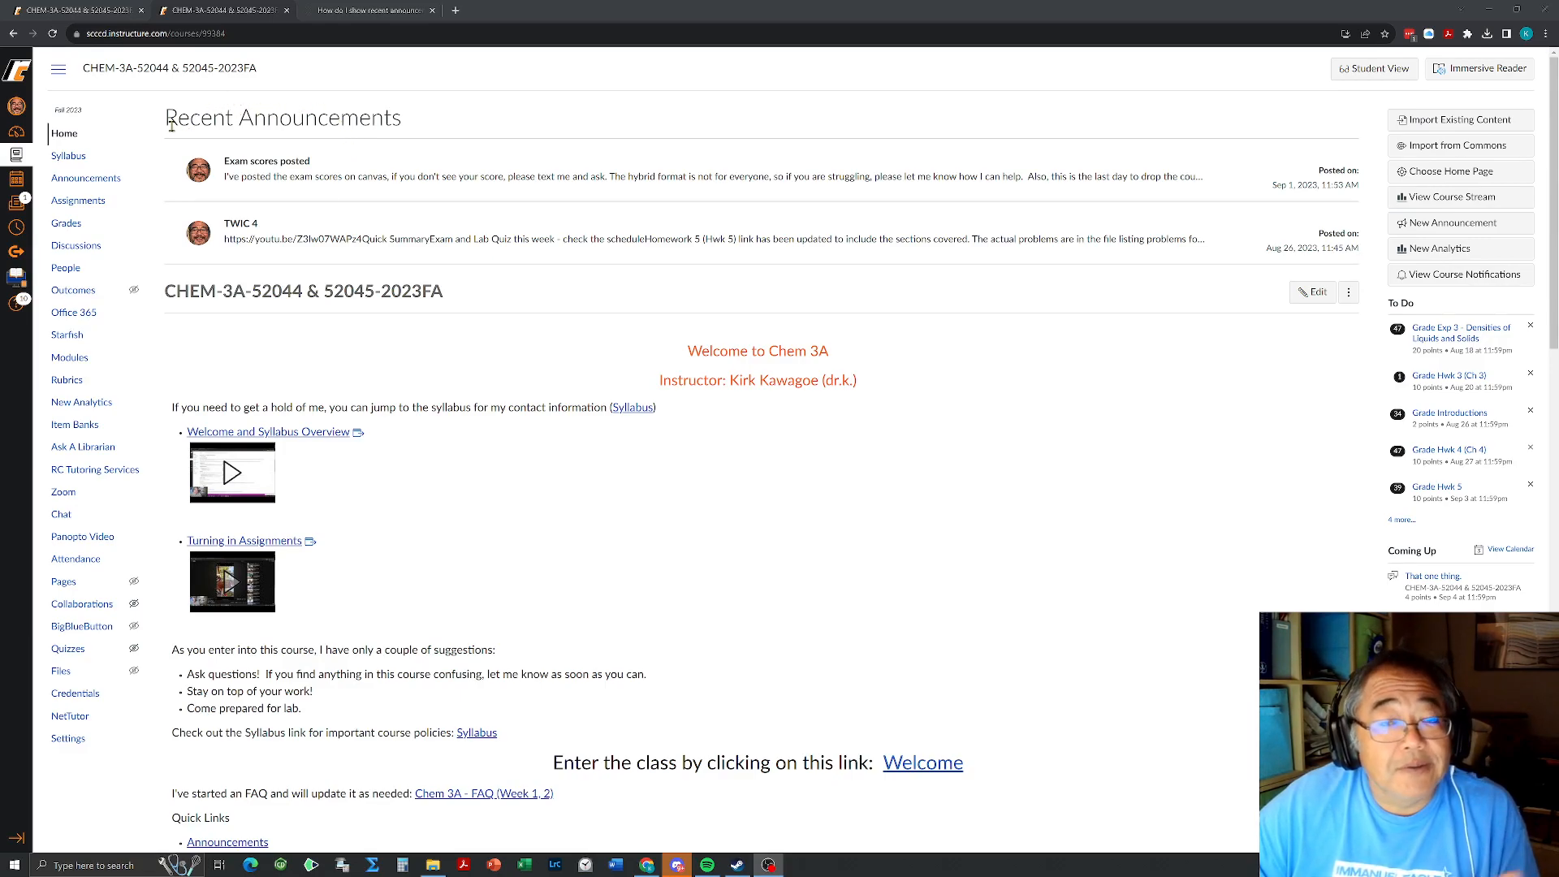
mouse_move(271, 190)
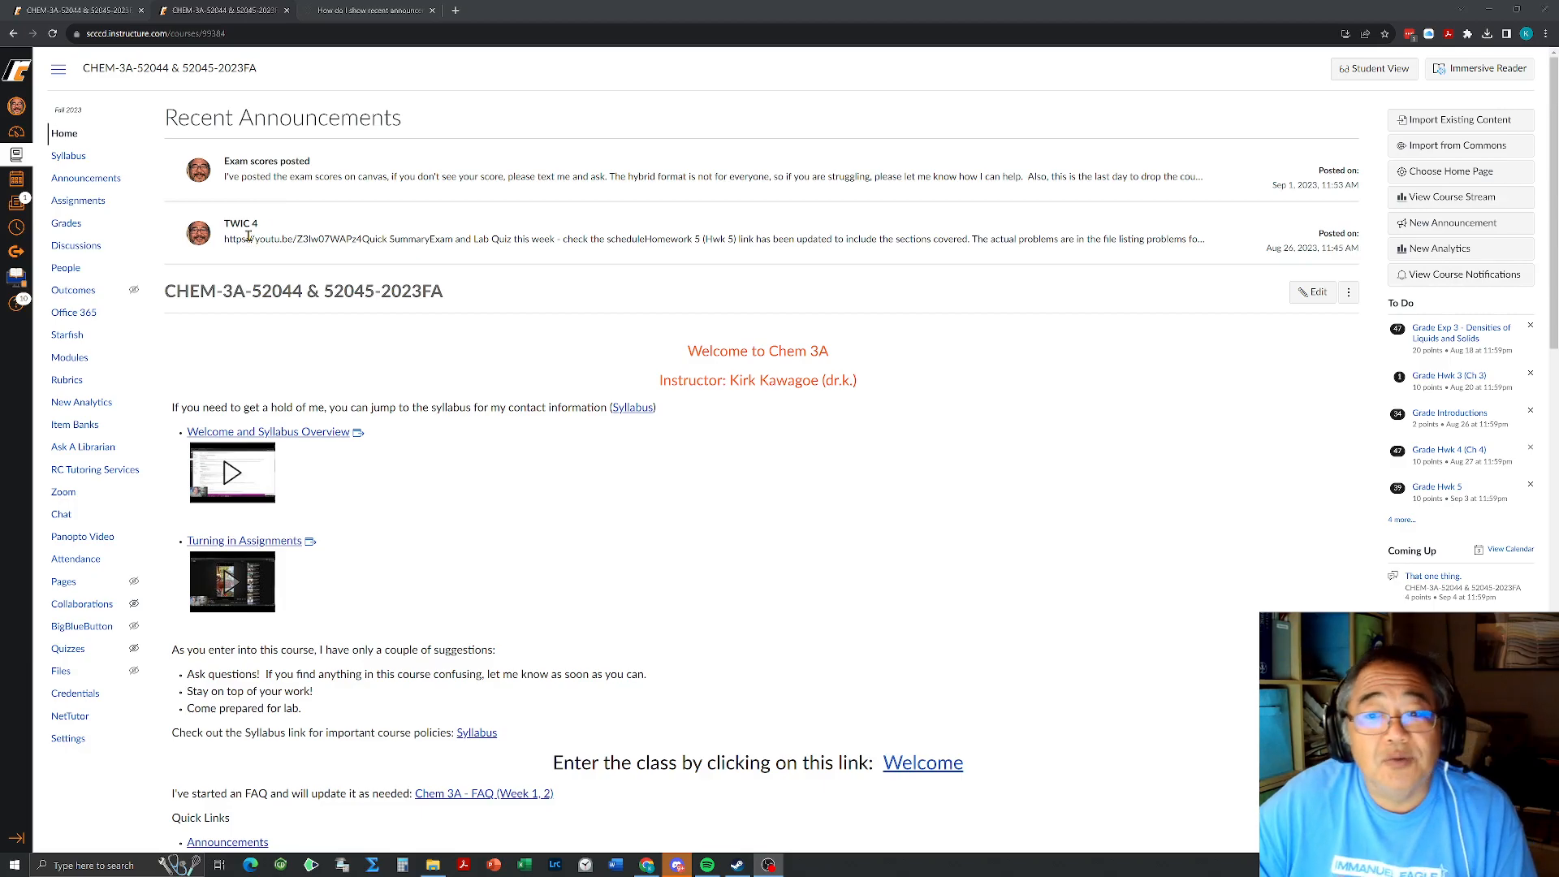
mouse_move(303, 174)
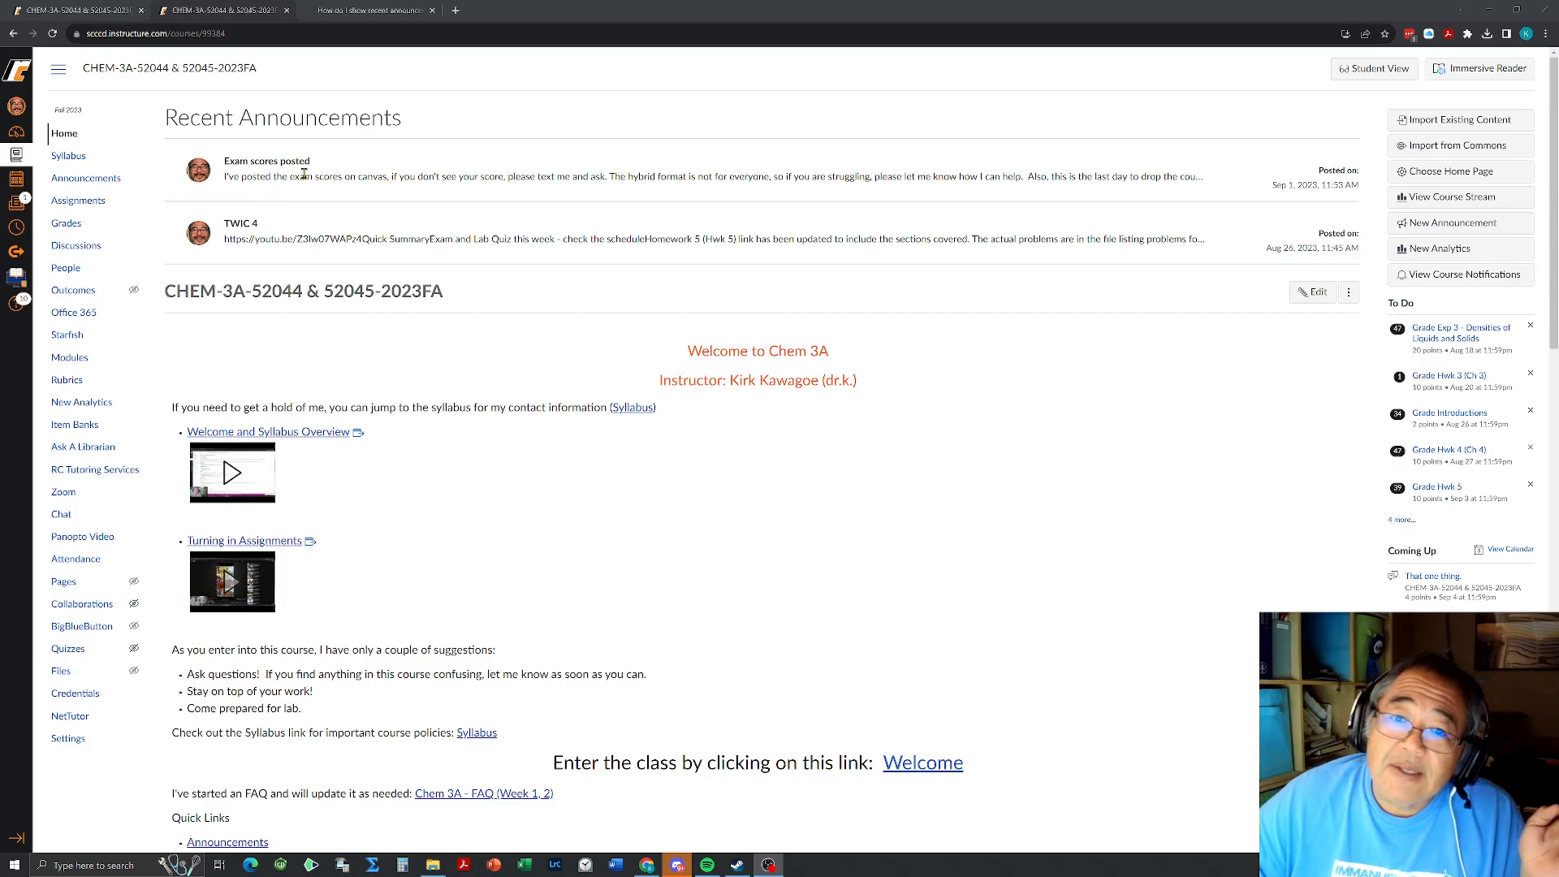
mouse_move(226, 842)
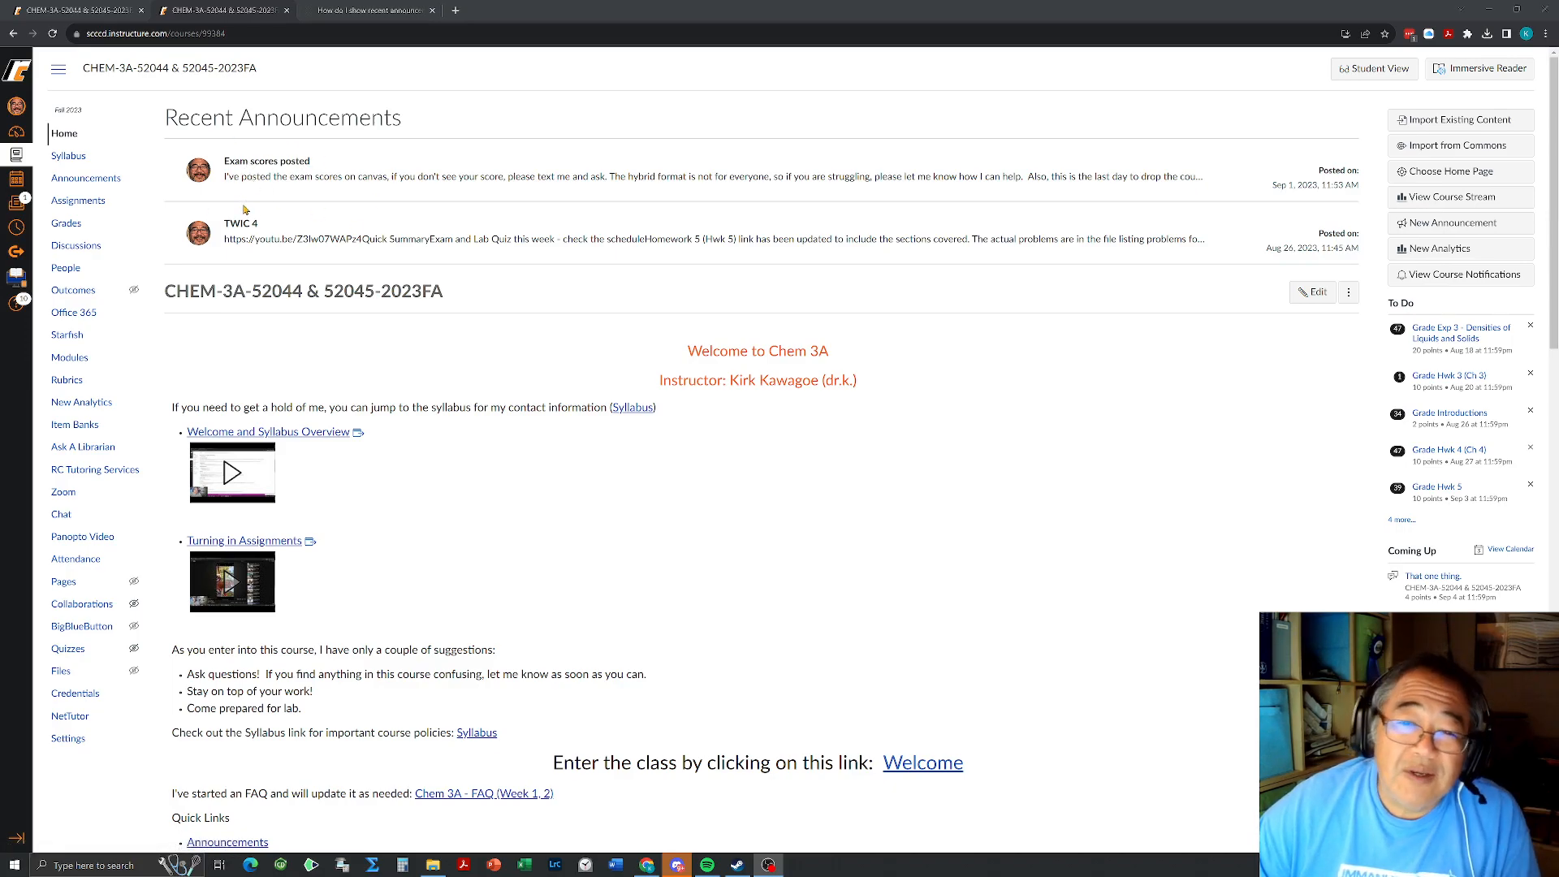
mouse_move(484, 424)
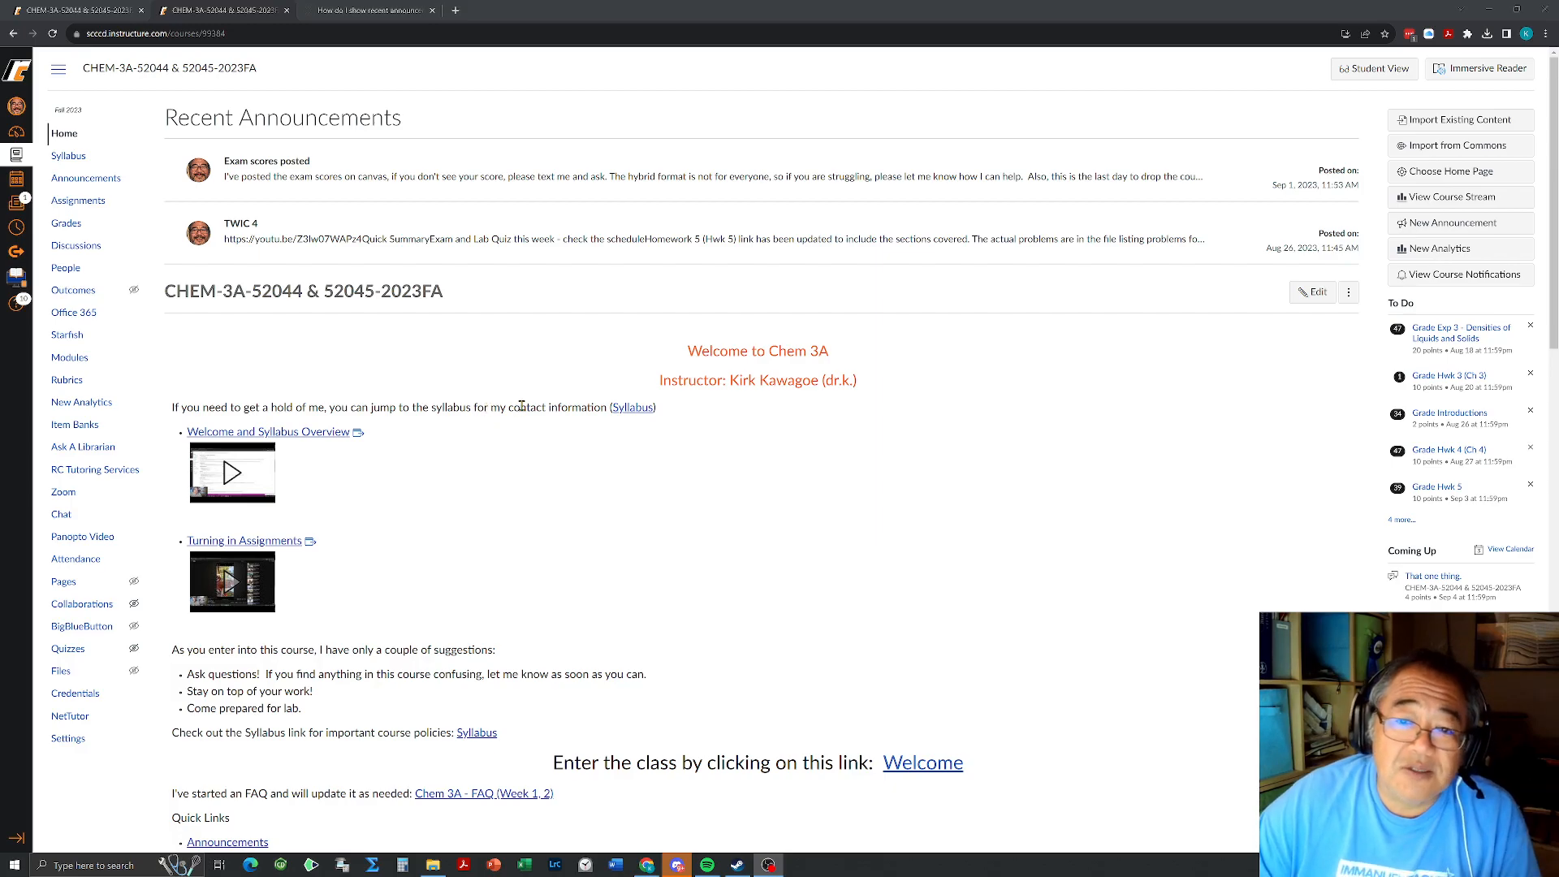
mouse_move(453, 380)
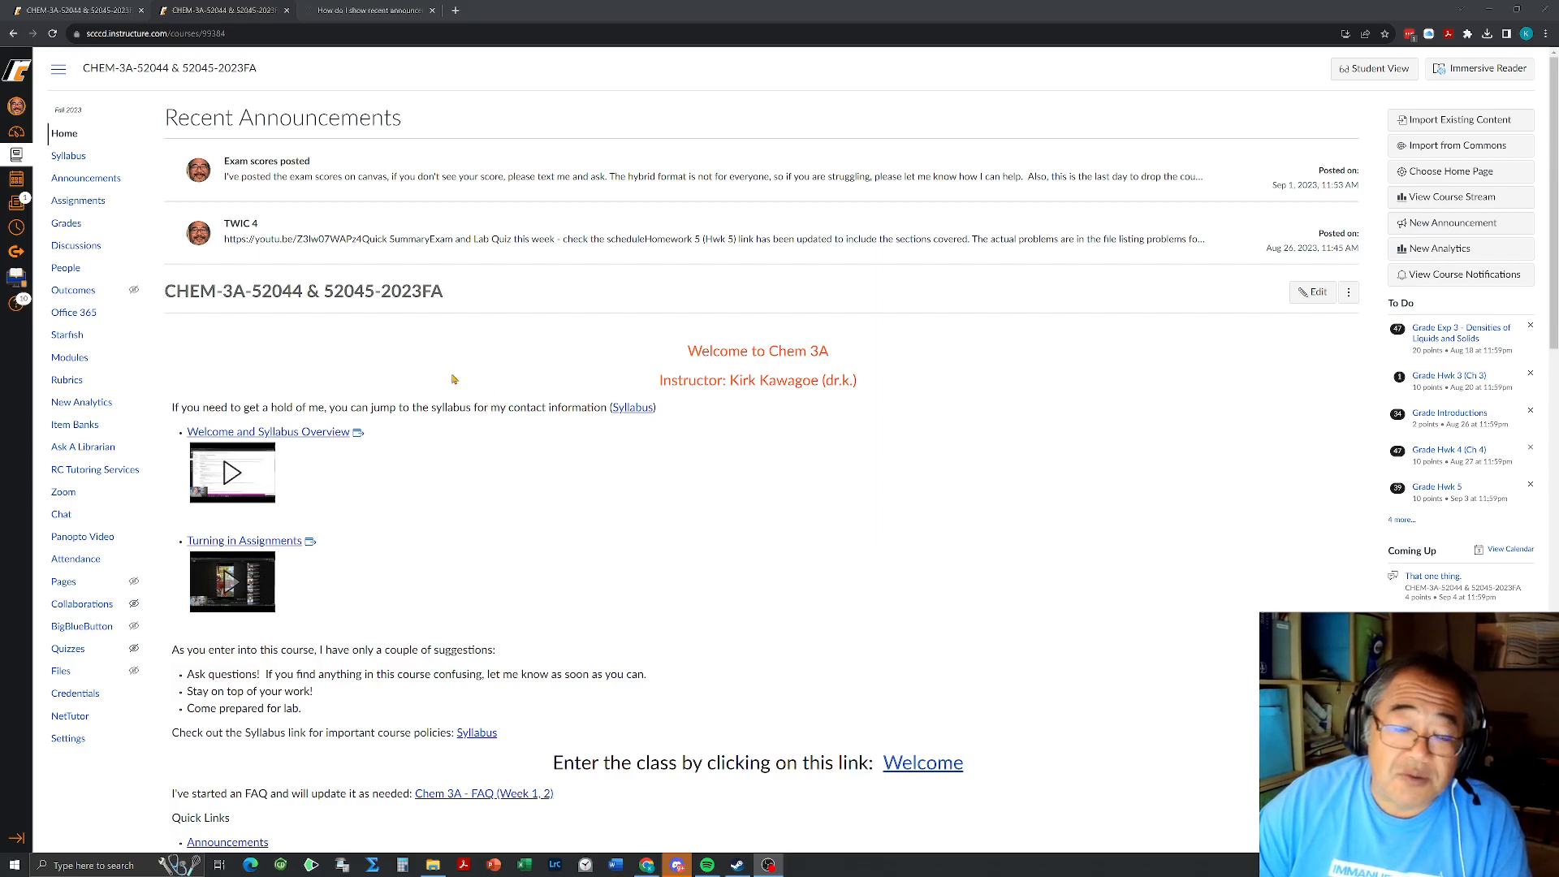
- Scroll the course home page down to the weekly lectures, labs and exams schedule
scroll(down, 3)
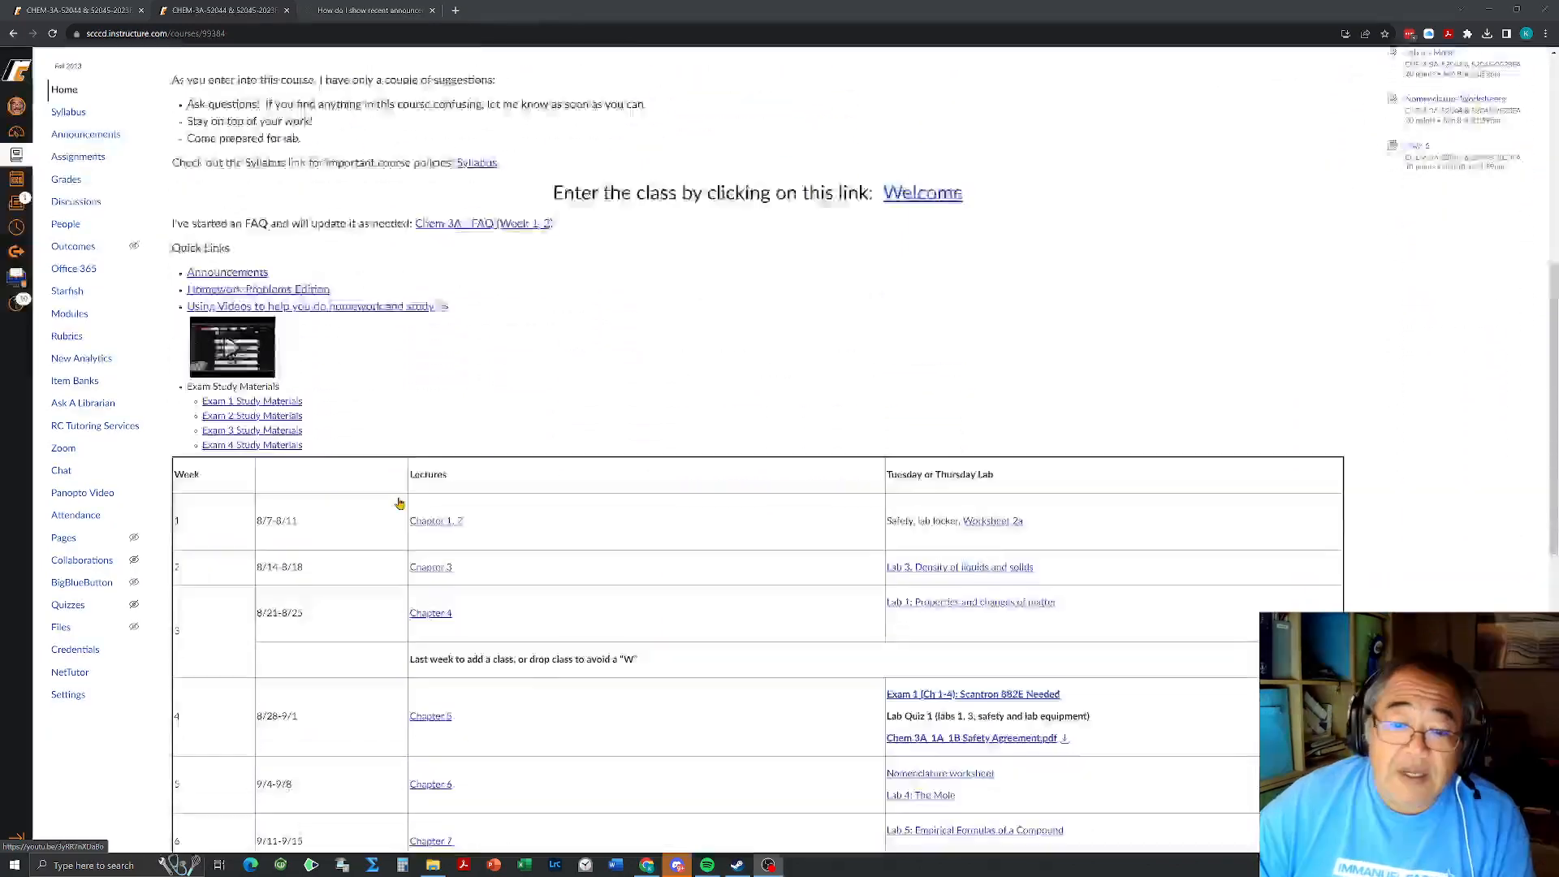
scroll(down, 3)
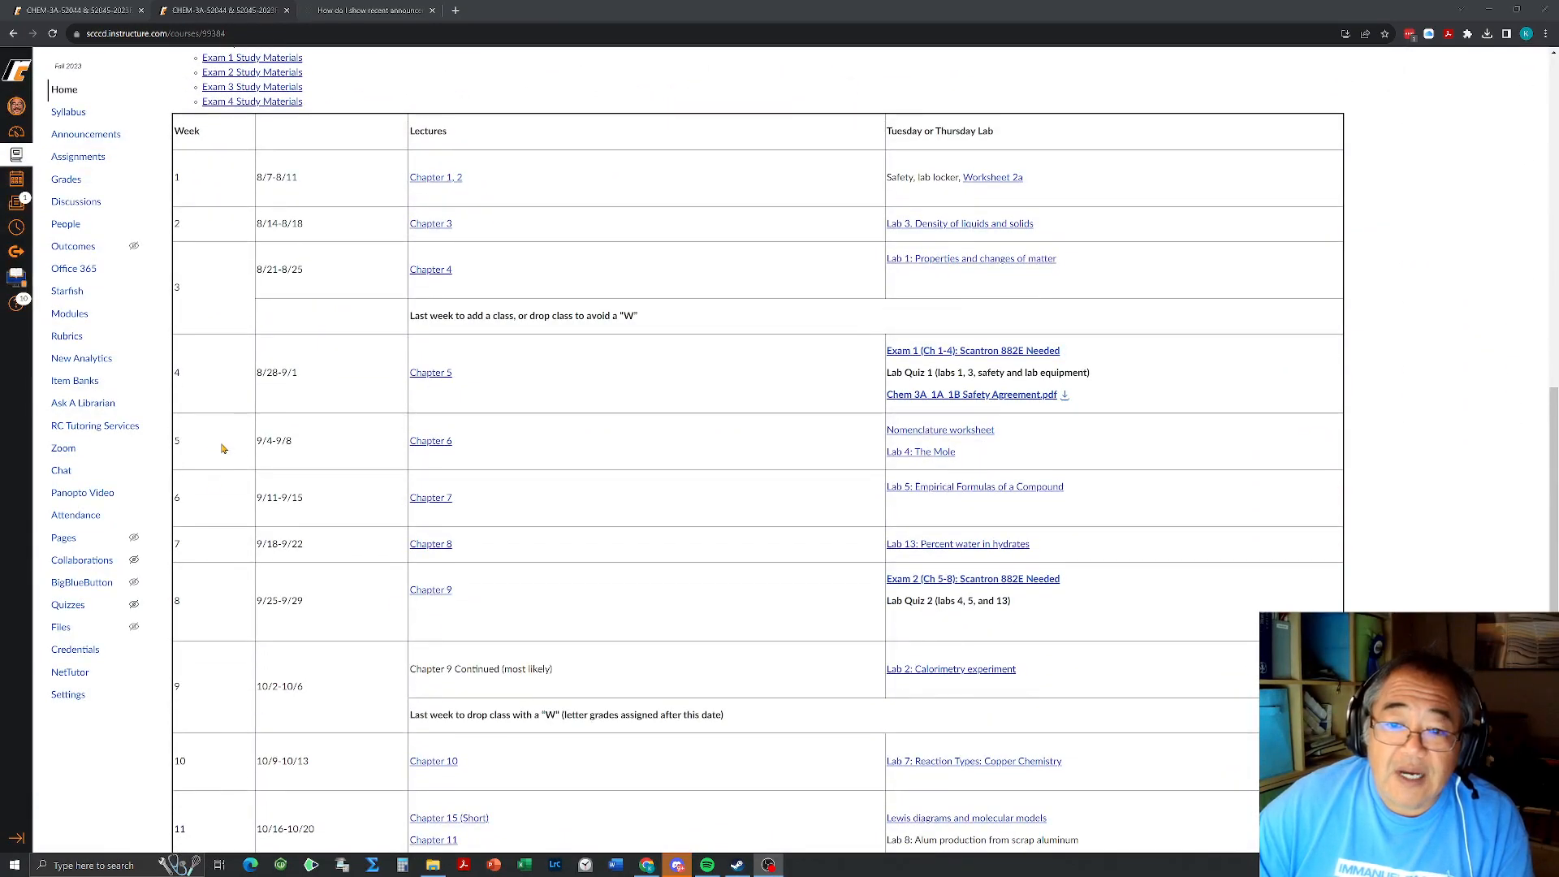
mouse_move(430, 440)
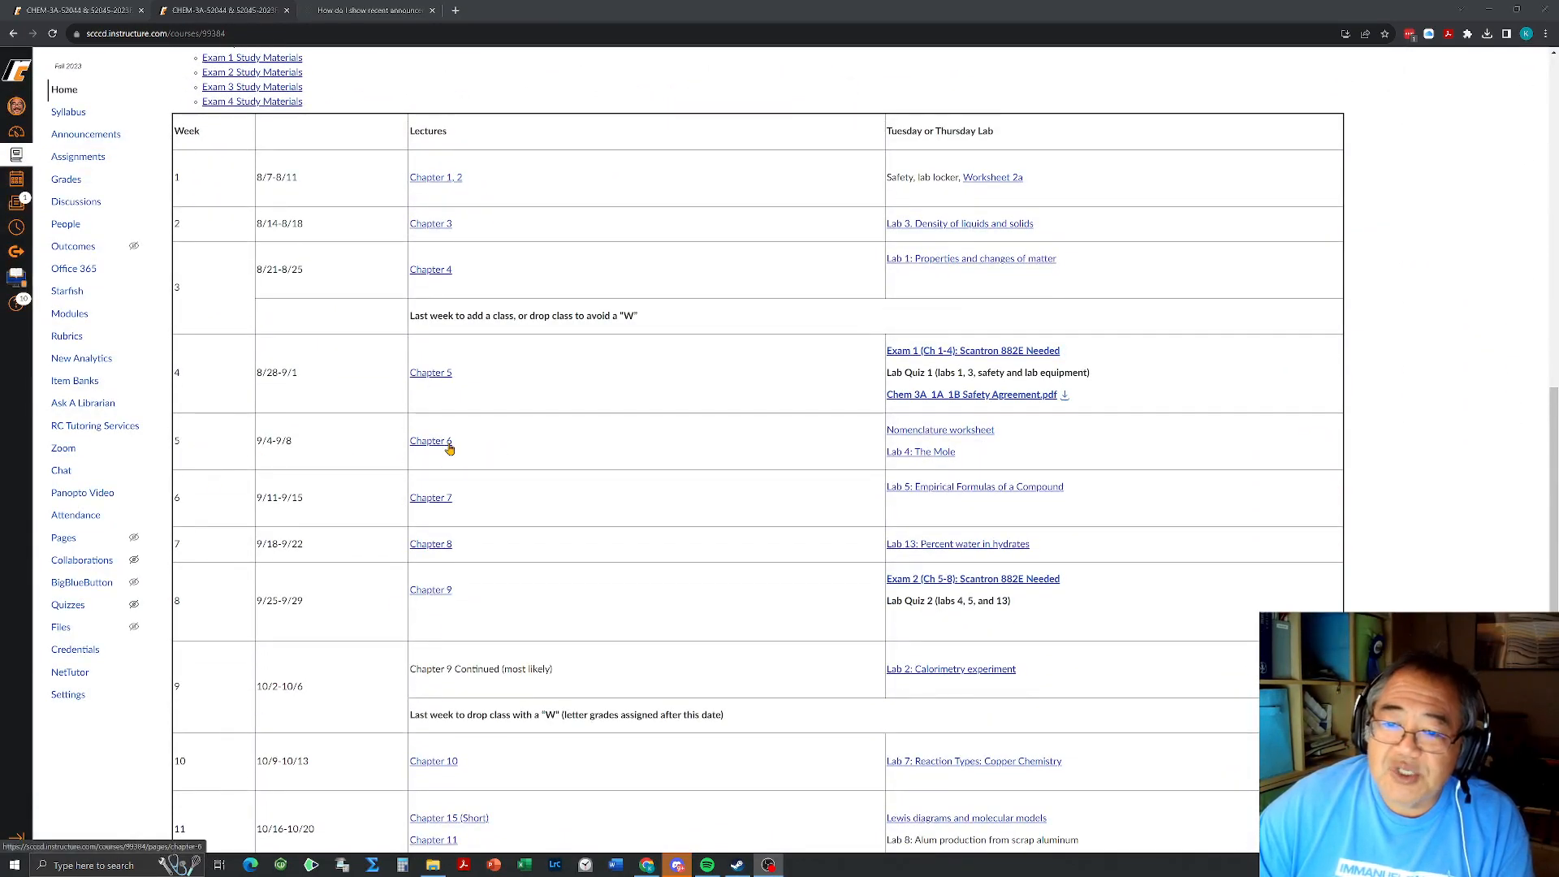
mouse_move(431, 440)
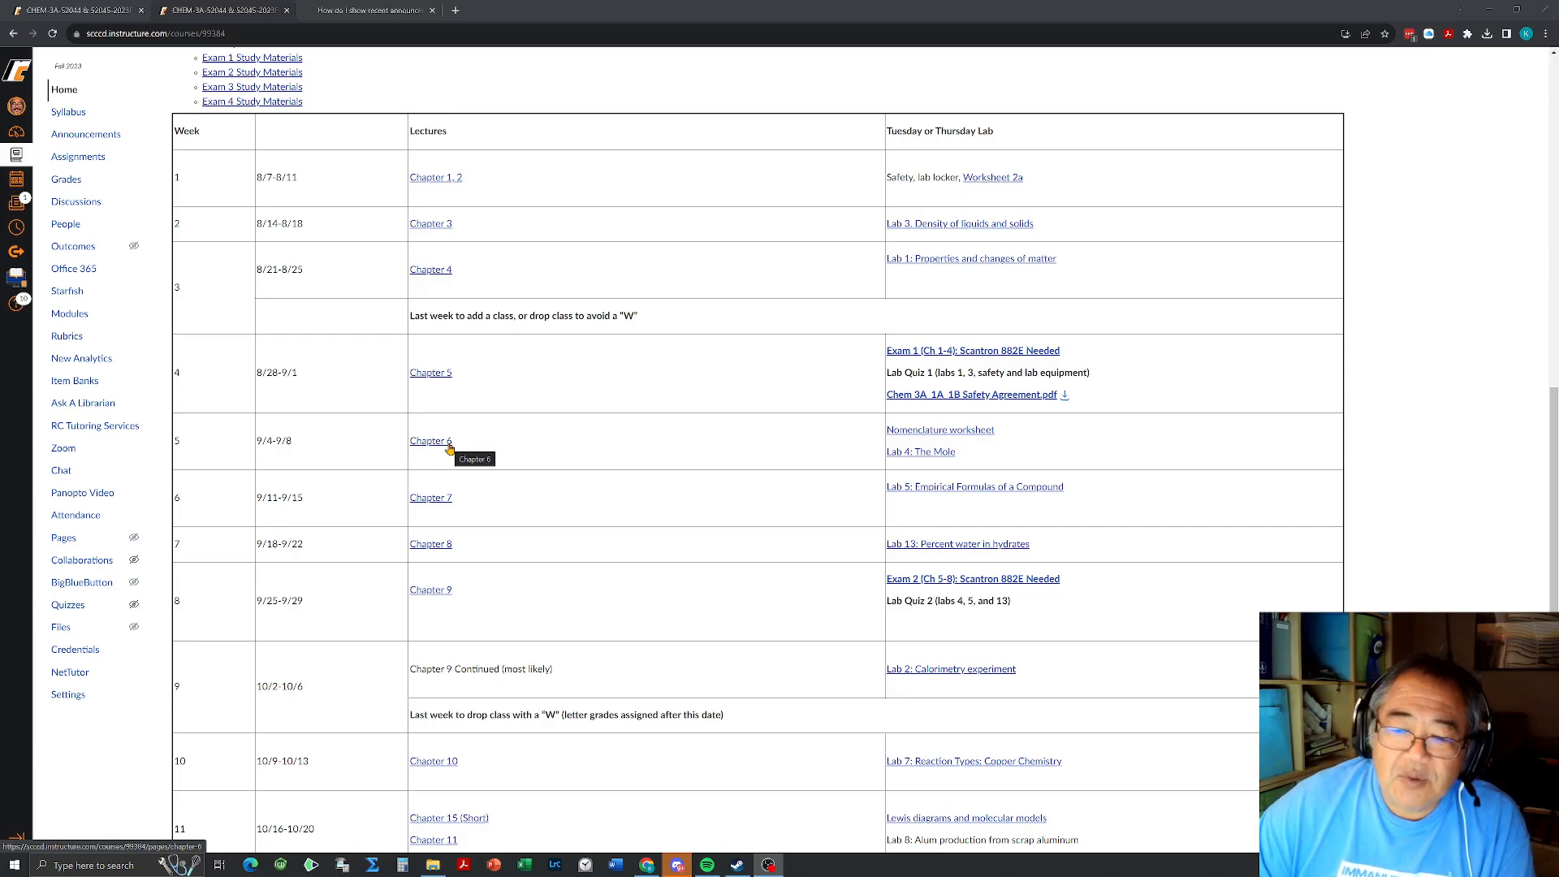
mouse_move(940, 429)
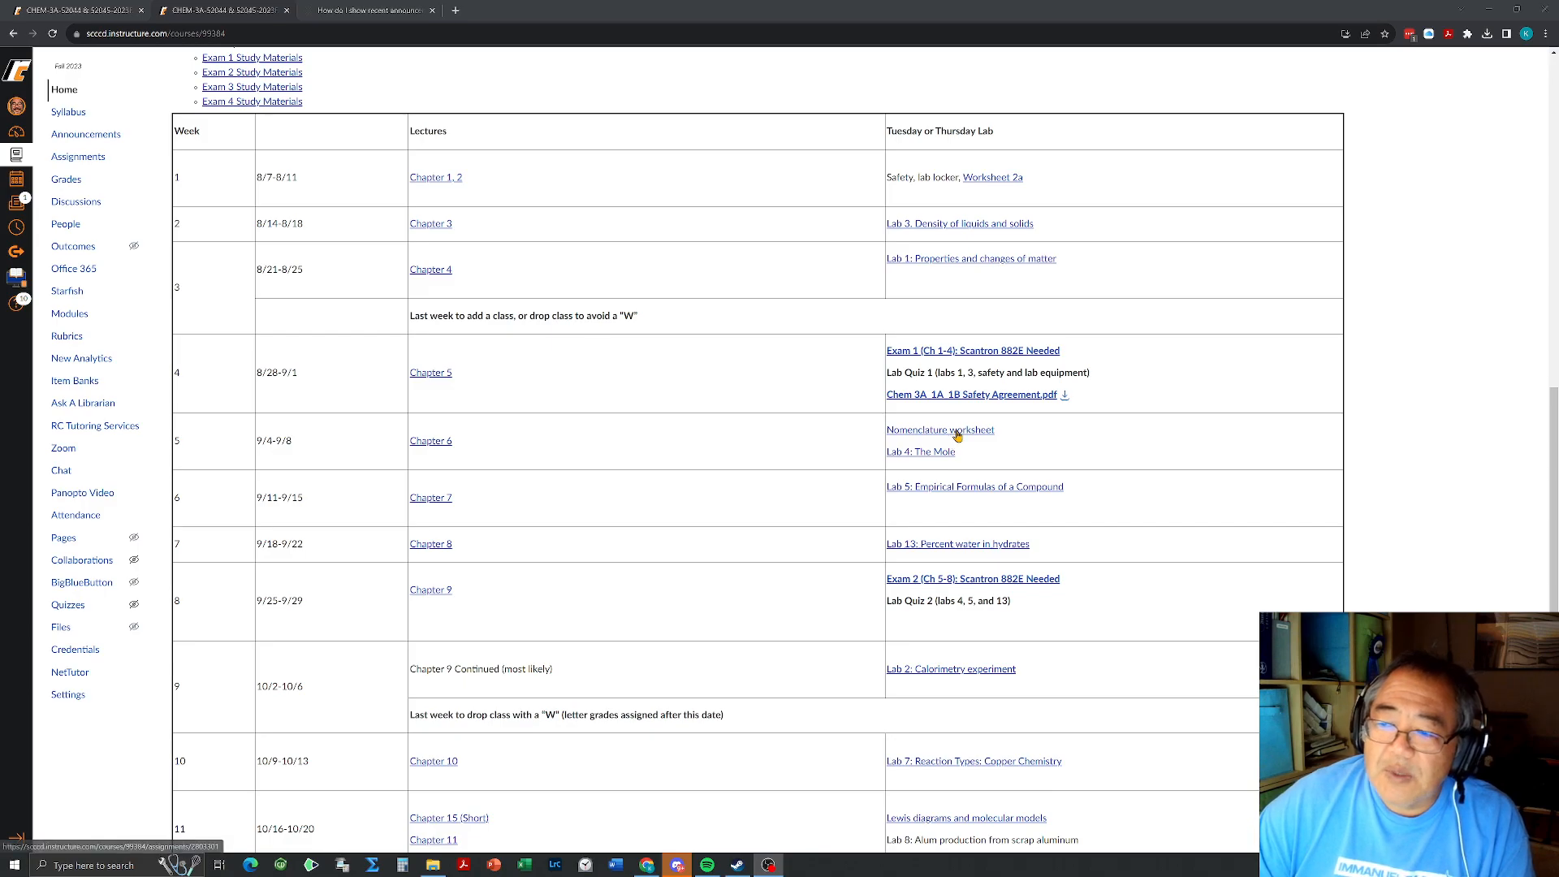
mouse_move(939, 429)
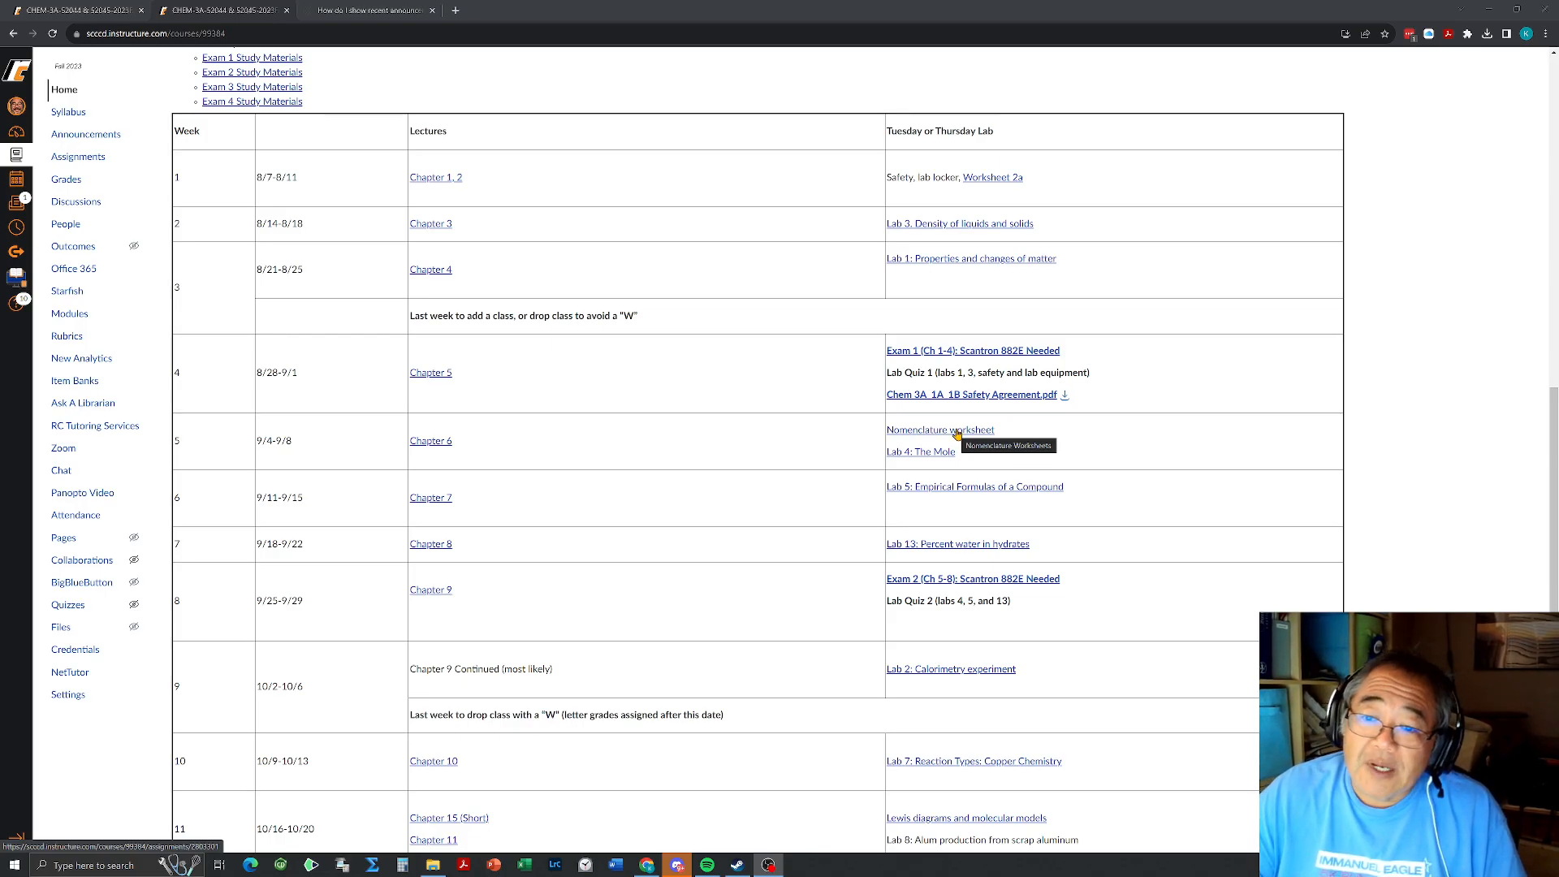
mouse_move(446, 378)
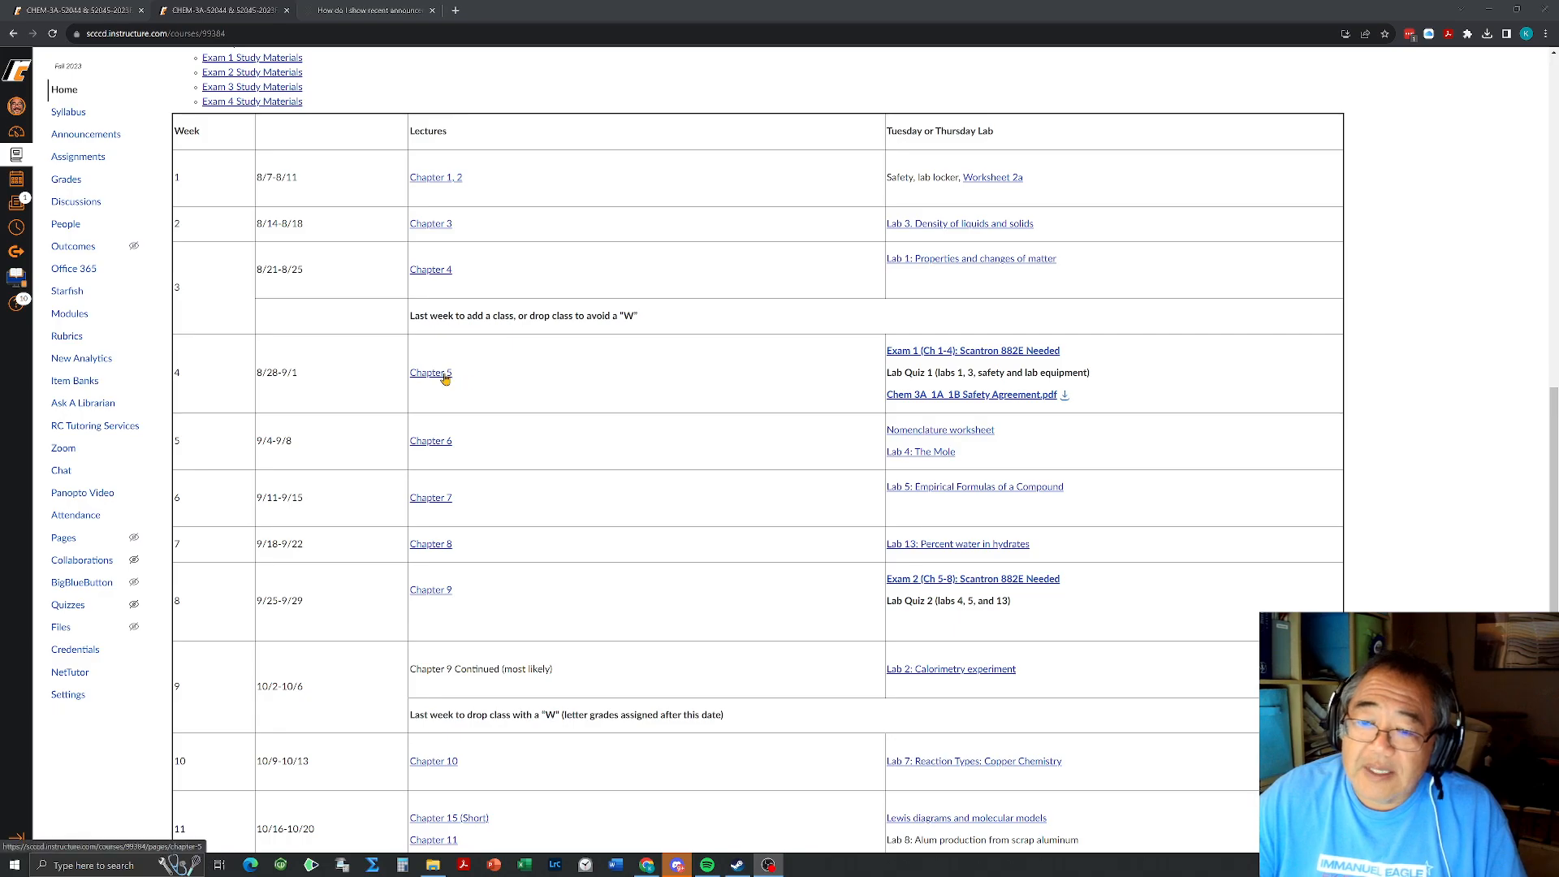
mouse_move(430, 373)
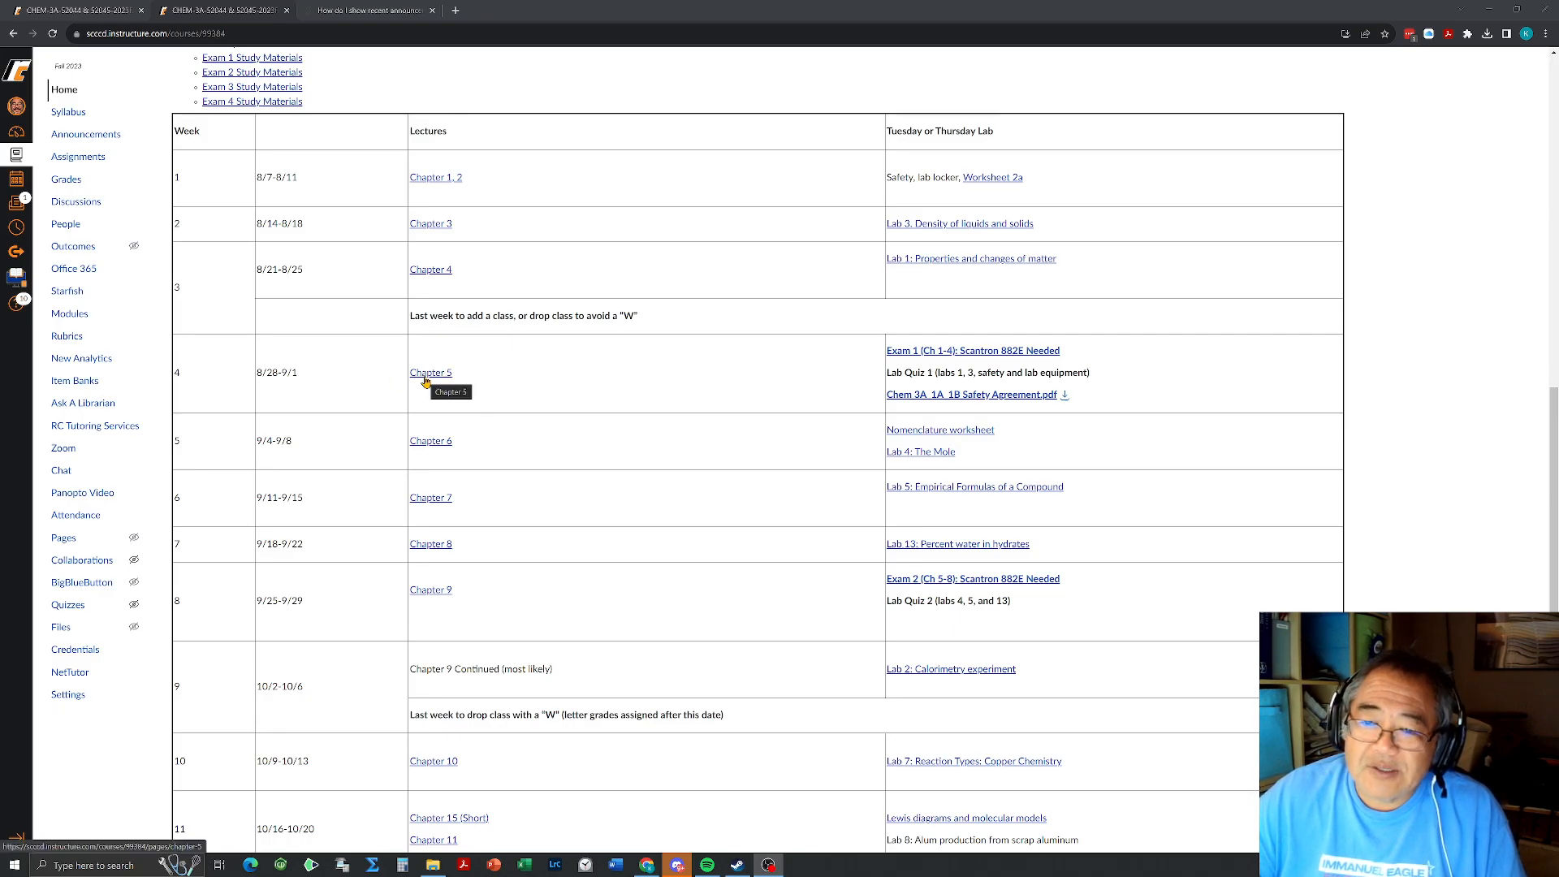
click(431, 372)
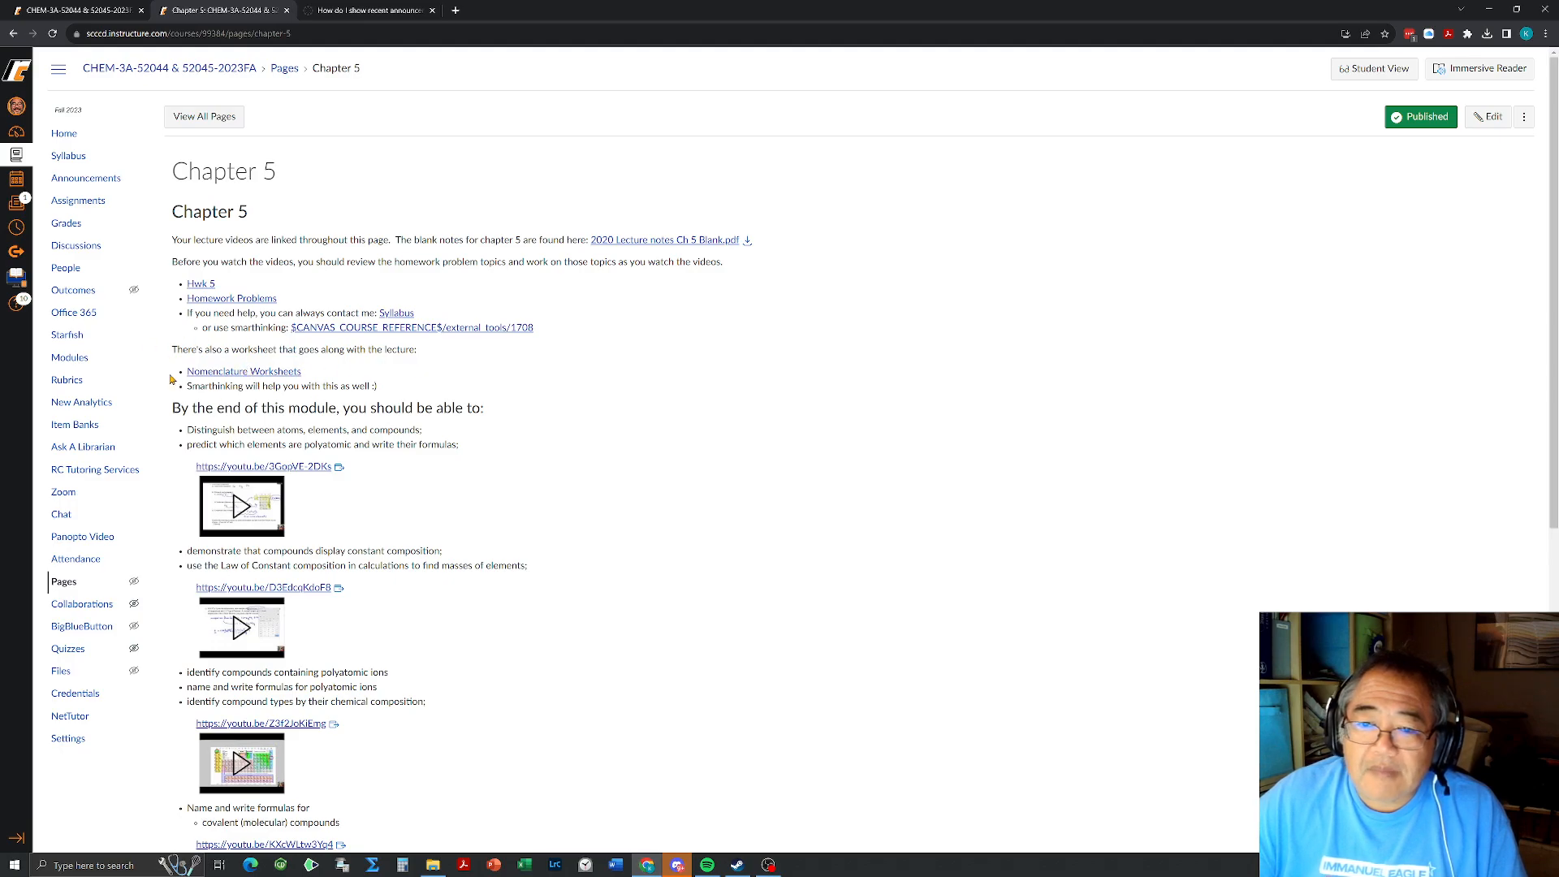
mouse_move(243, 371)
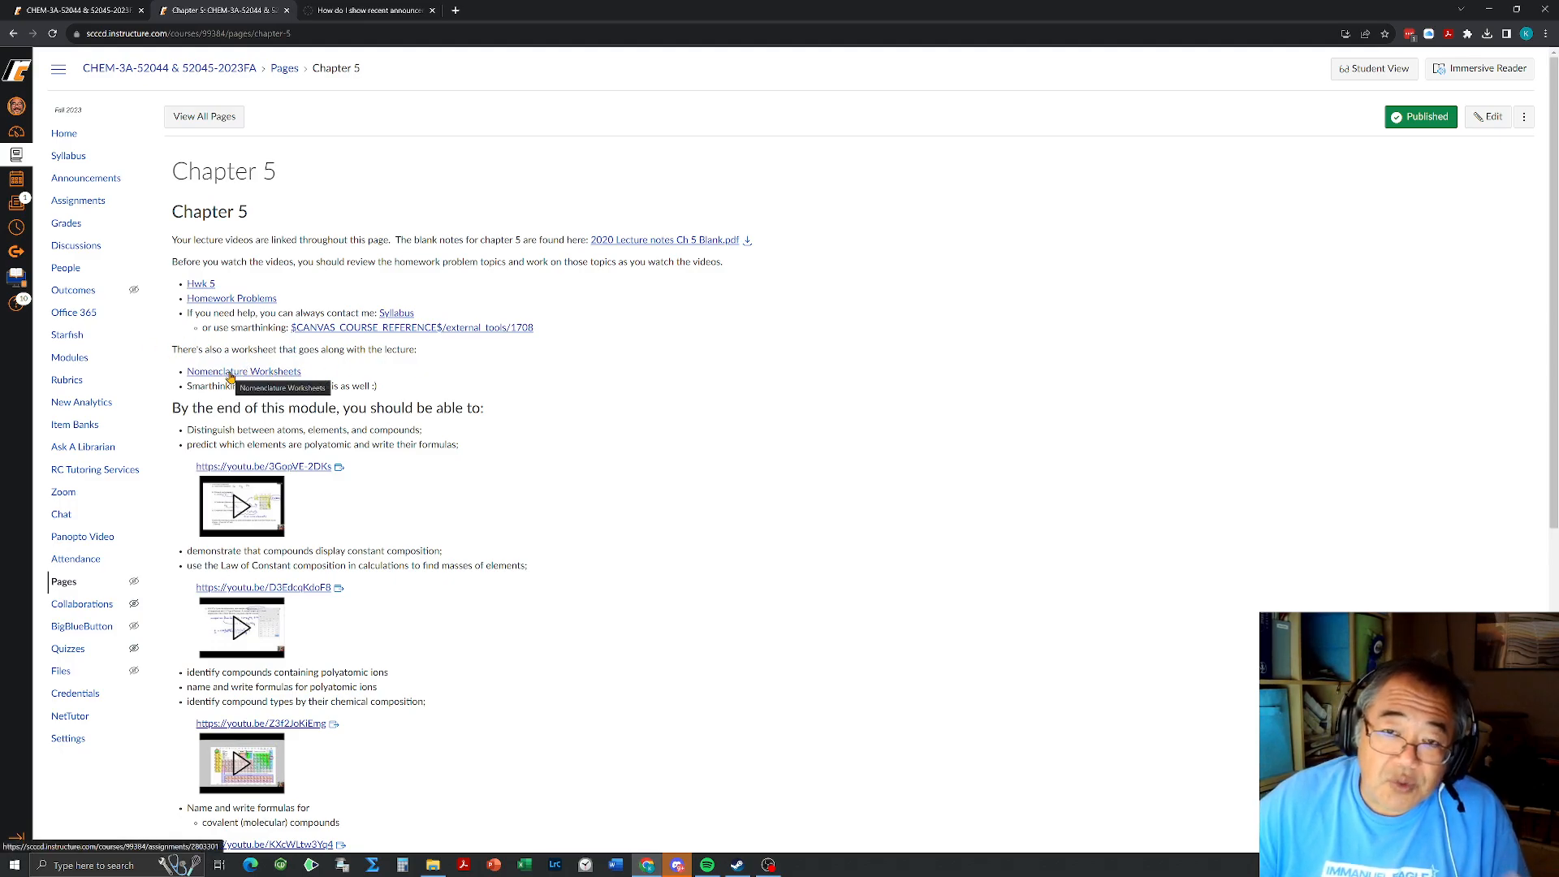
mouse_move(433, 375)
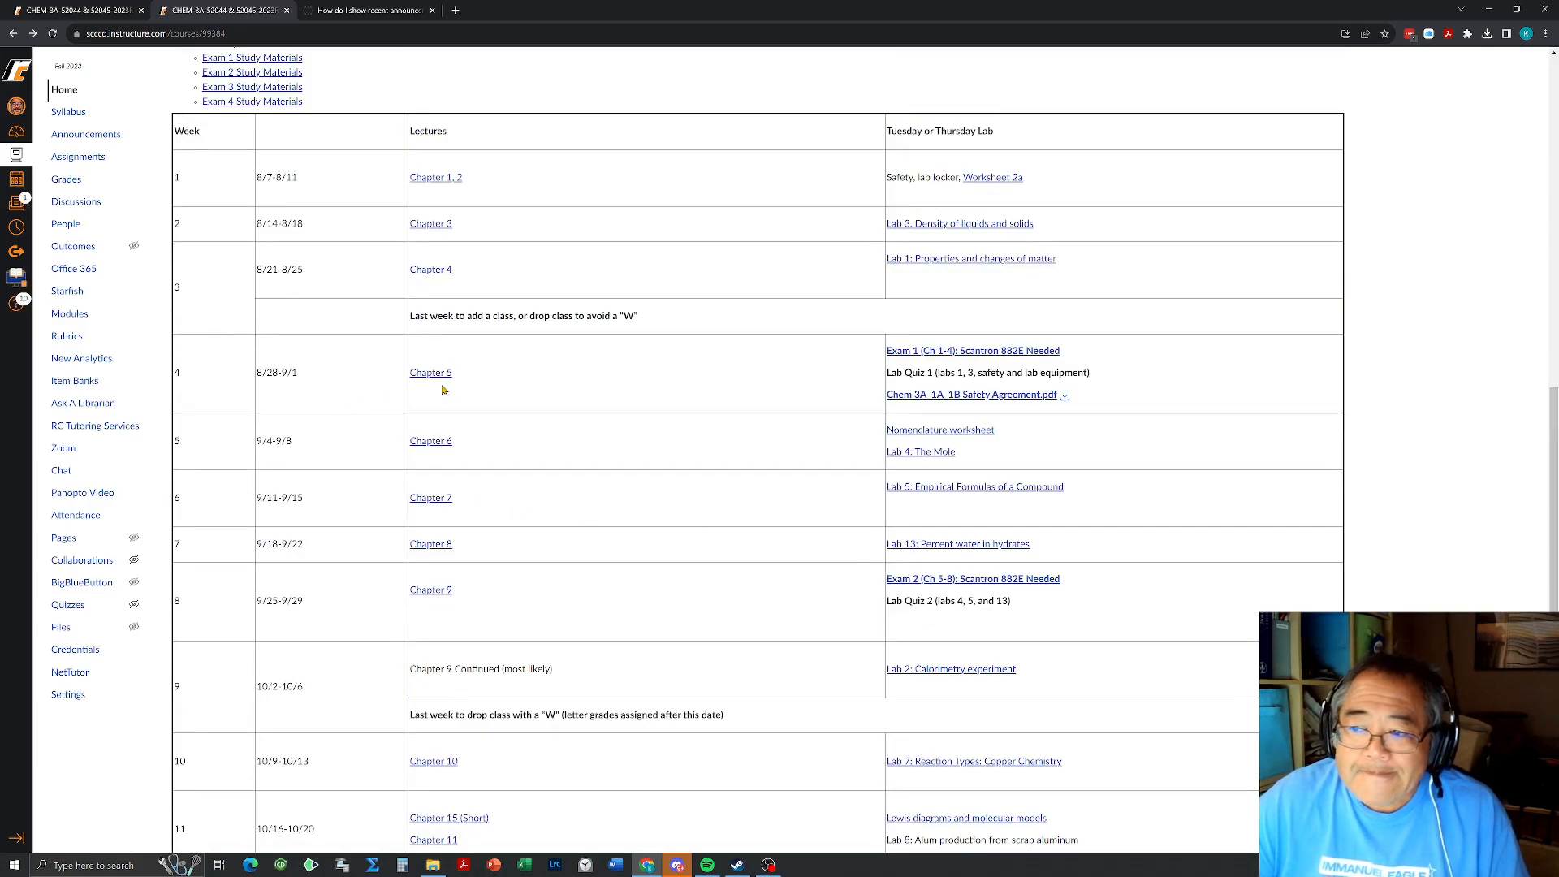
mouse_move(984, 451)
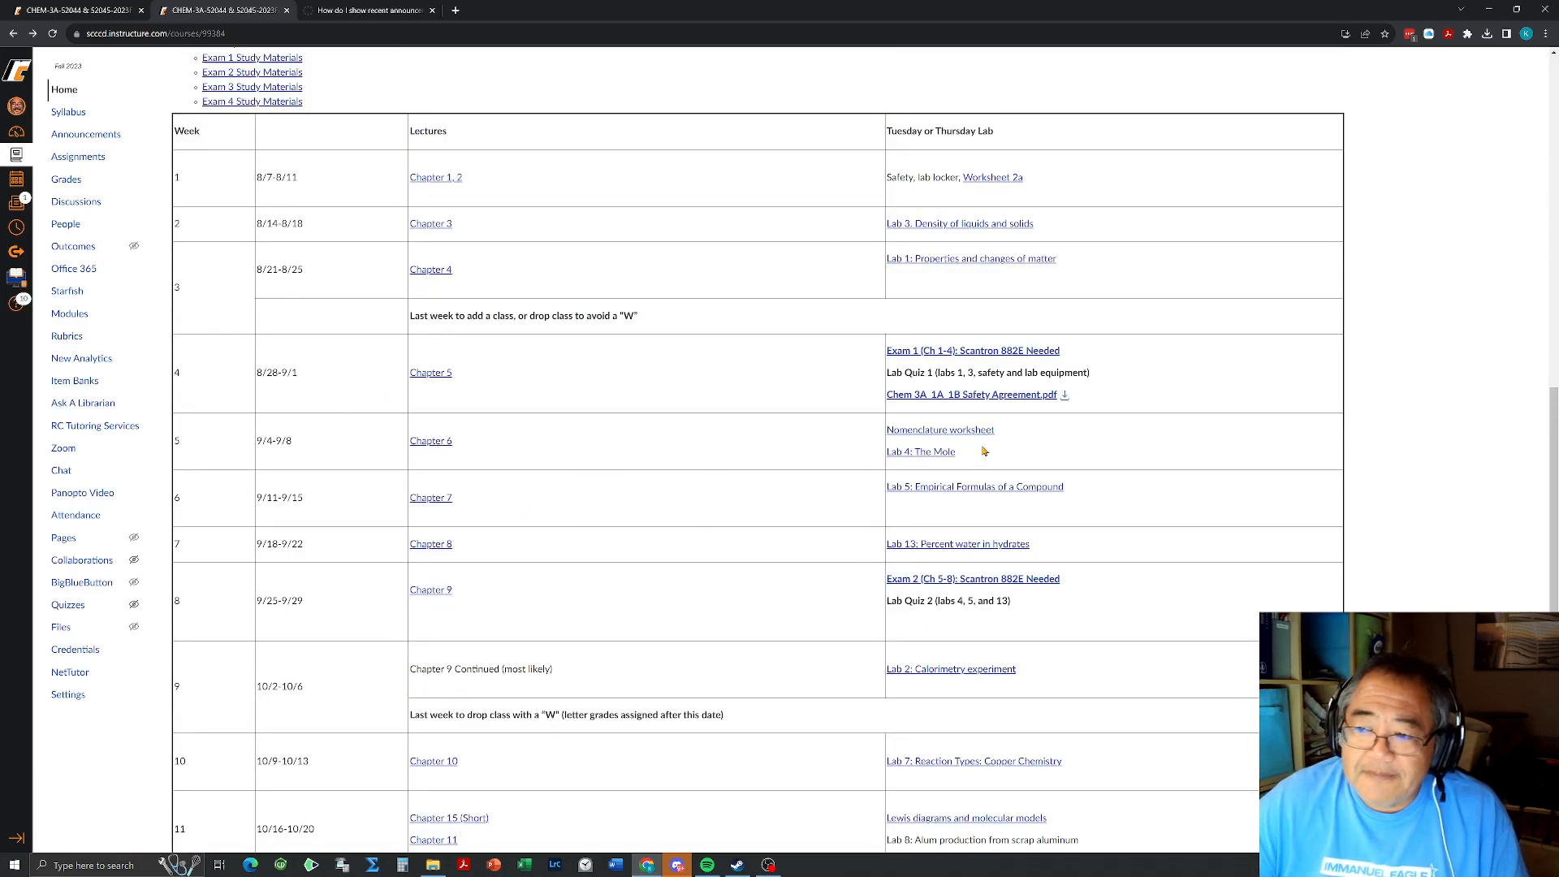
mouse_move(918, 451)
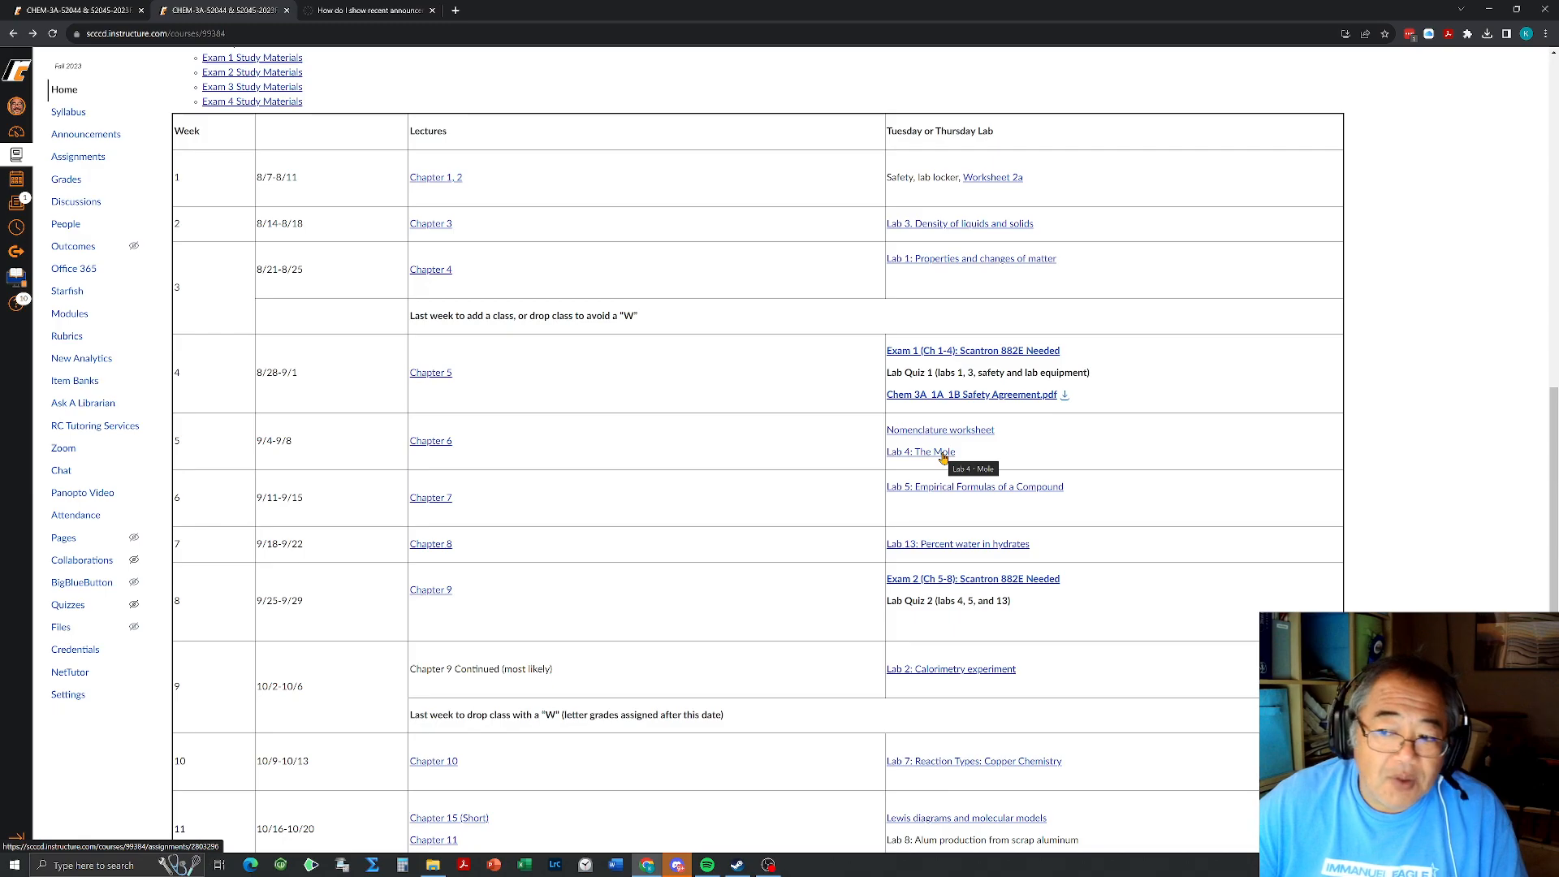
click(919, 451)
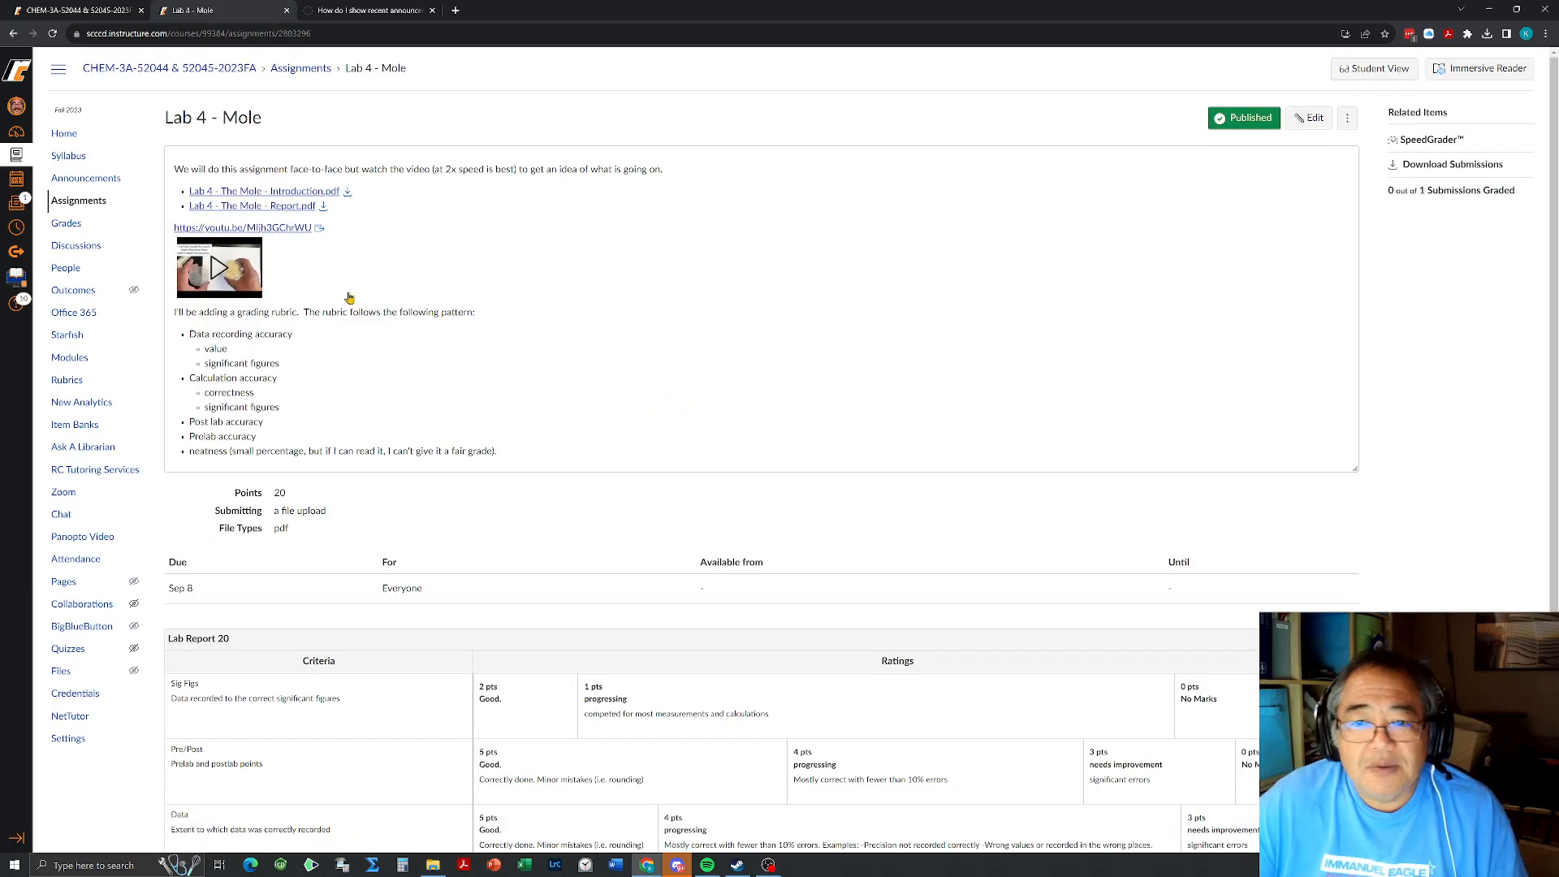
click(253, 205)
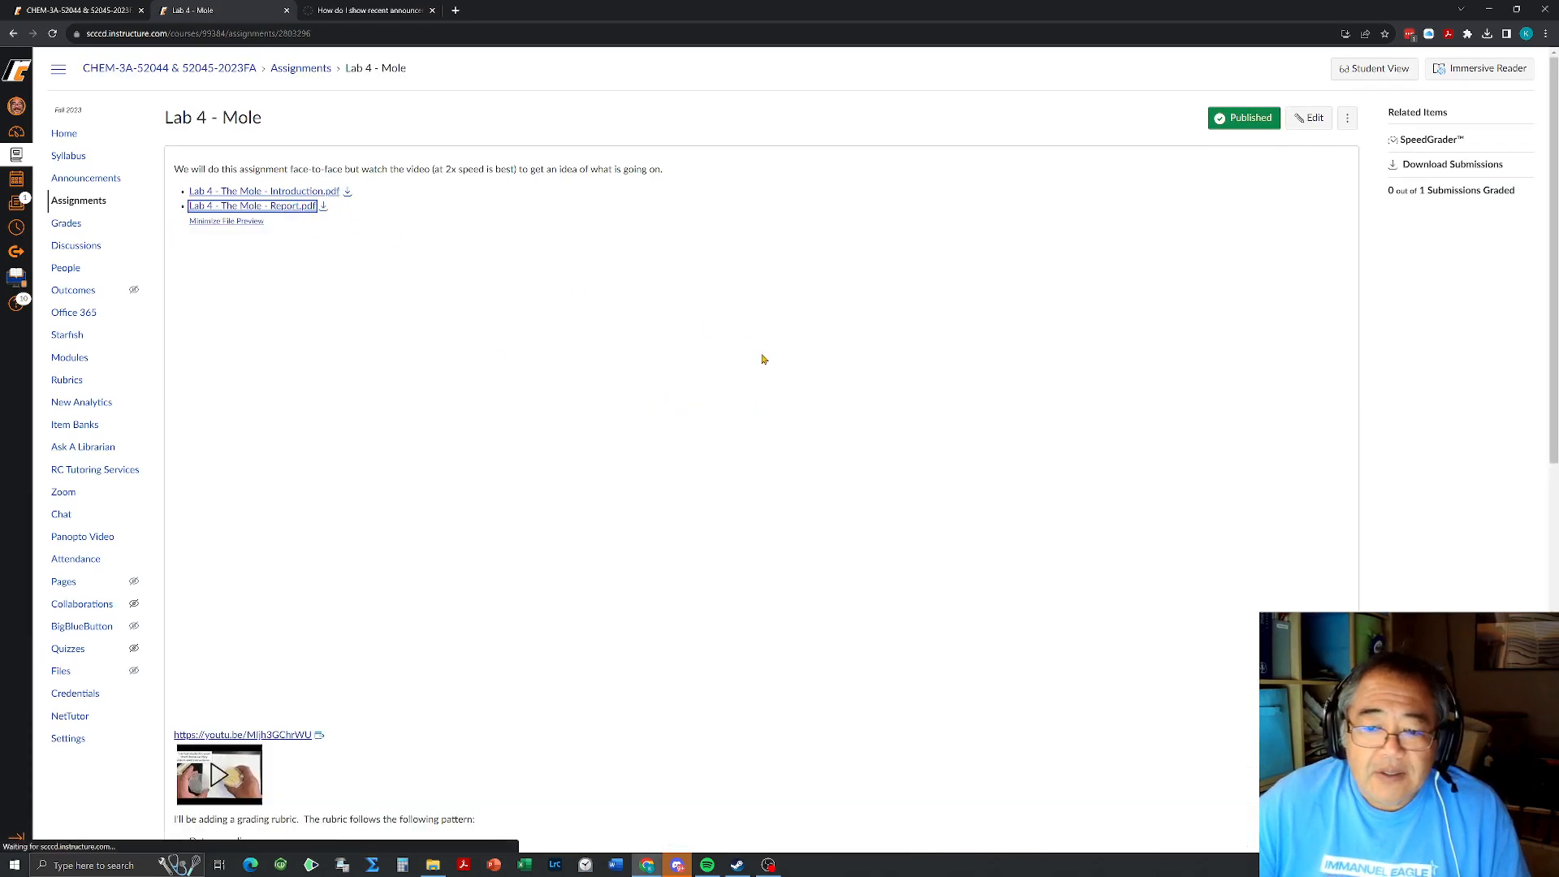
click(252, 206)
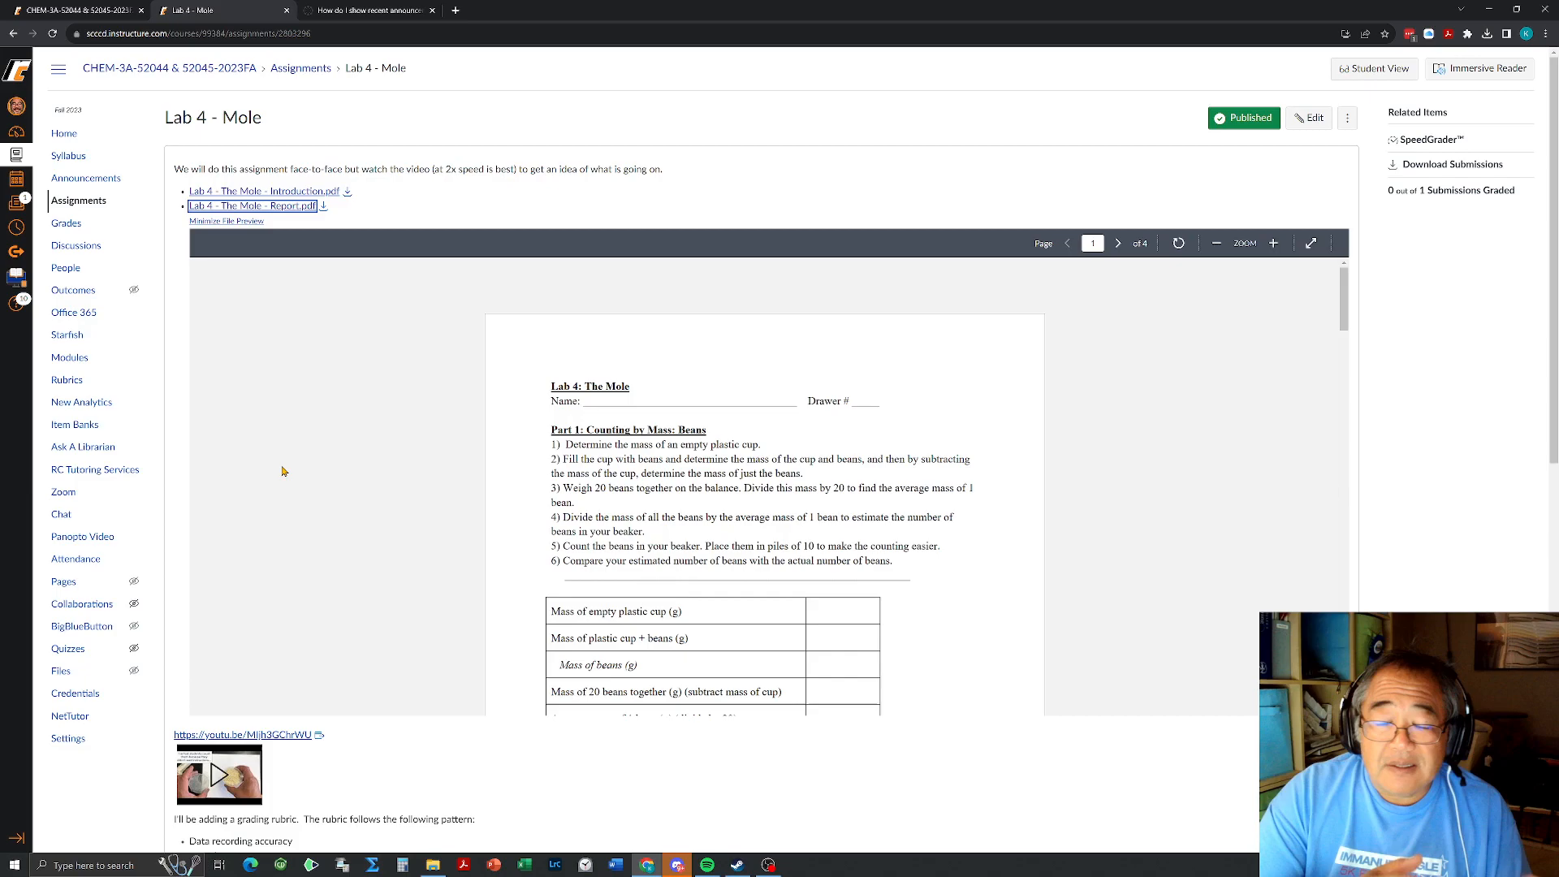
mouse_move(341, 538)
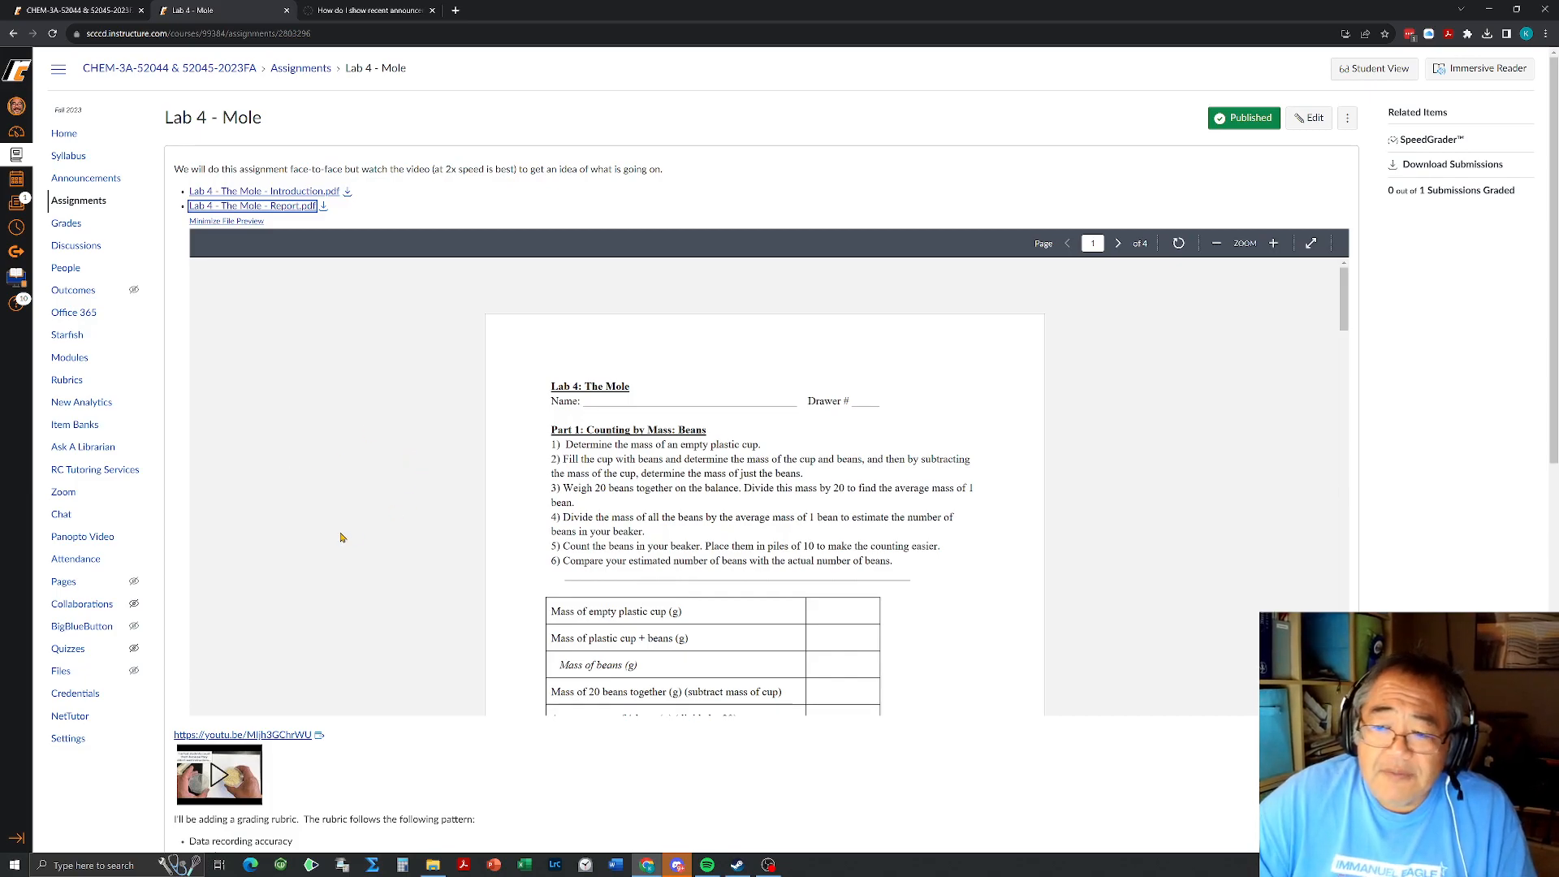
mouse_move(320, 506)
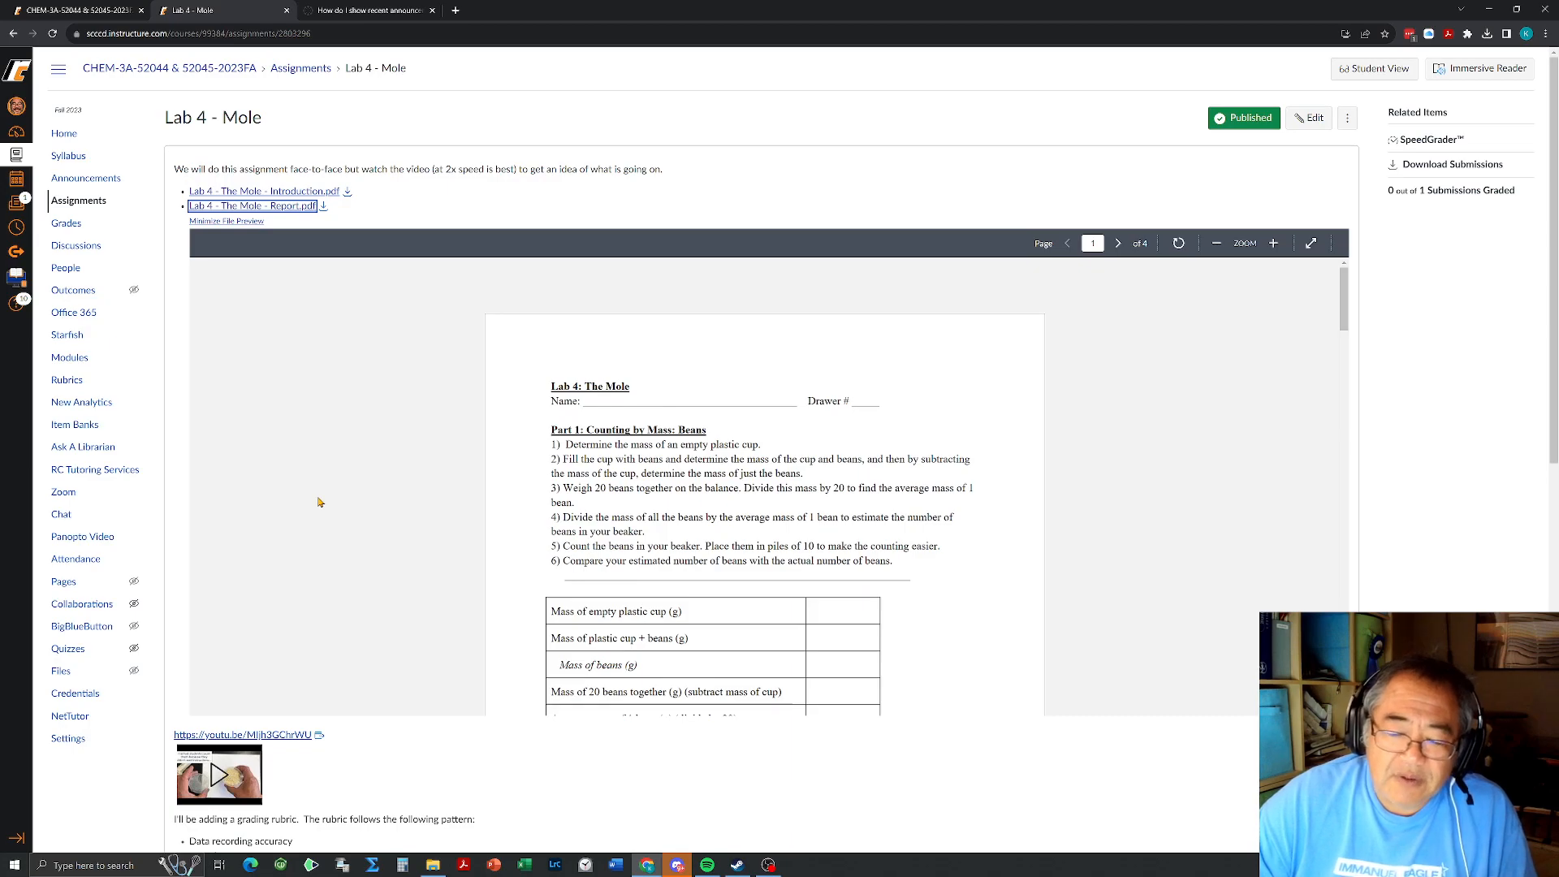
mouse_move(358, 521)
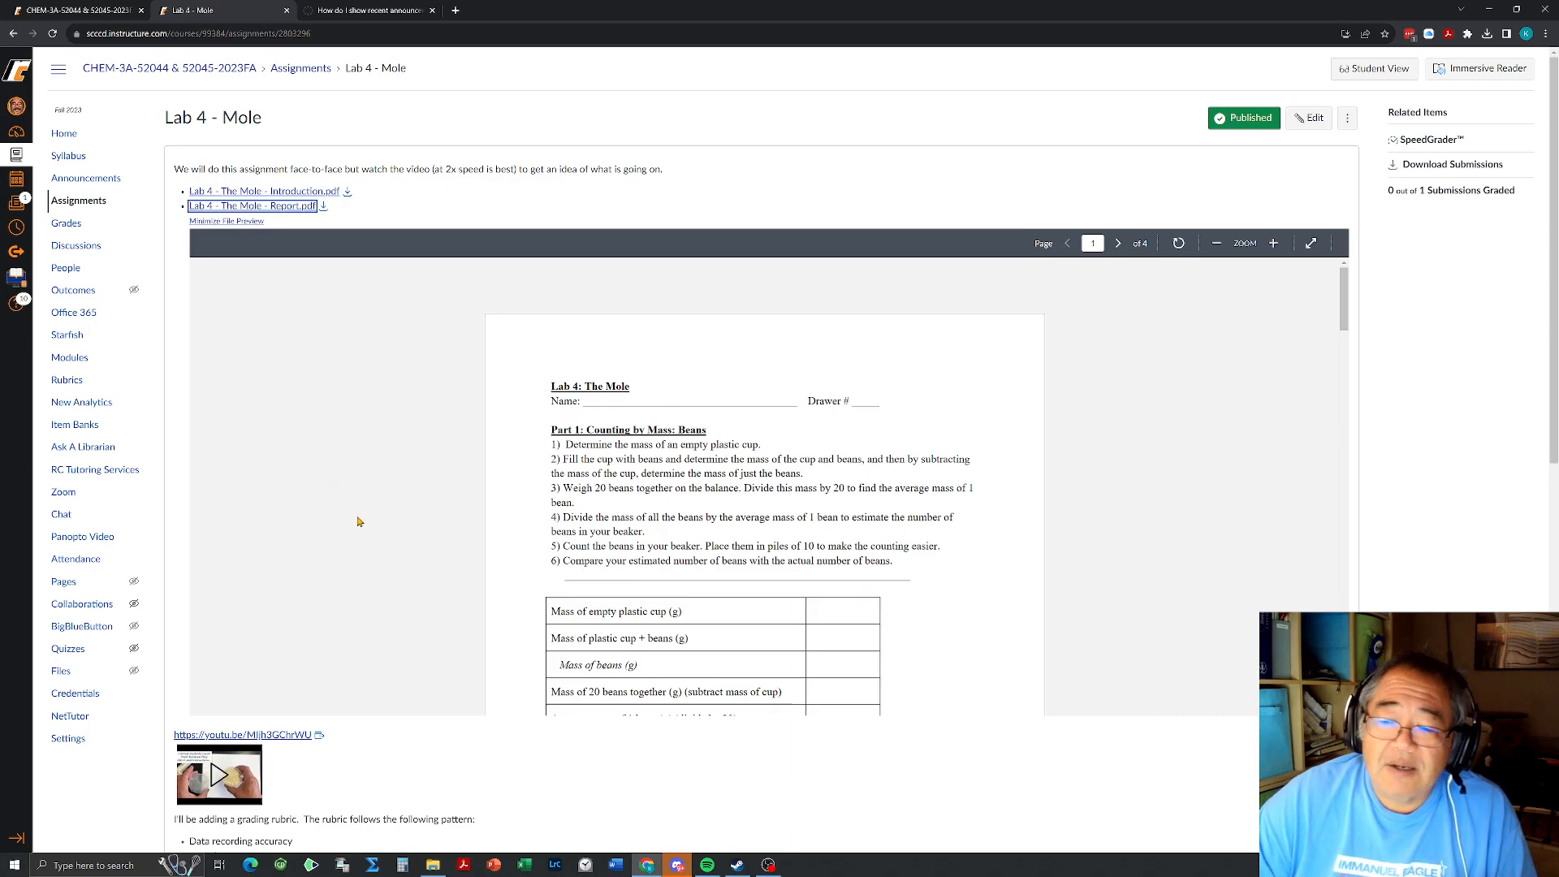
- Page through the Lab 4 - The Mole - Report.pdf preview to the Prelab Questions page
scroll(down, 3)
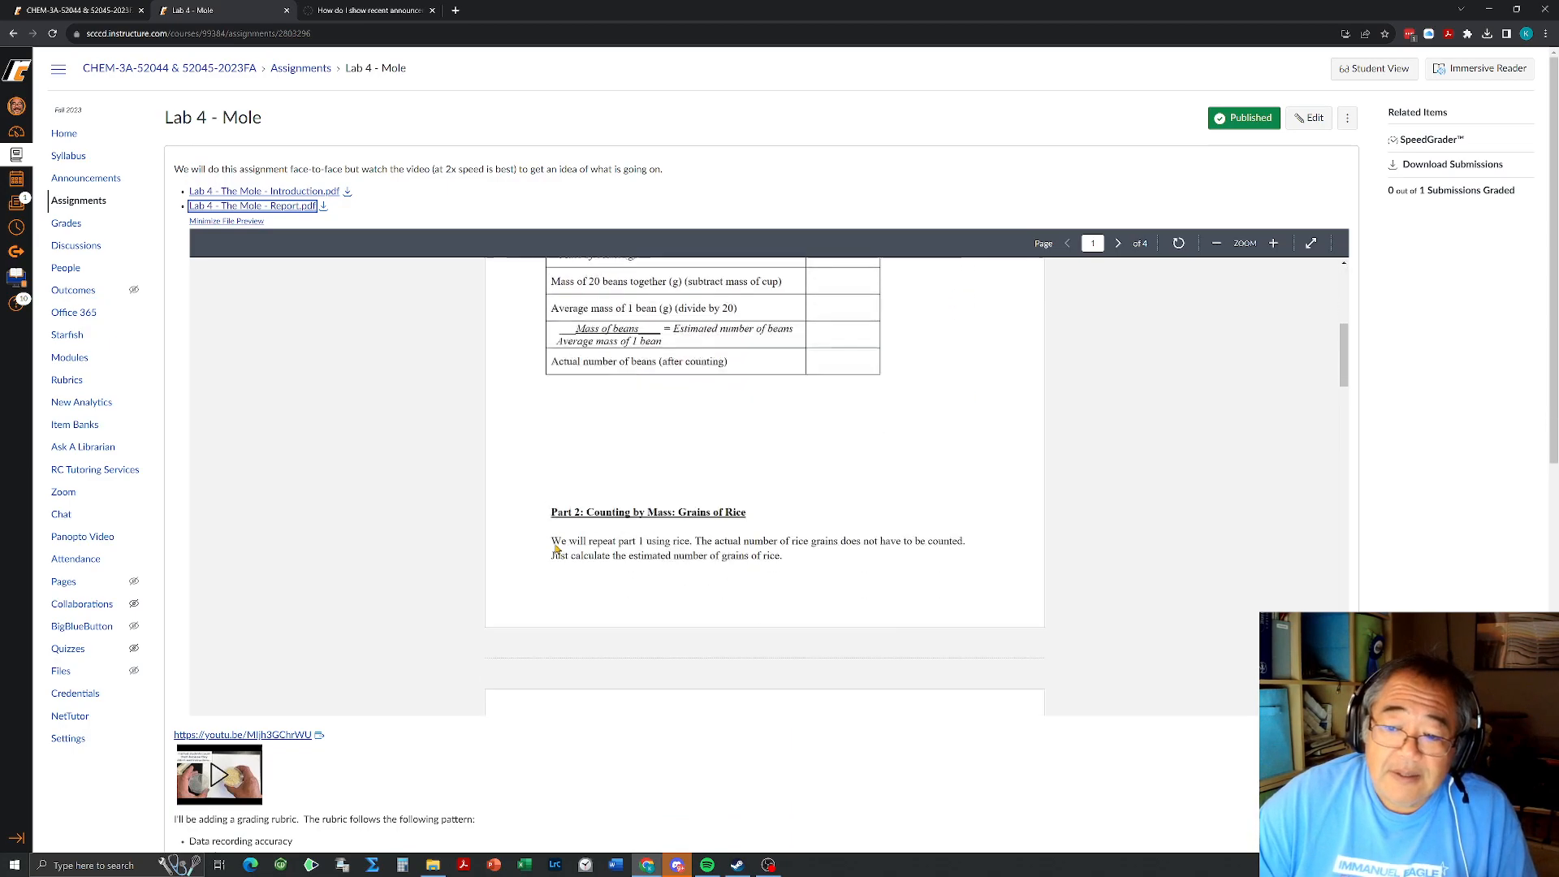
click(1117, 243)
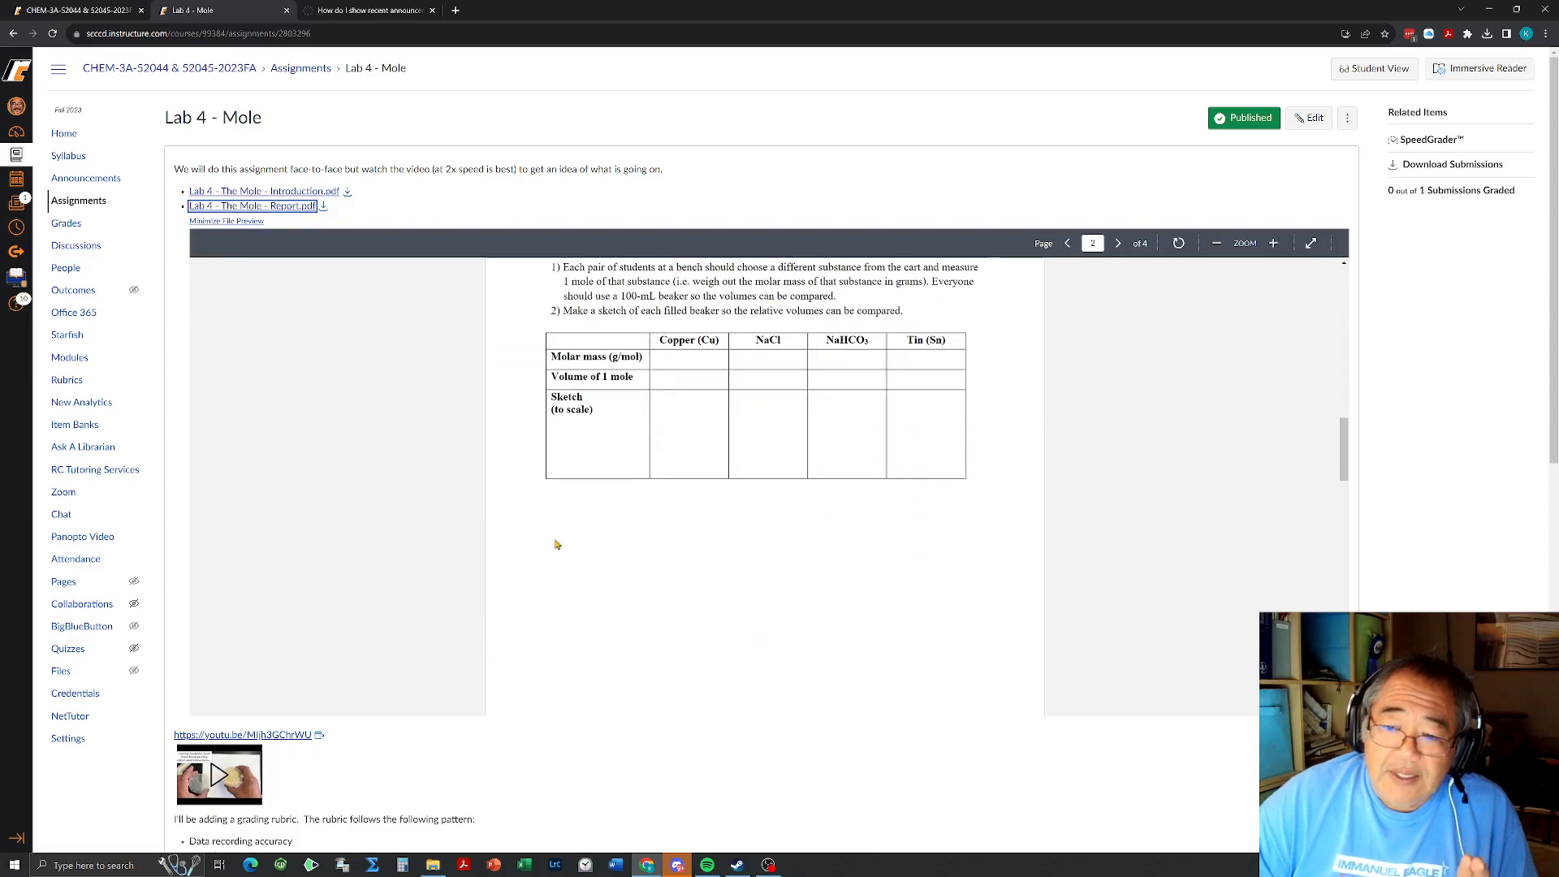
scroll(down, 3)
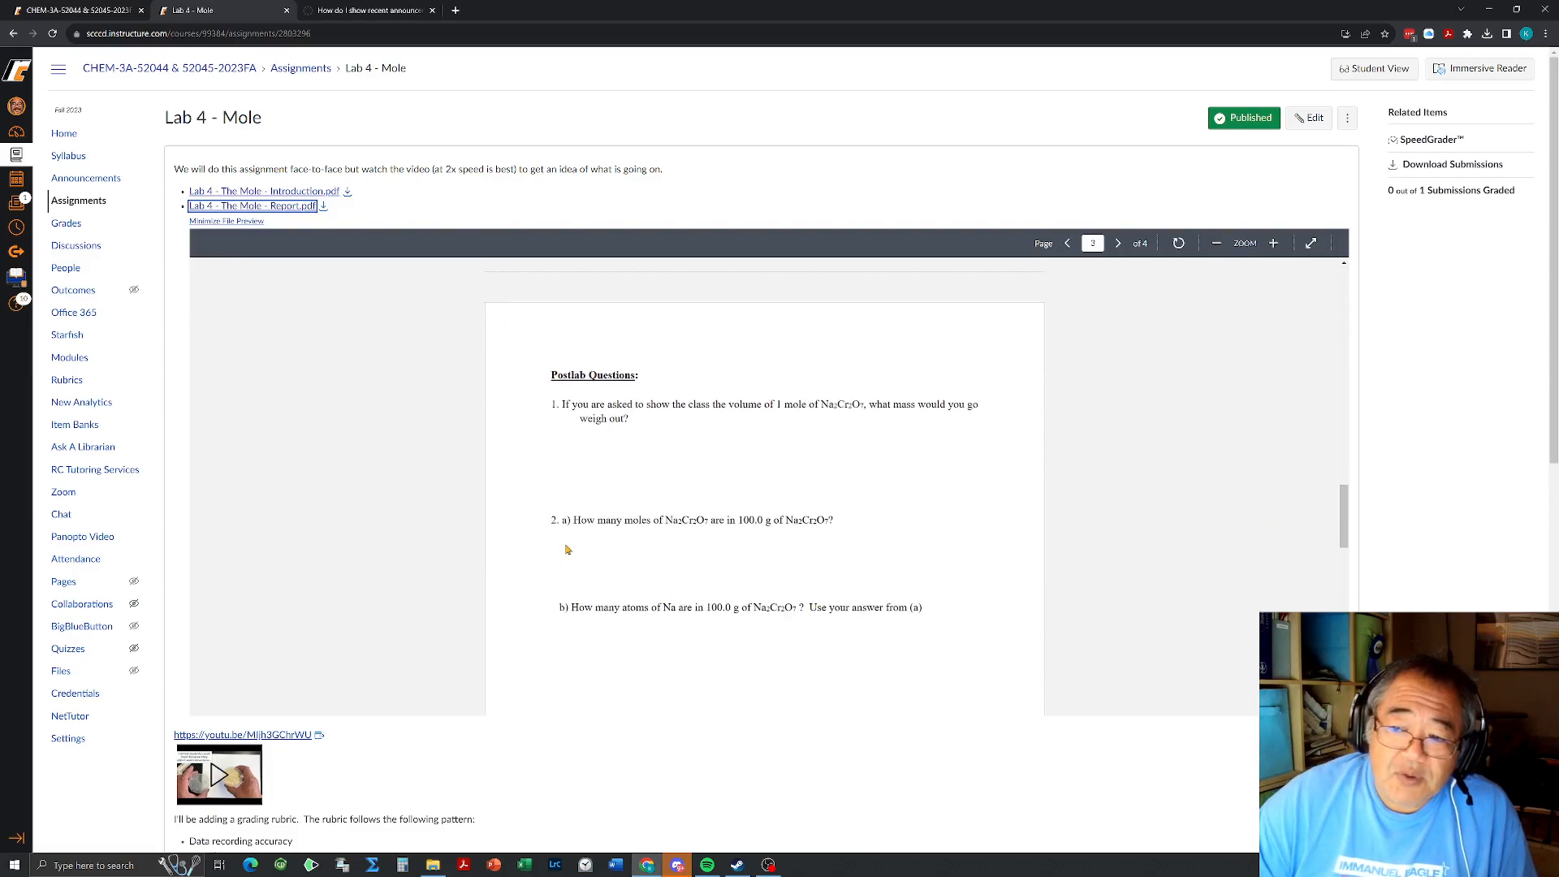
click(1117, 244)
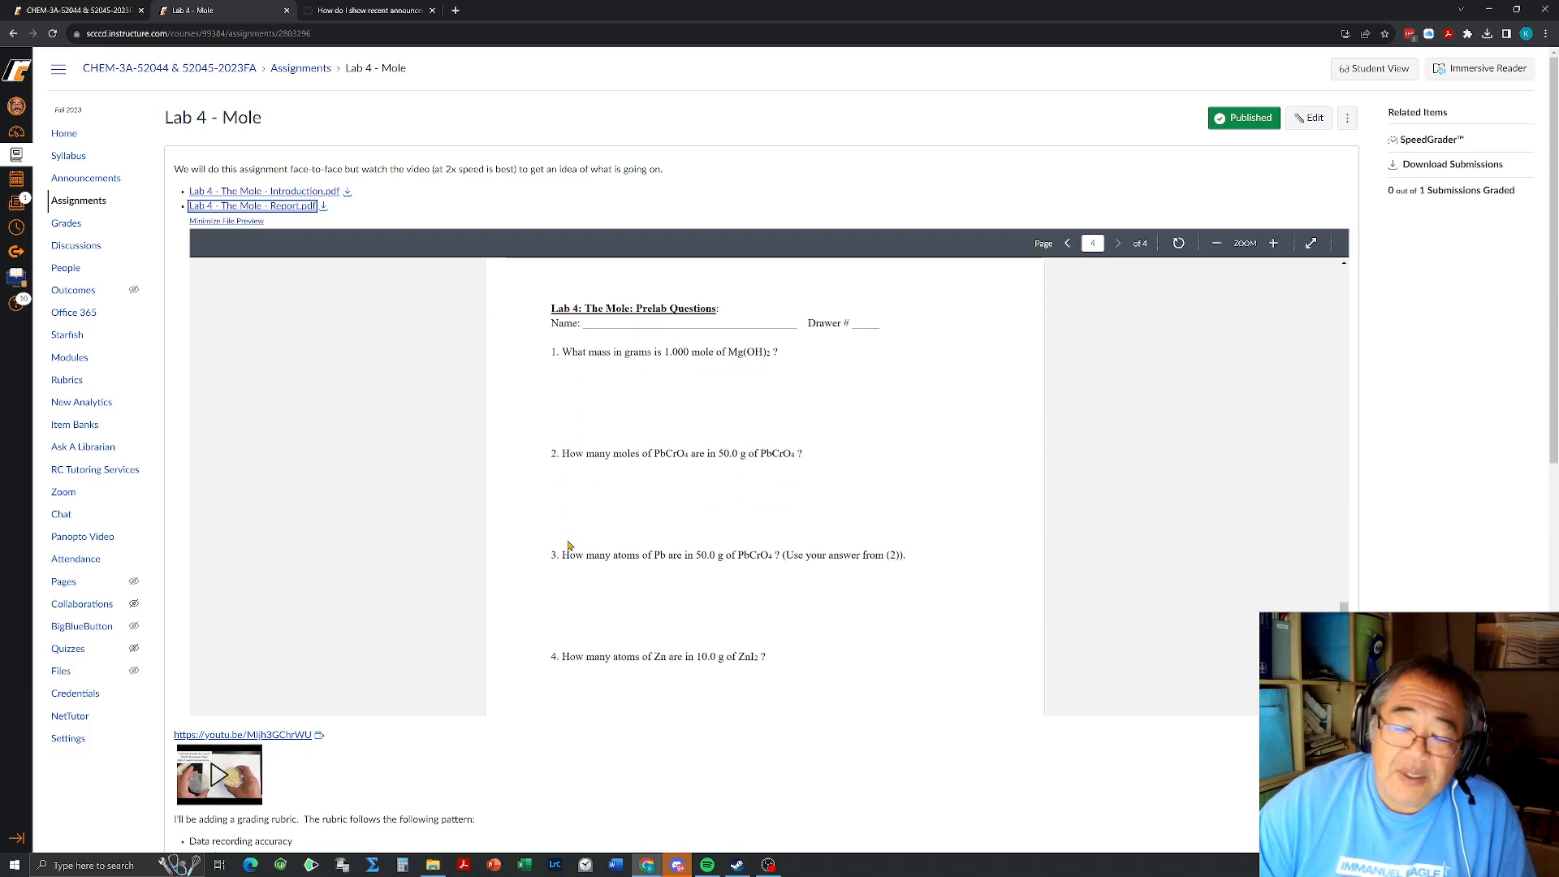
mouse_move(688, 355)
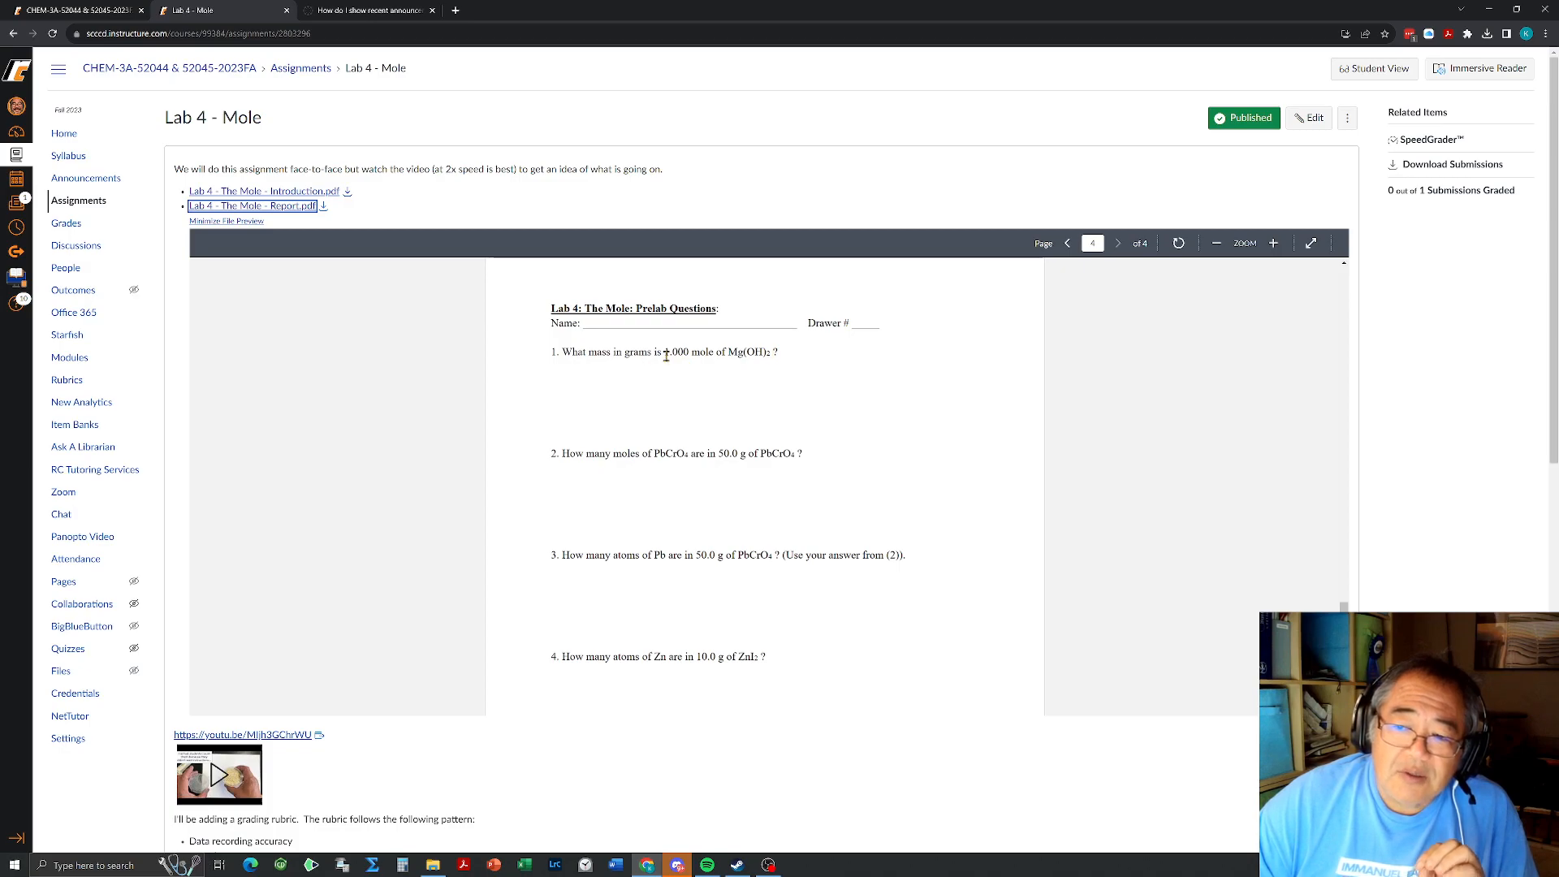
mouse_move(732, 354)
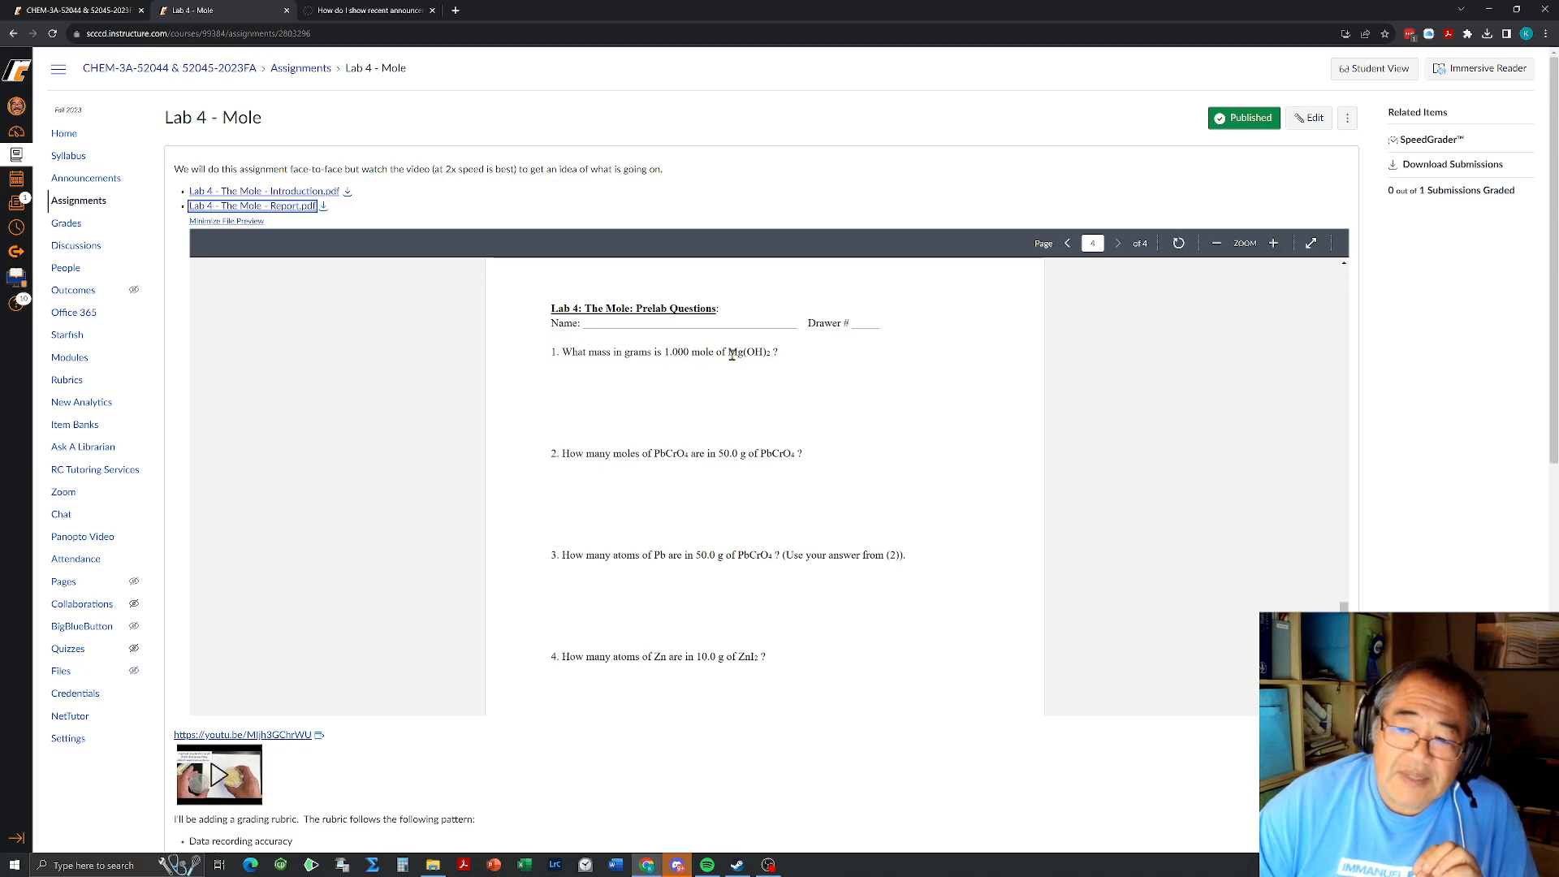
mouse_move(782, 365)
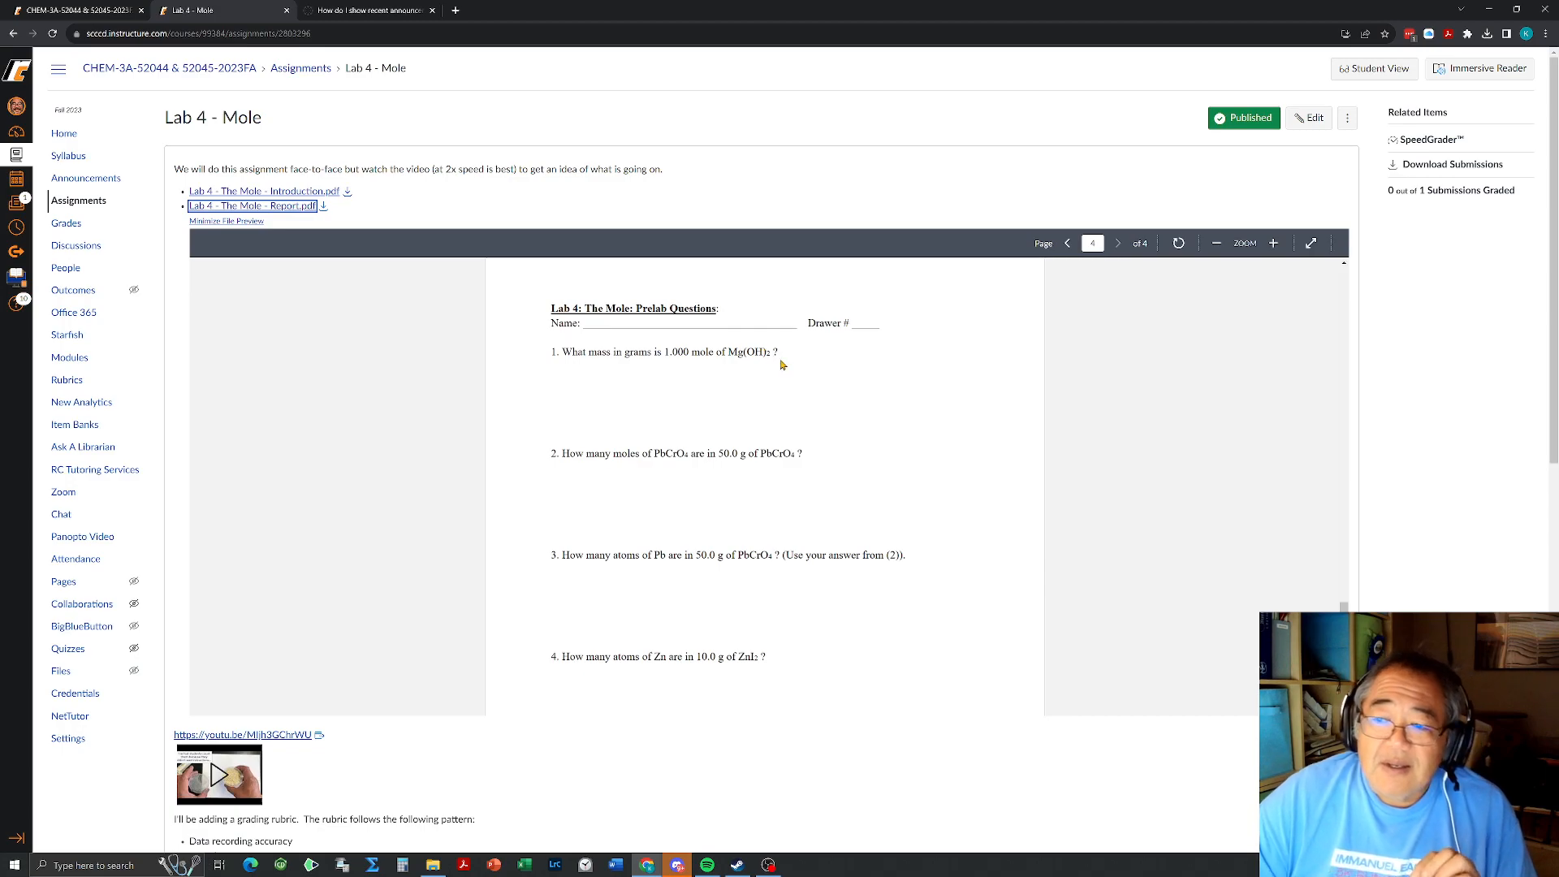
mouse_move(745, 365)
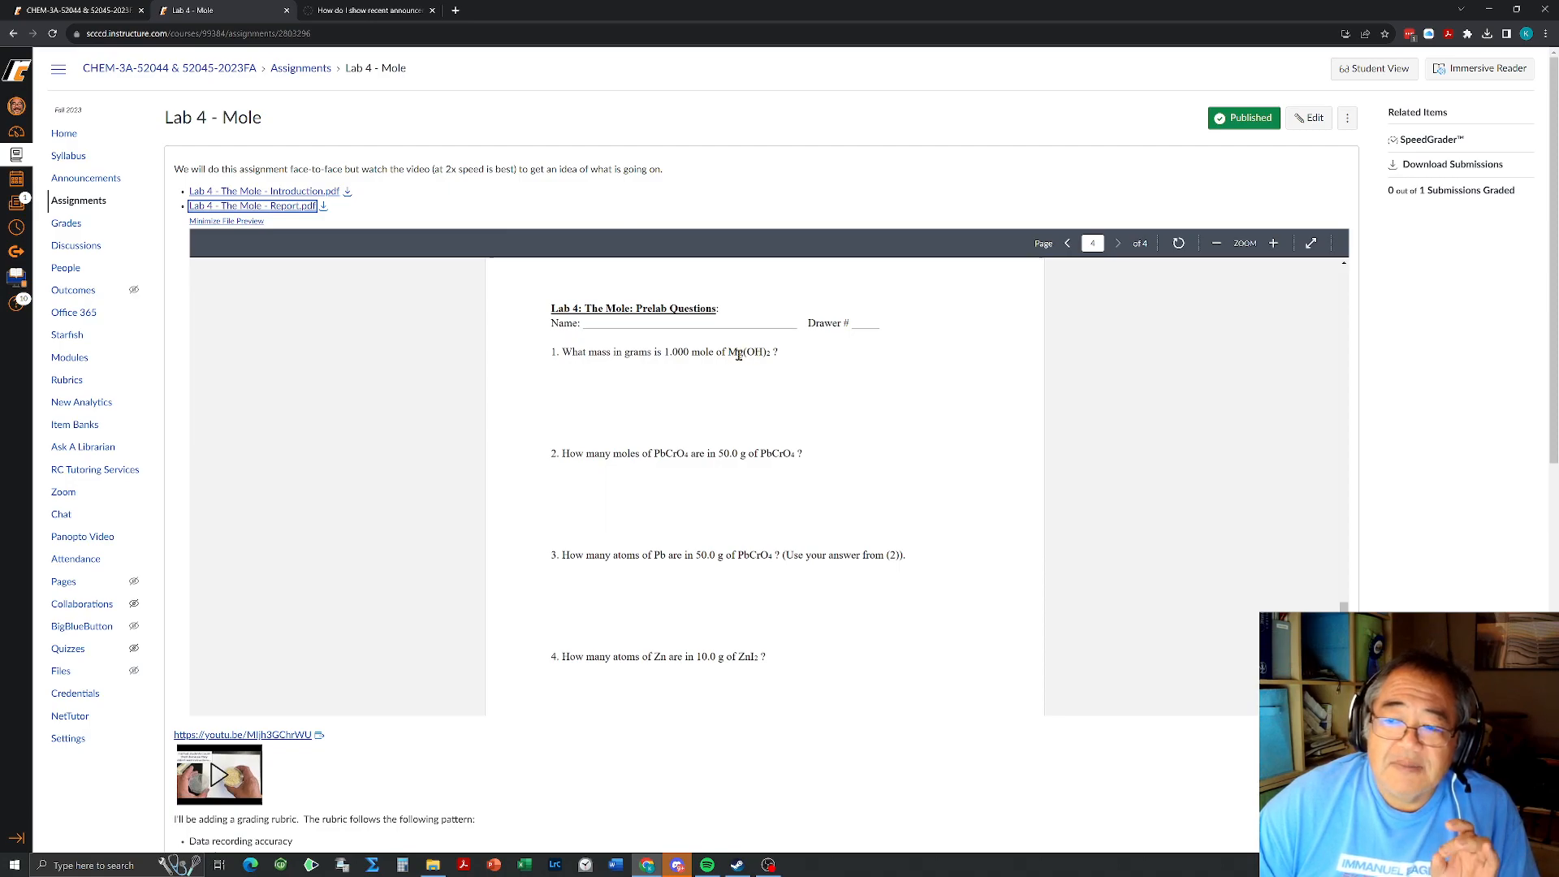
mouse_move(761, 353)
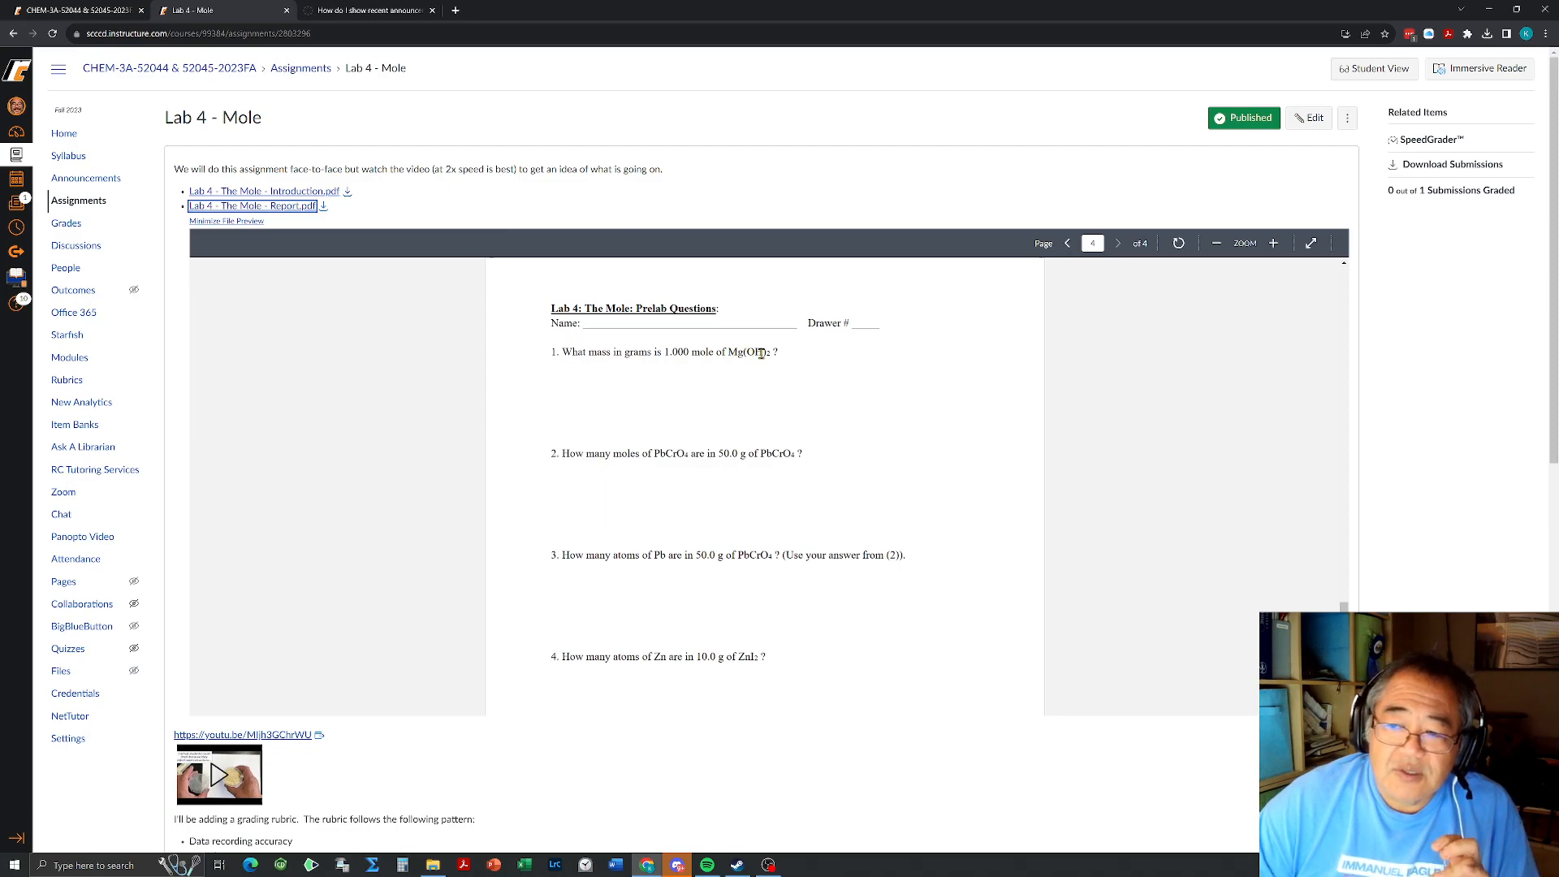
mouse_move(772, 367)
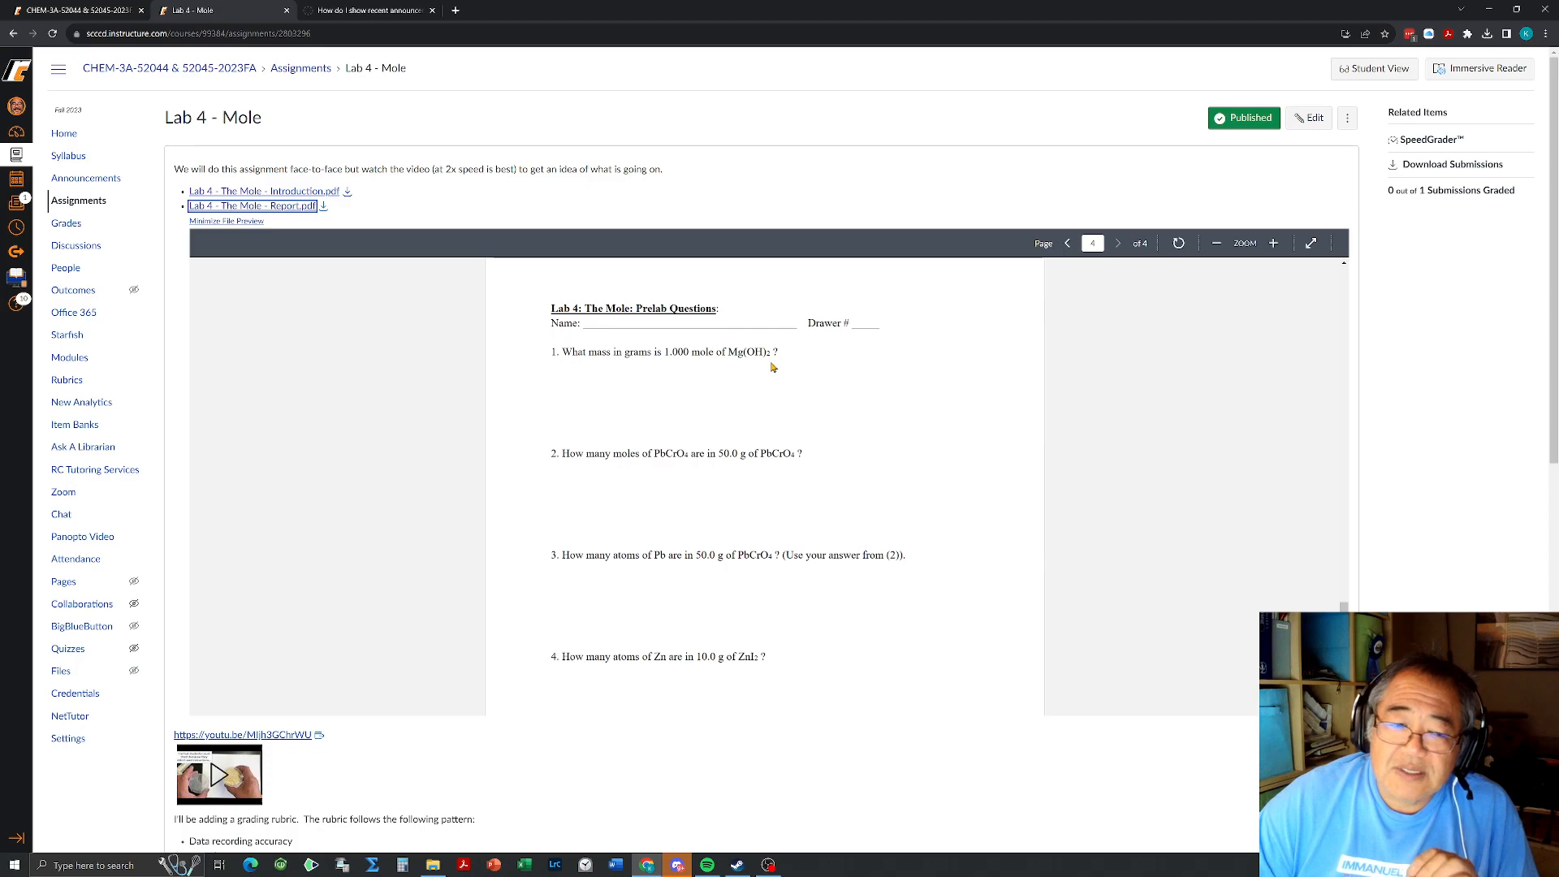
mouse_move(756, 369)
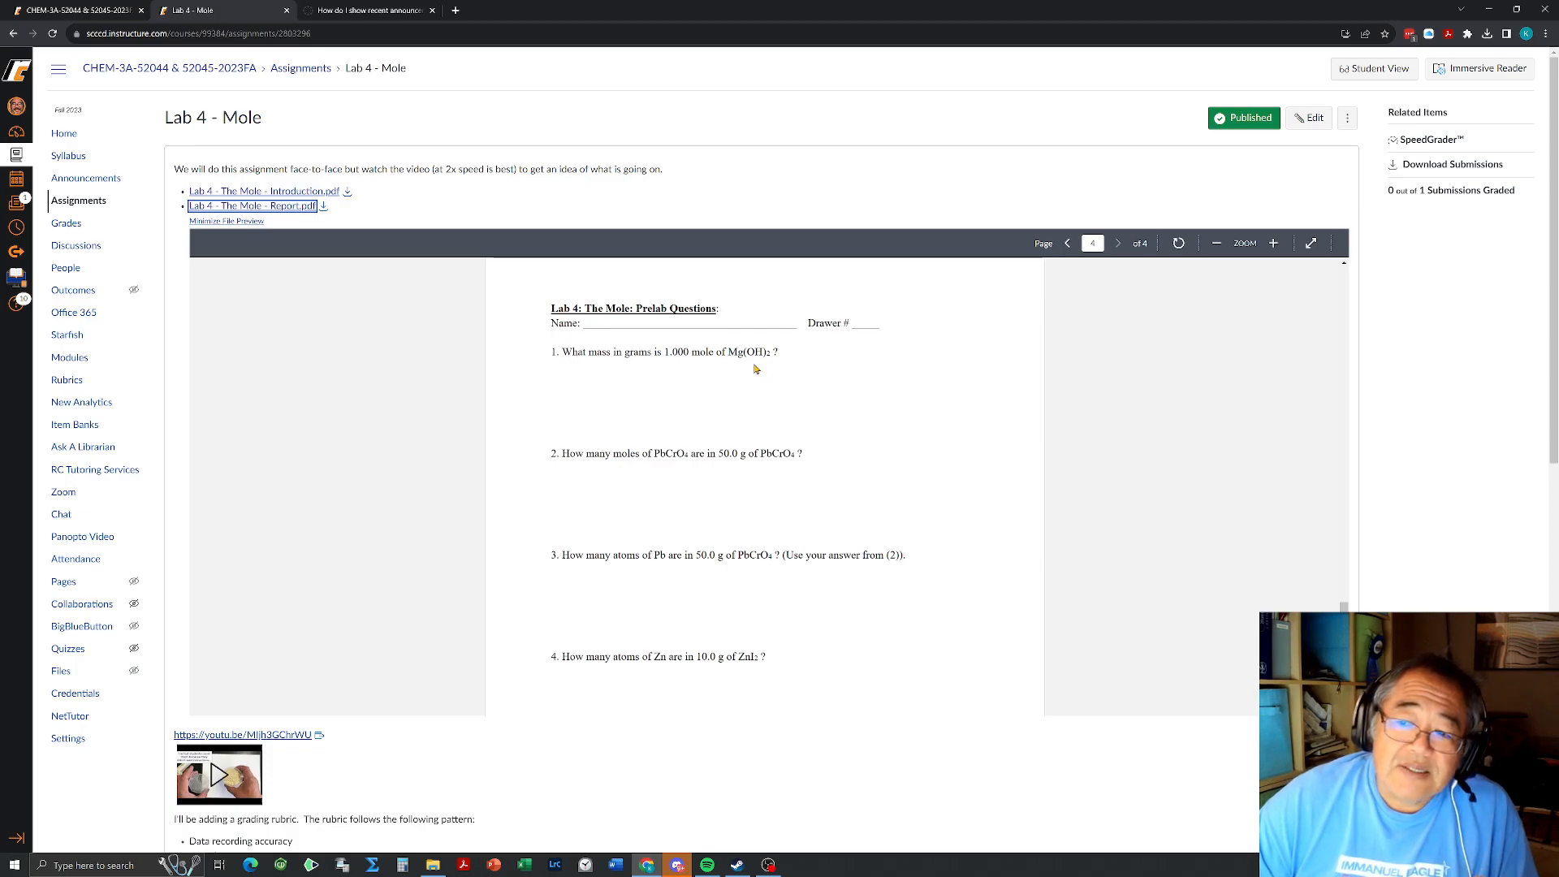
mouse_move(848, 381)
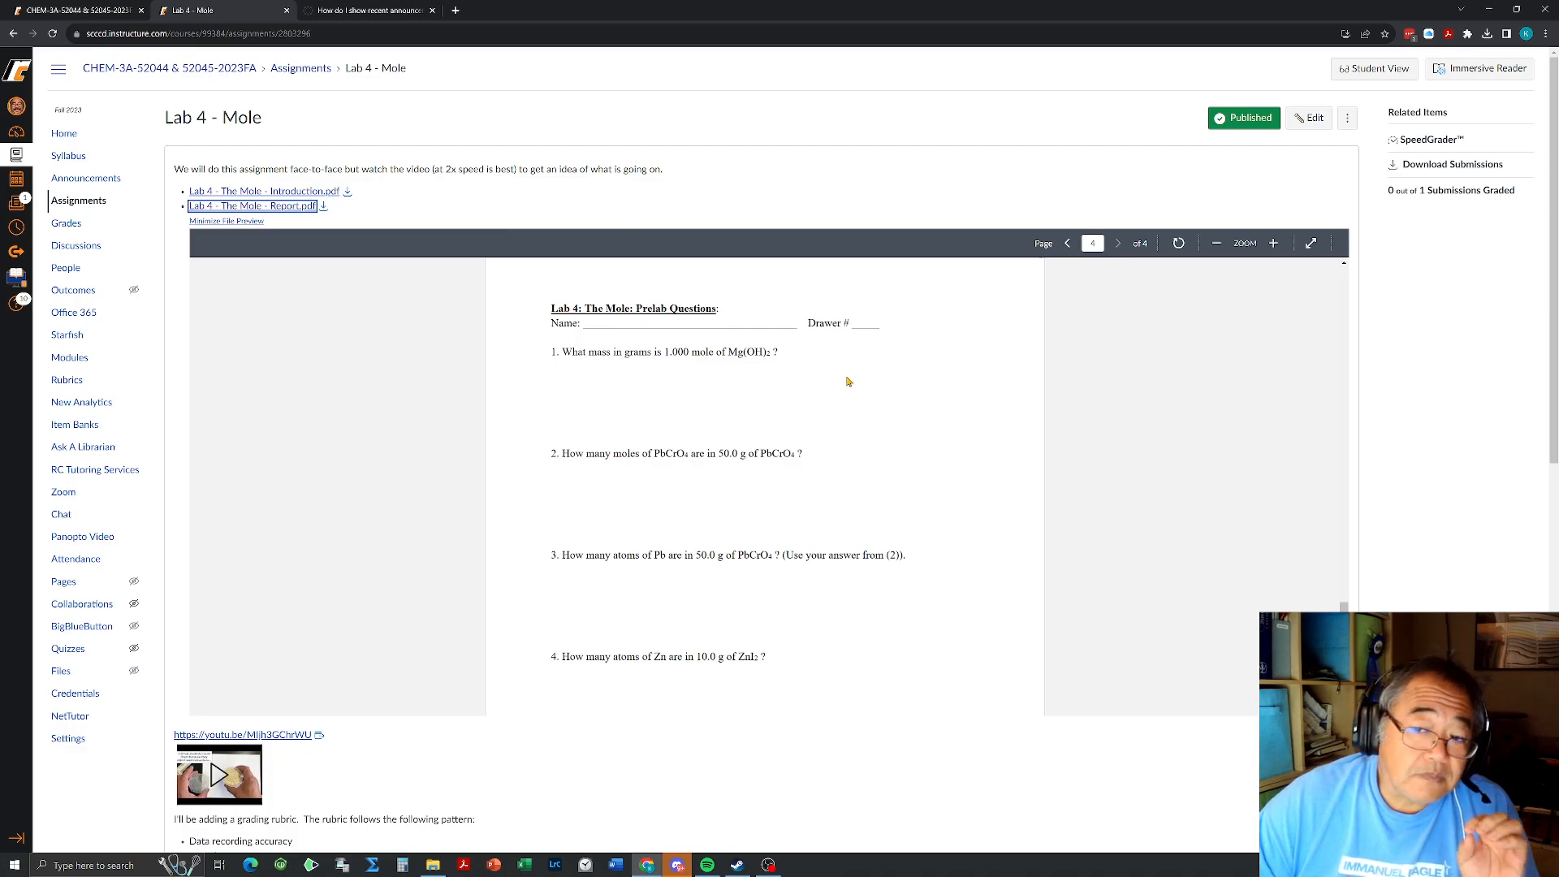
mouse_move(822, 395)
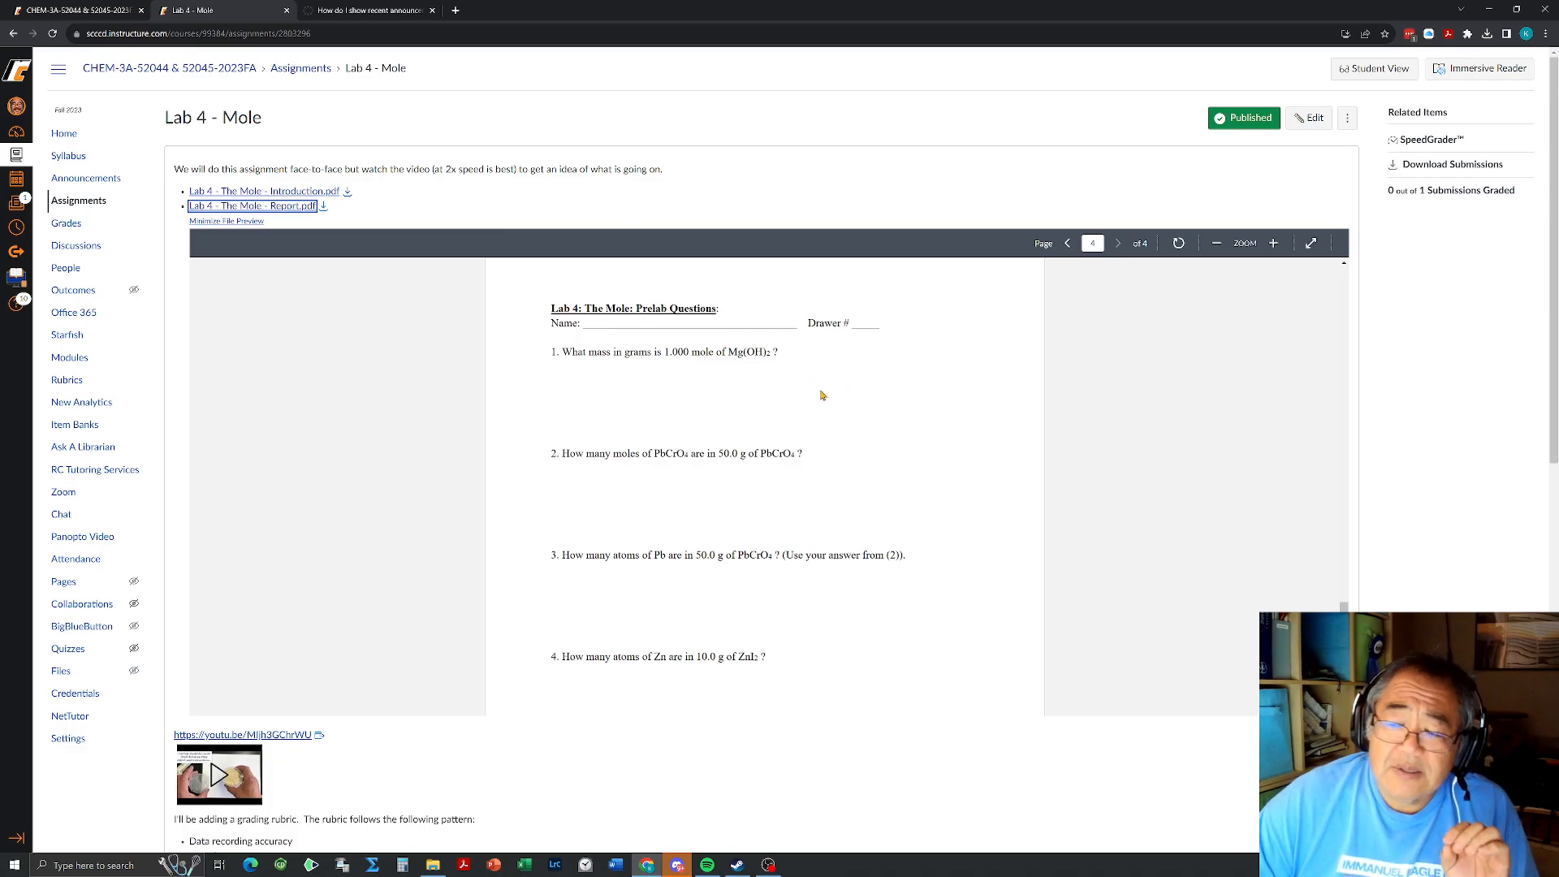
mouse_move(748, 386)
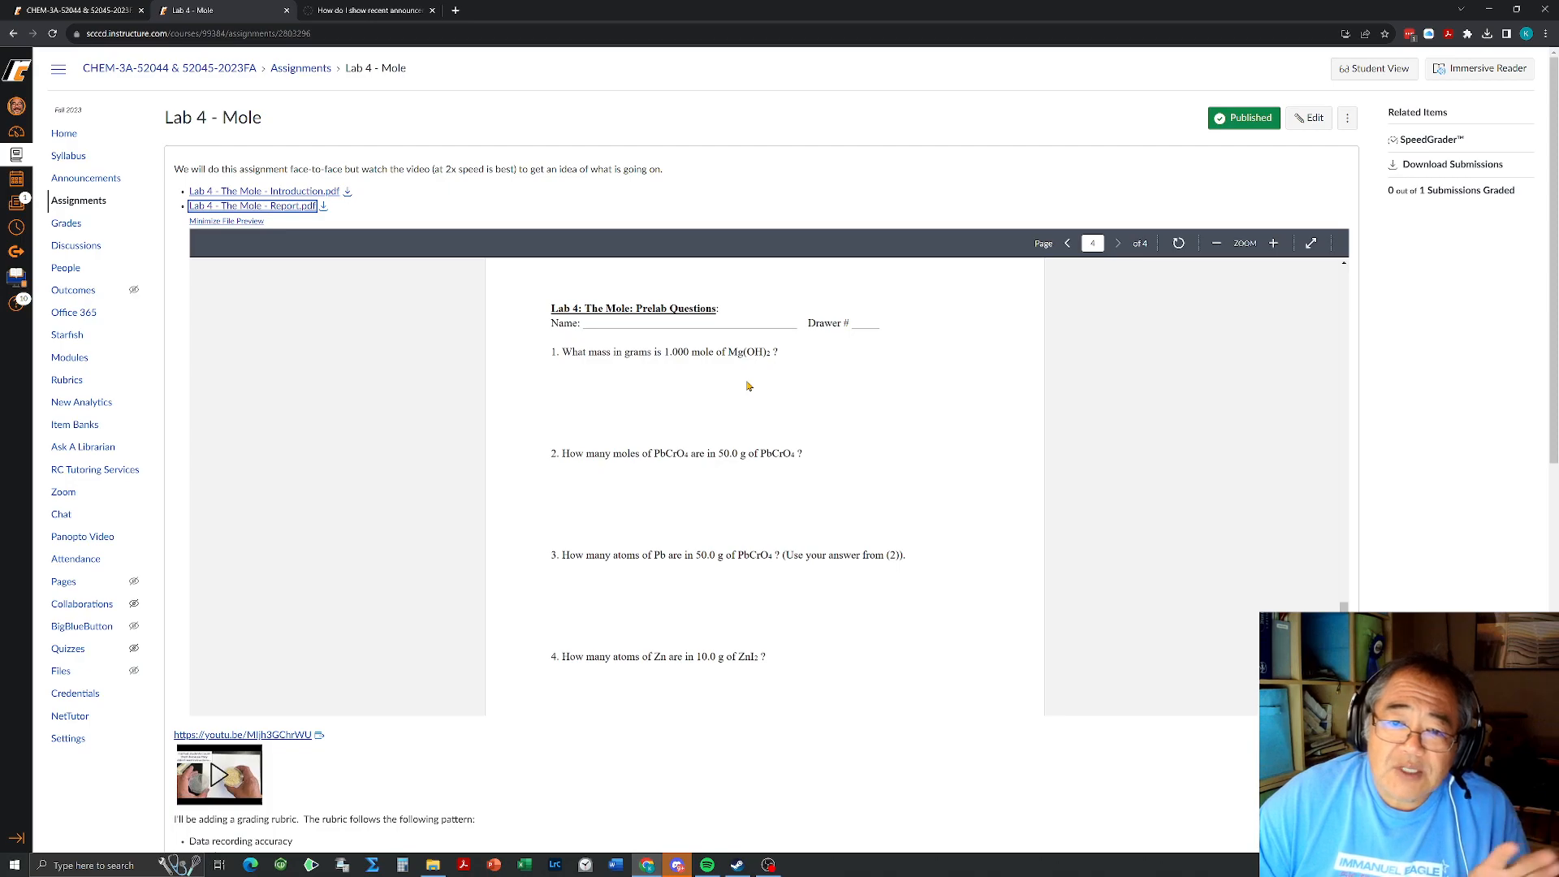
mouse_move(684, 397)
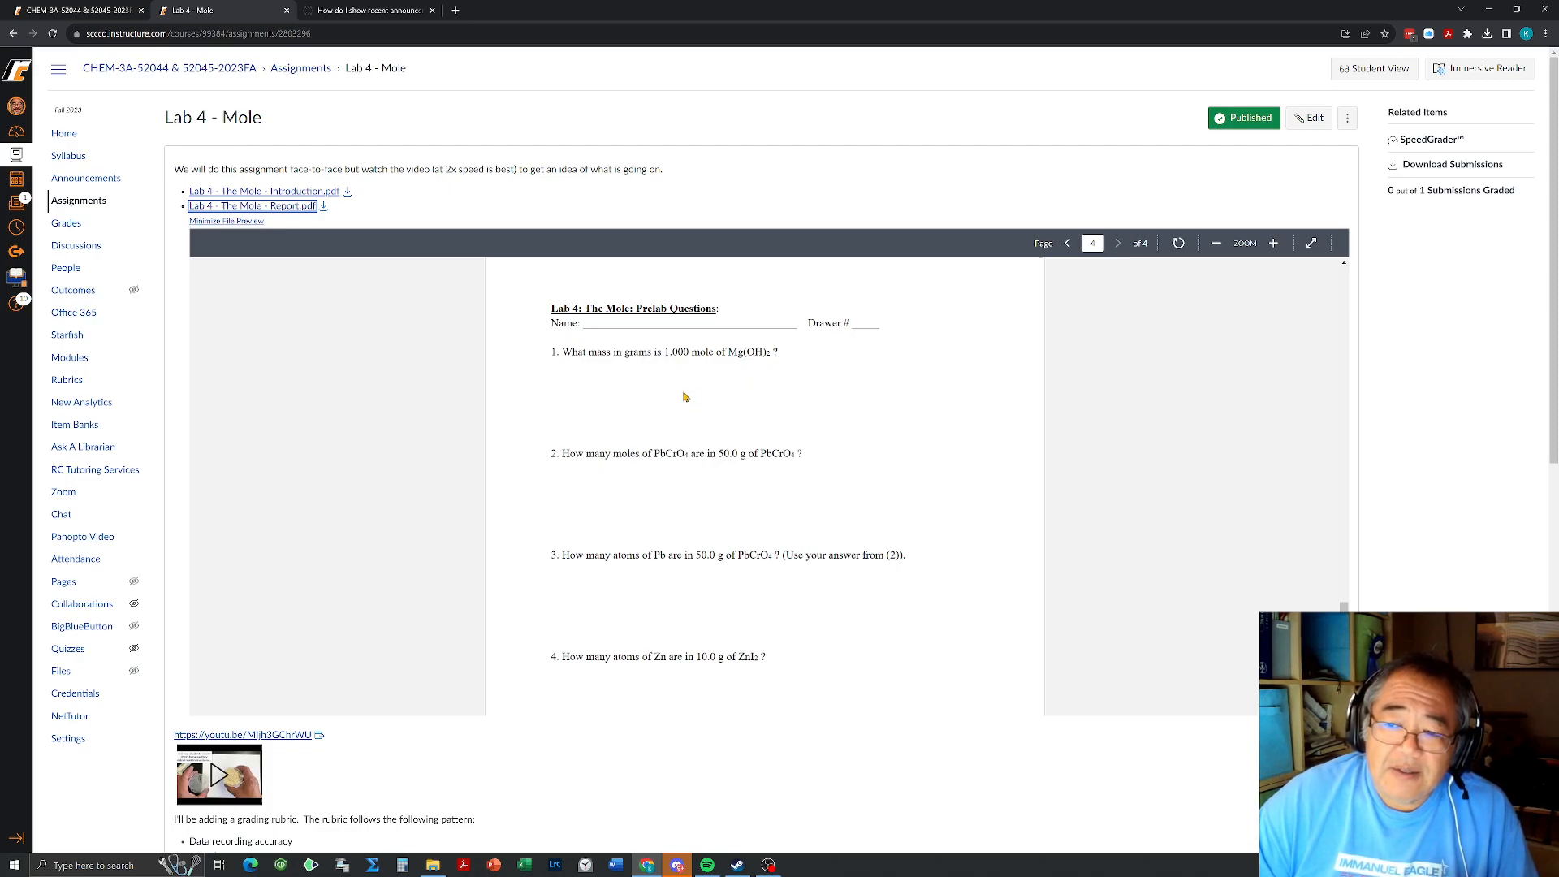
mouse_move(685, 384)
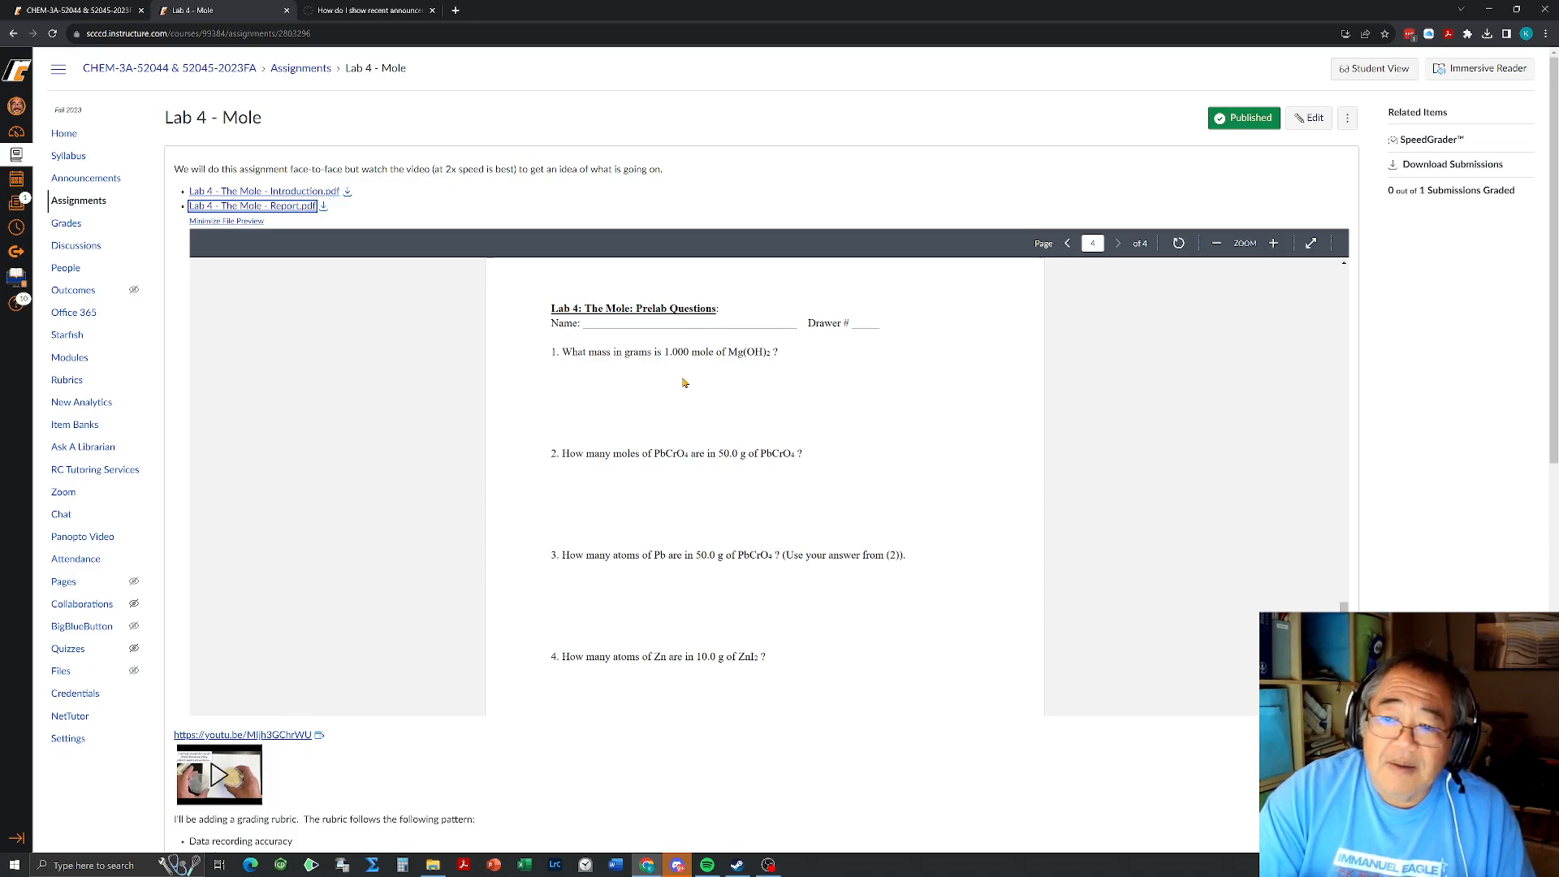
mouse_move(577, 385)
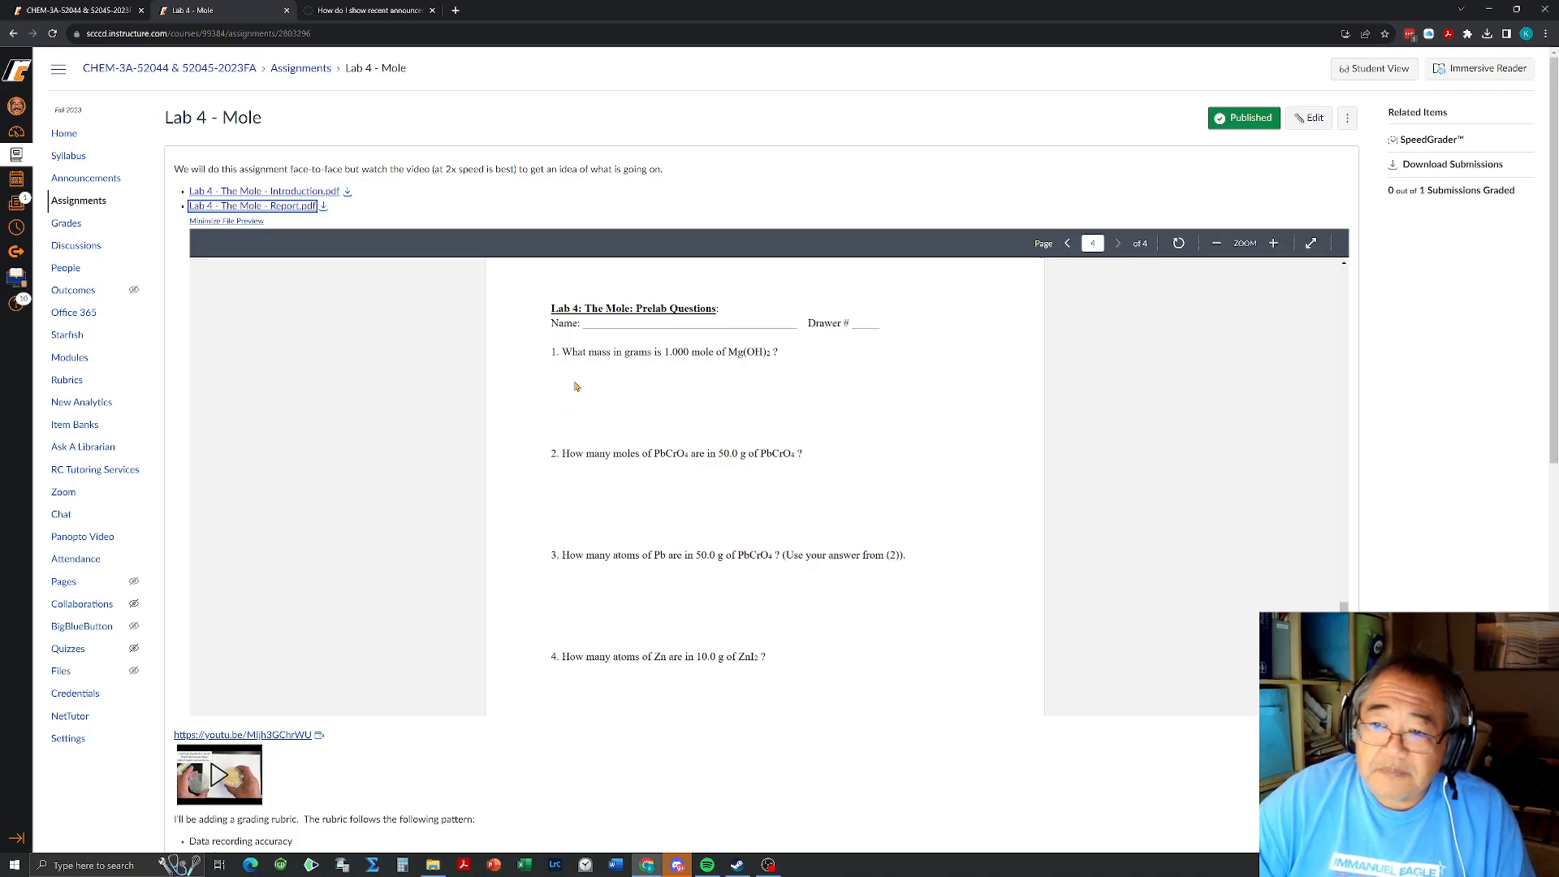
mouse_move(760, 424)
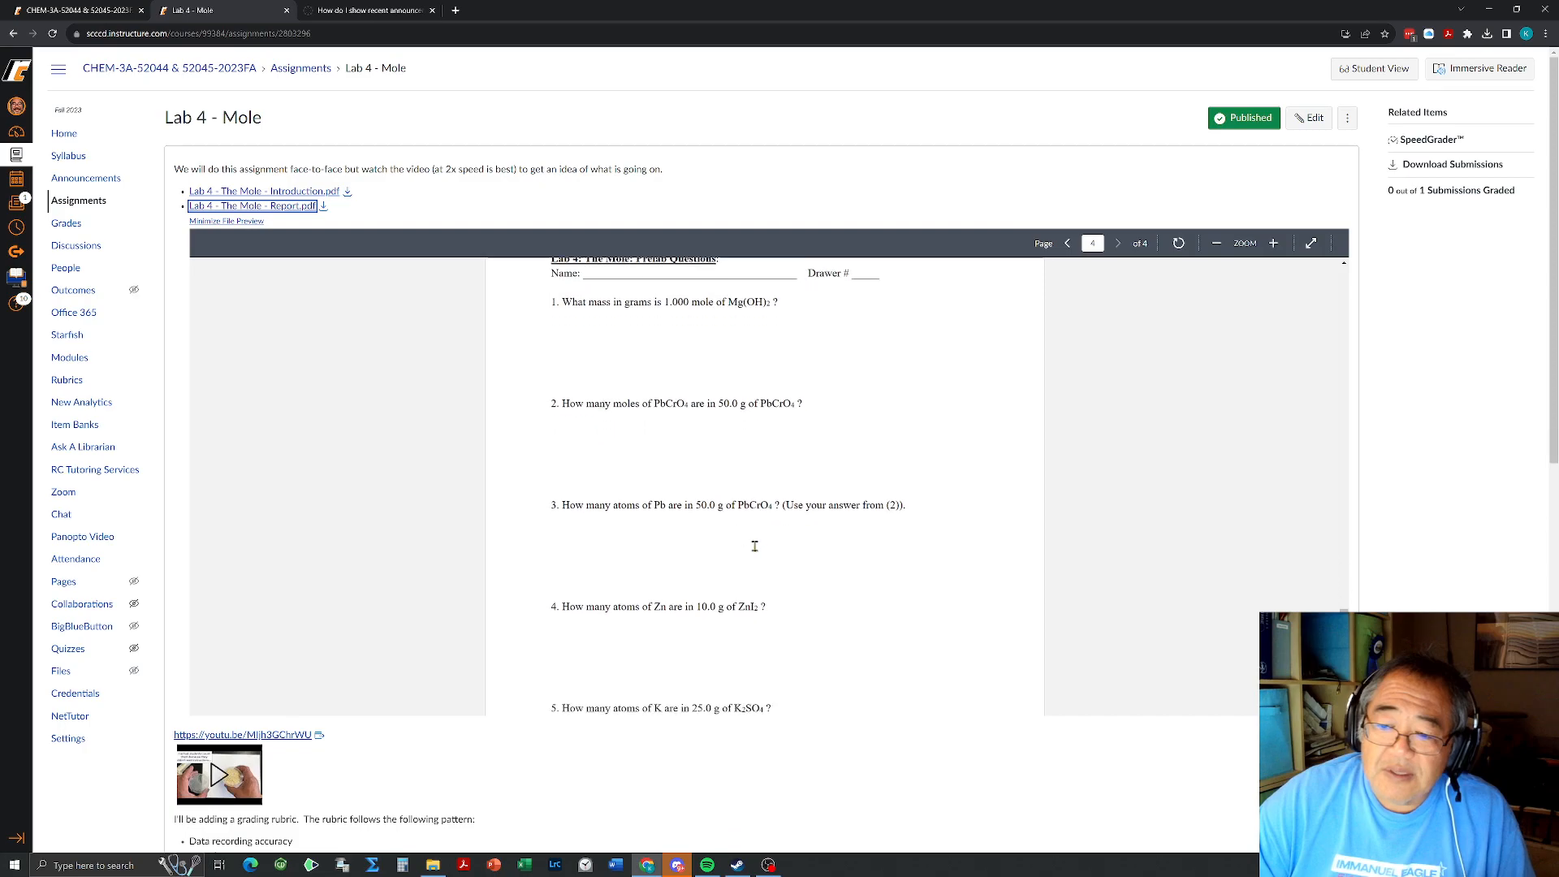
scroll(down, 3)
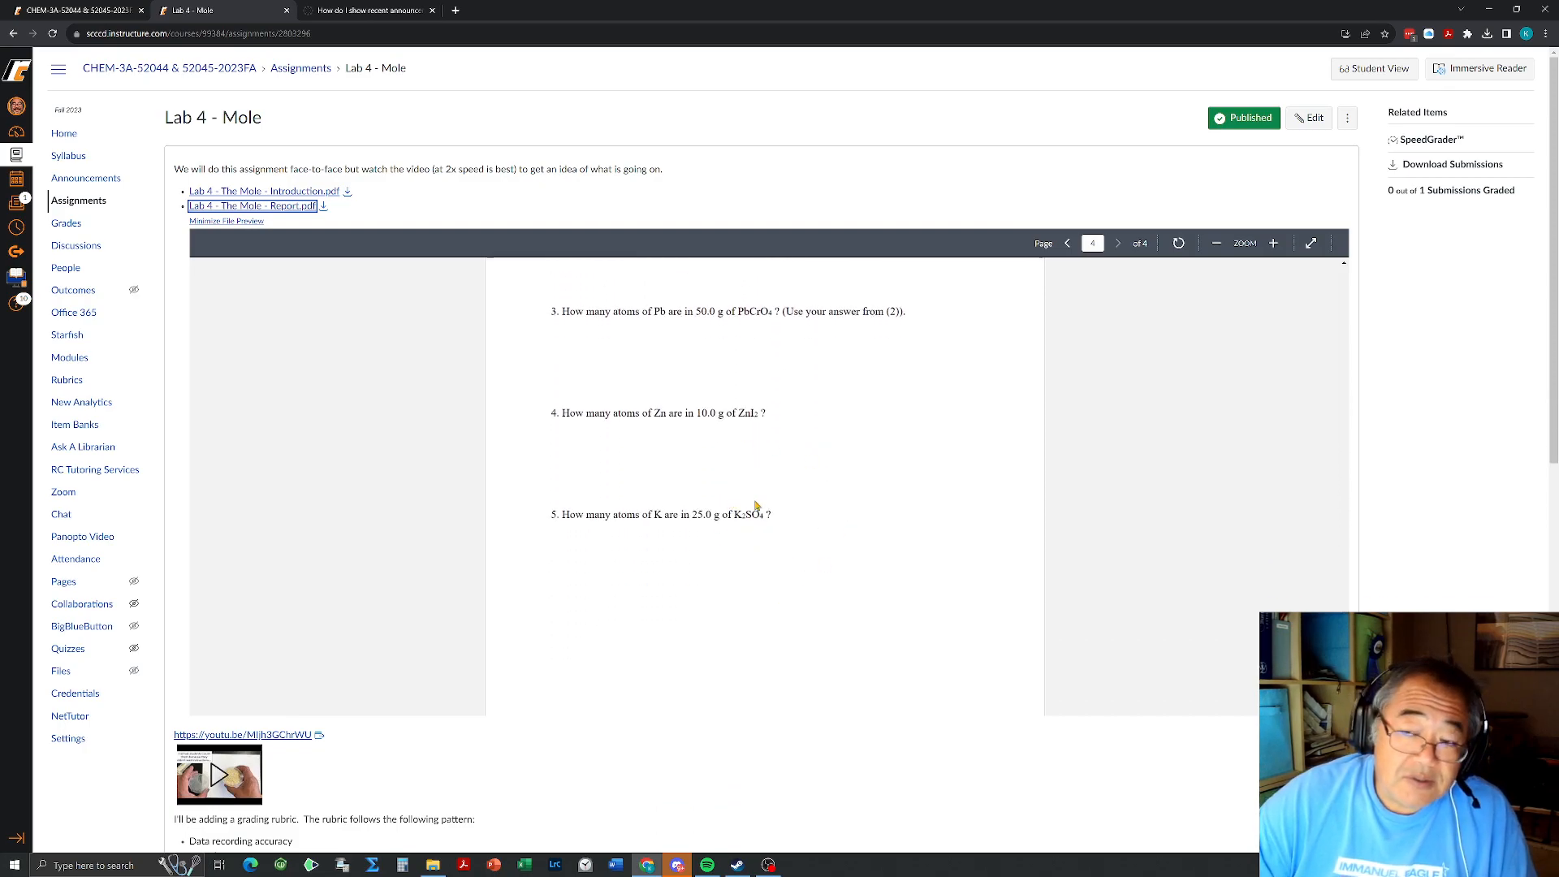
mouse_move(665, 575)
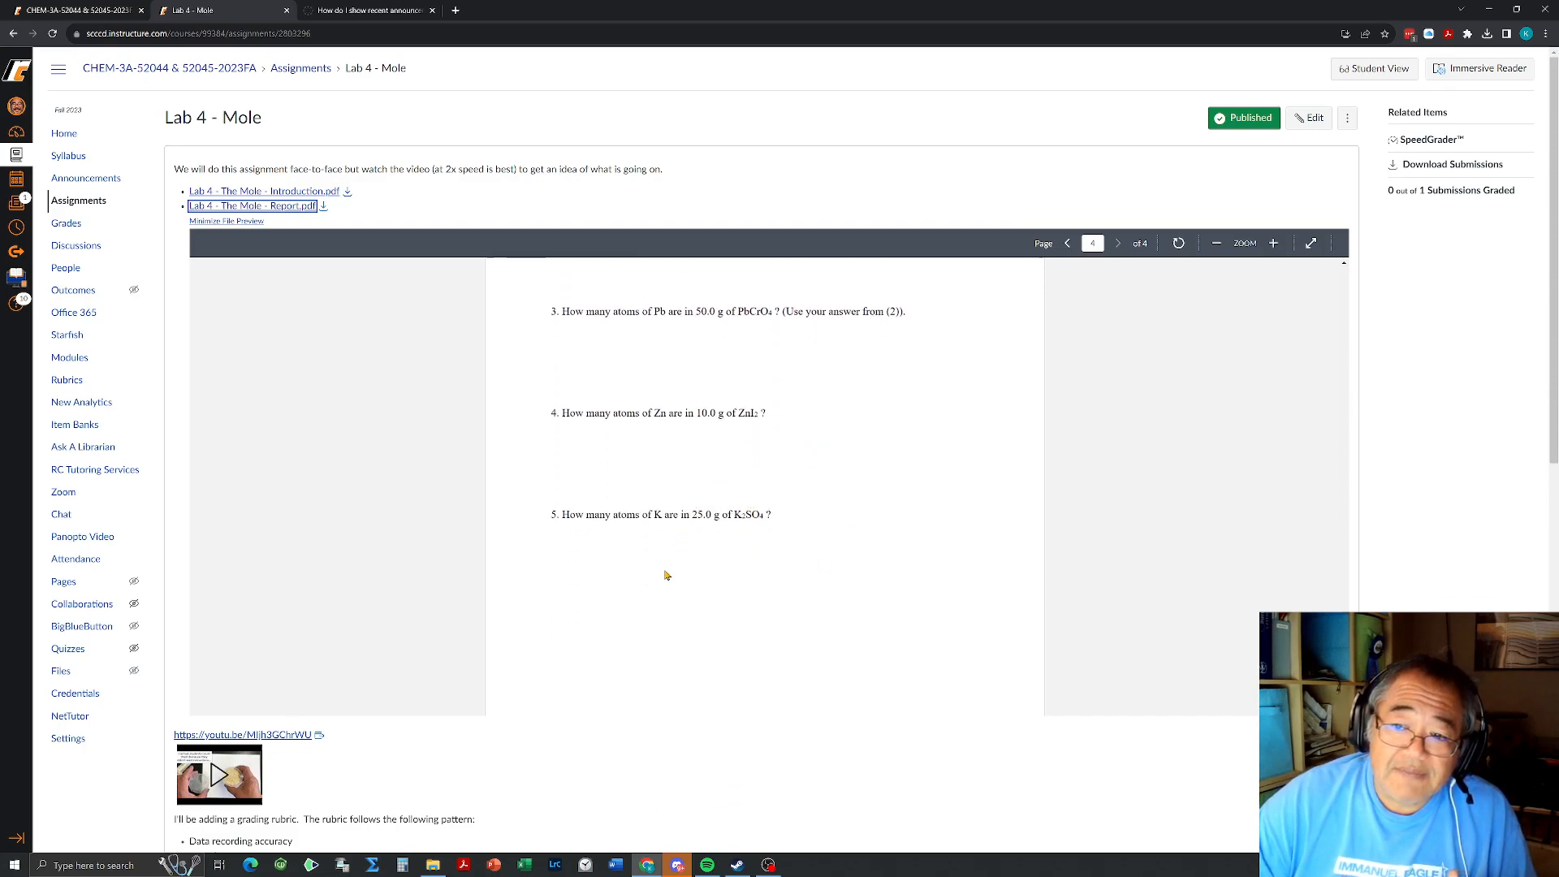
scroll(up, 3)
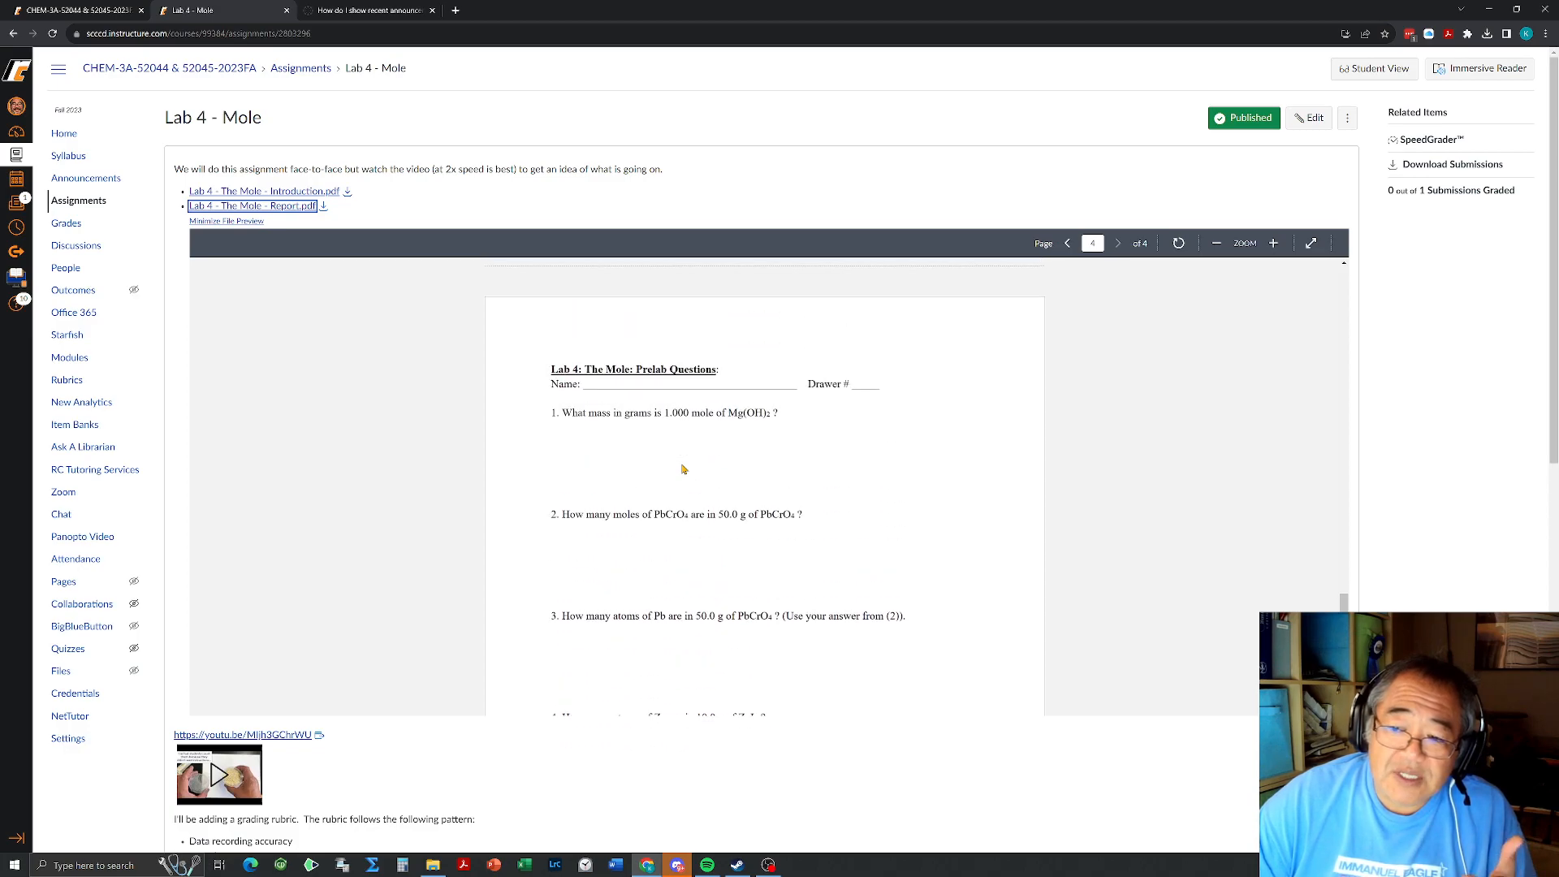
scroll(down, 3)
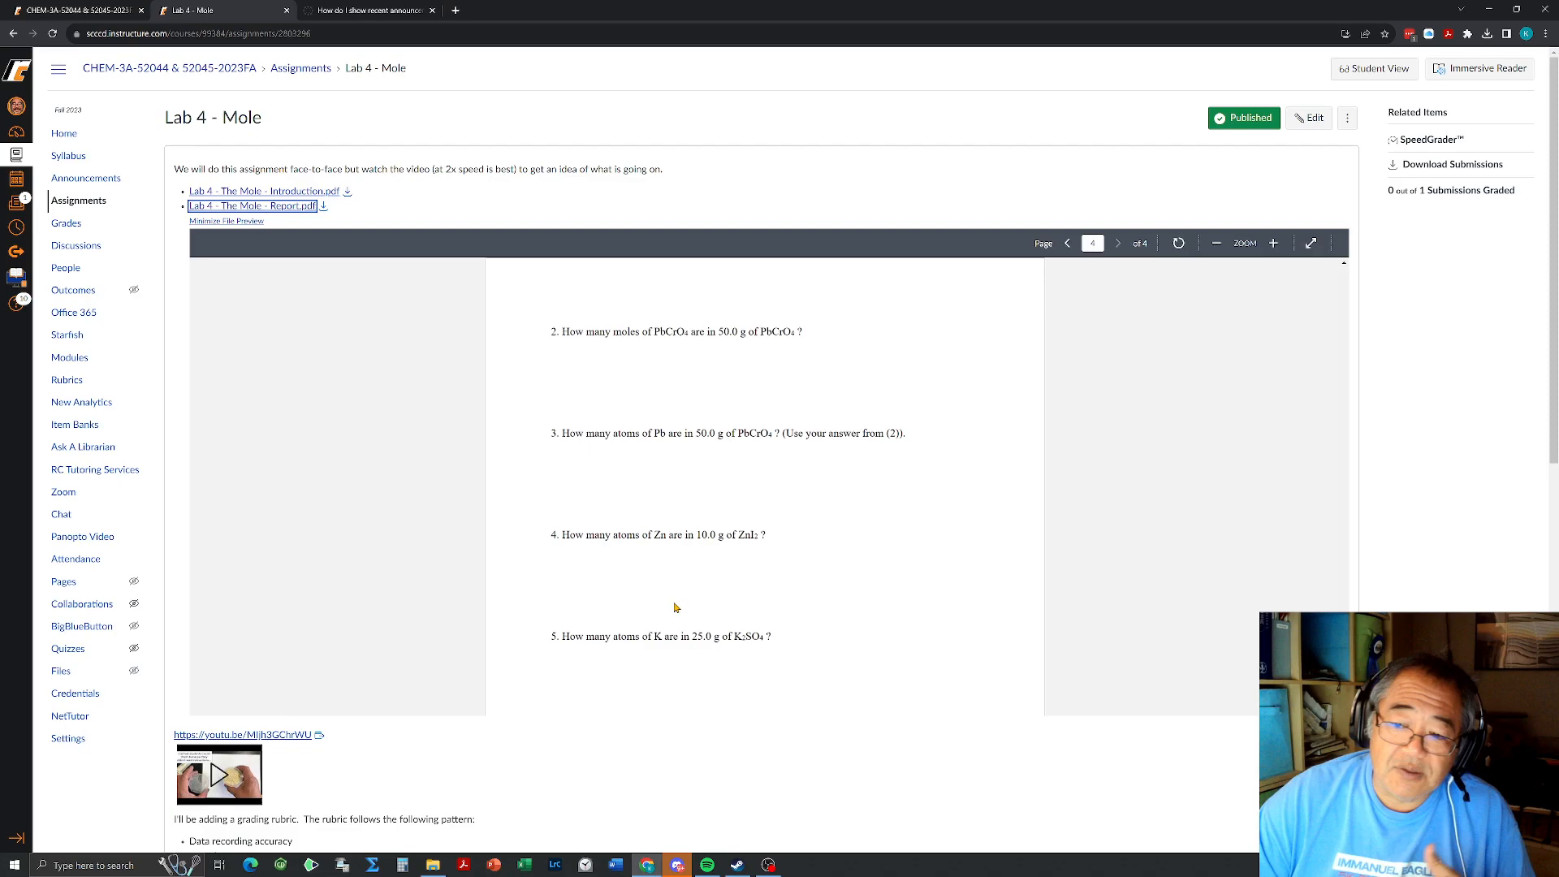
mouse_move(681, 536)
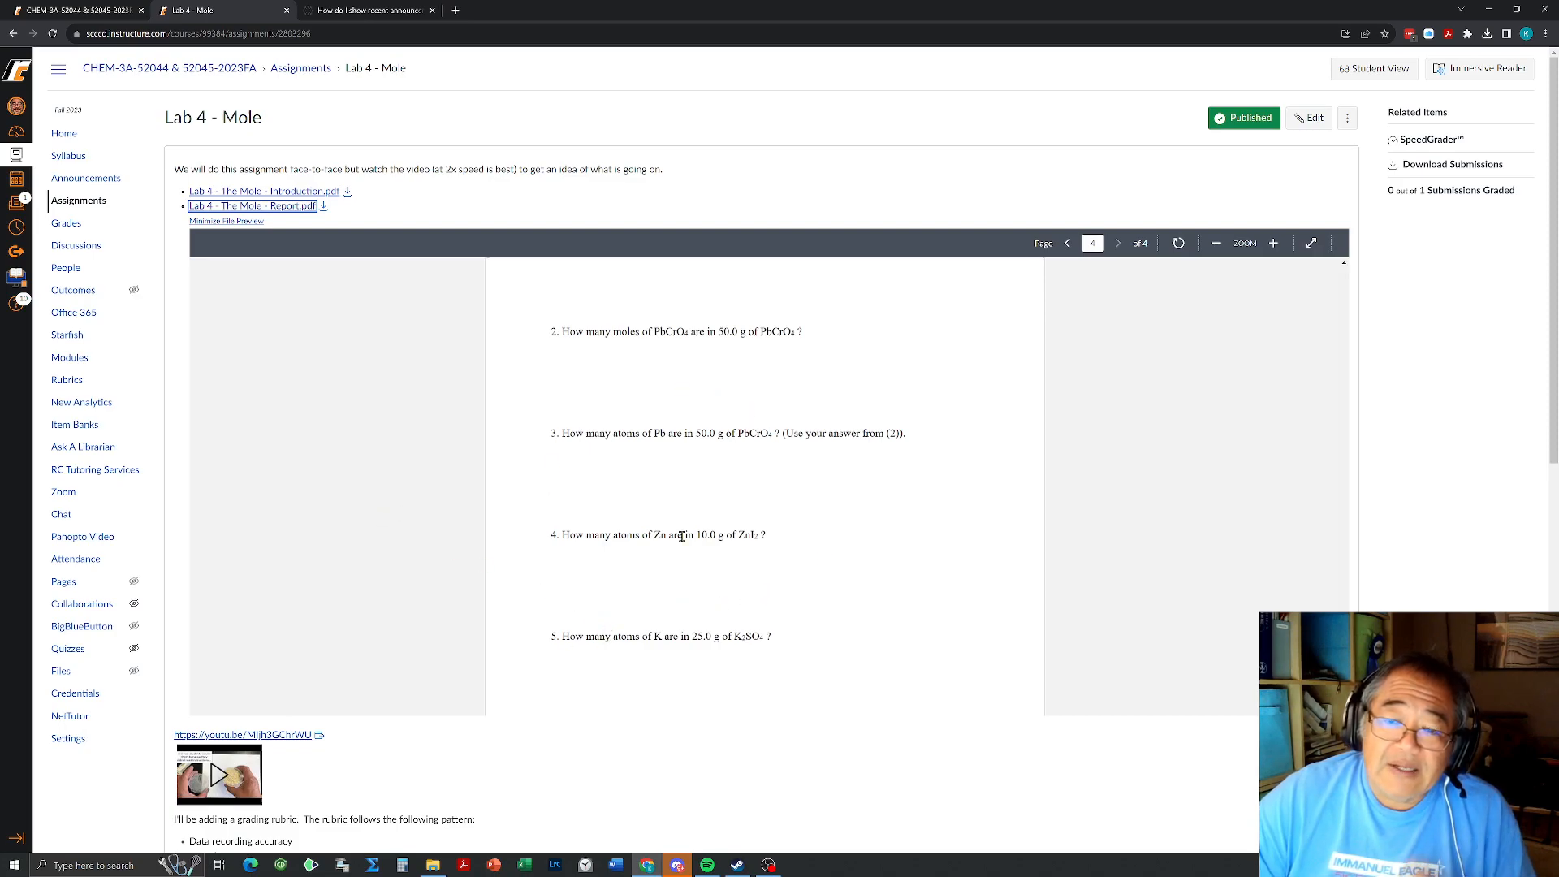
mouse_move(531, 556)
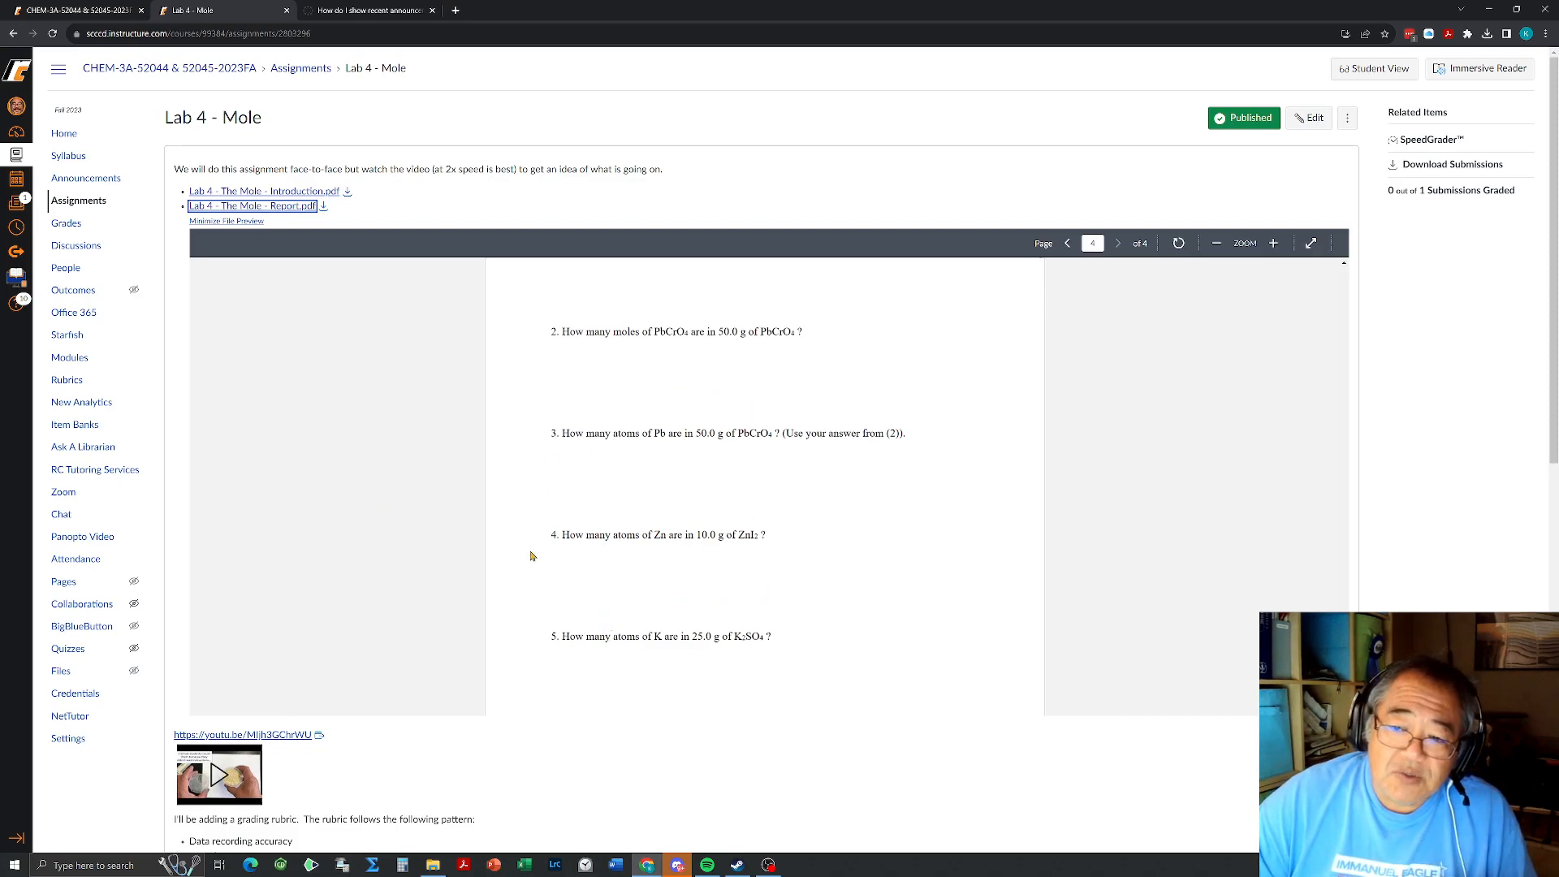
mouse_move(439, 380)
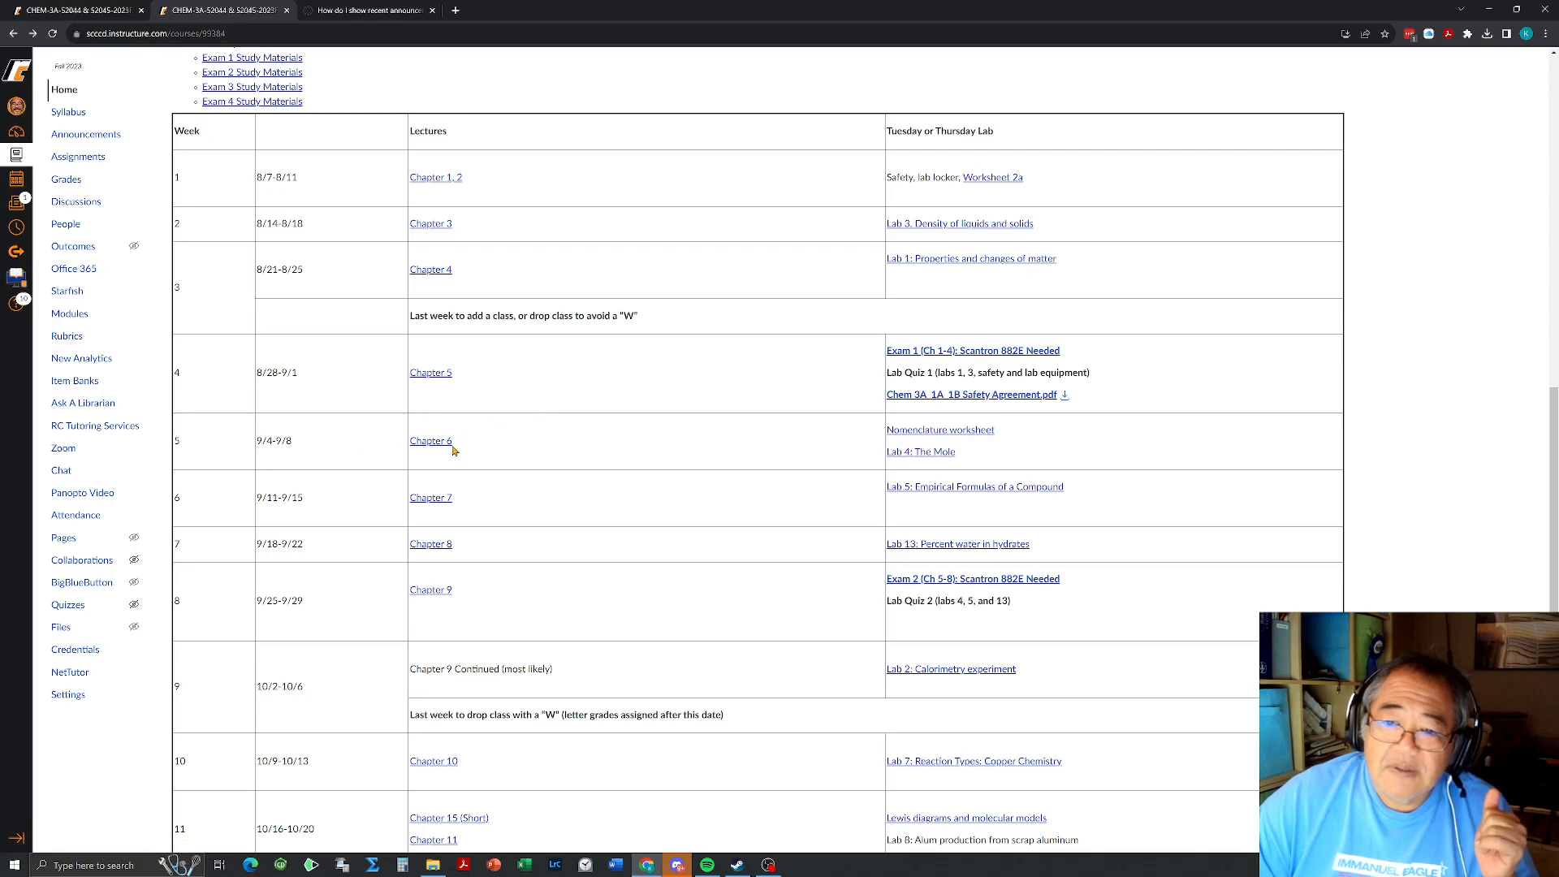
mouse_move(940, 429)
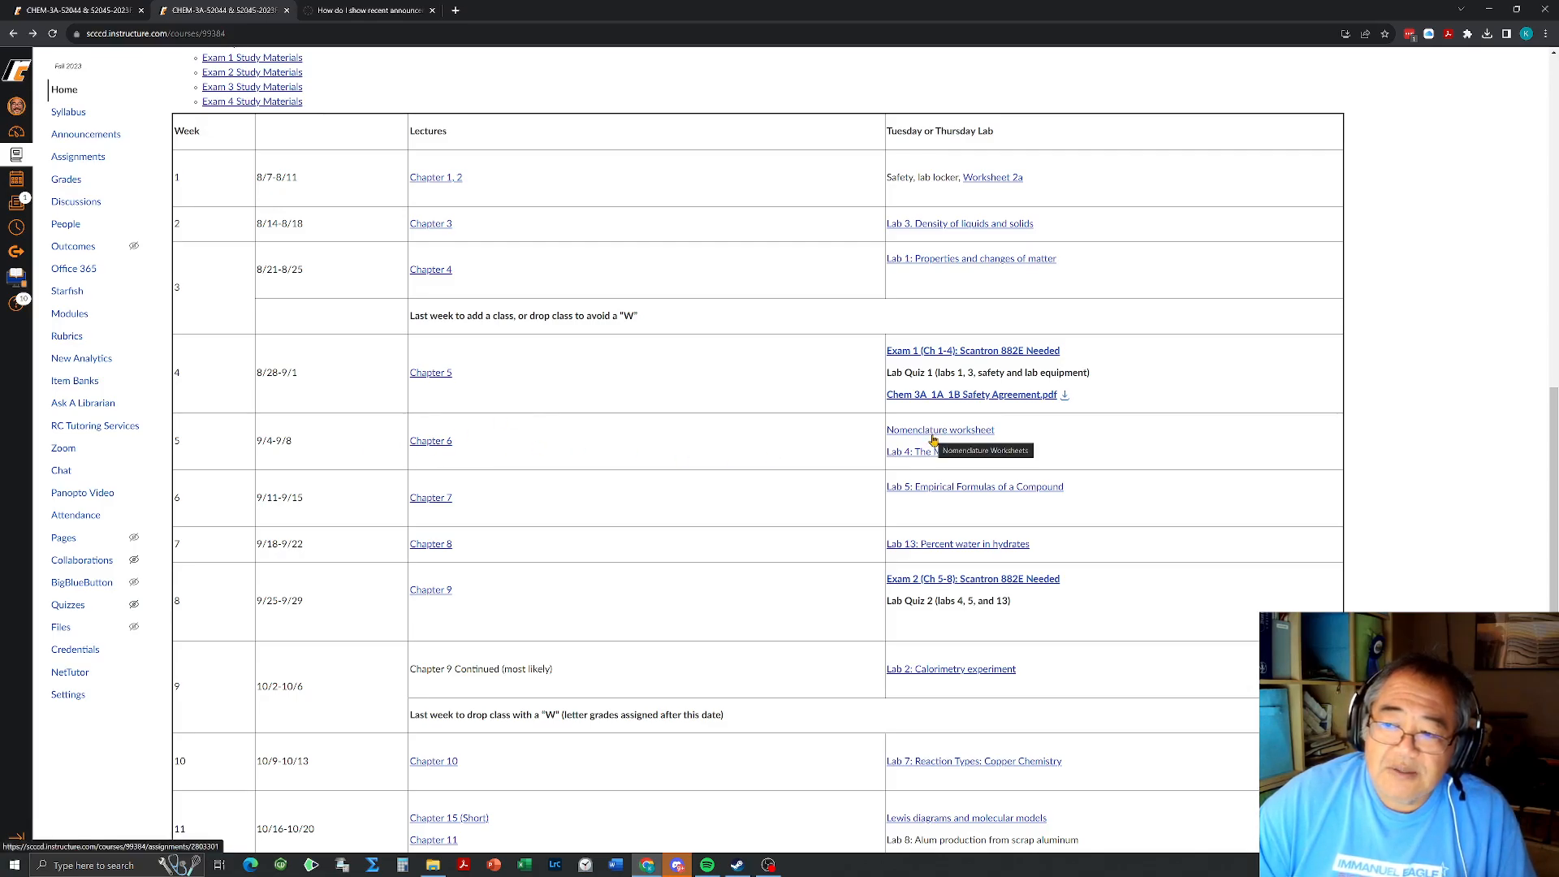
mouse_move(921, 451)
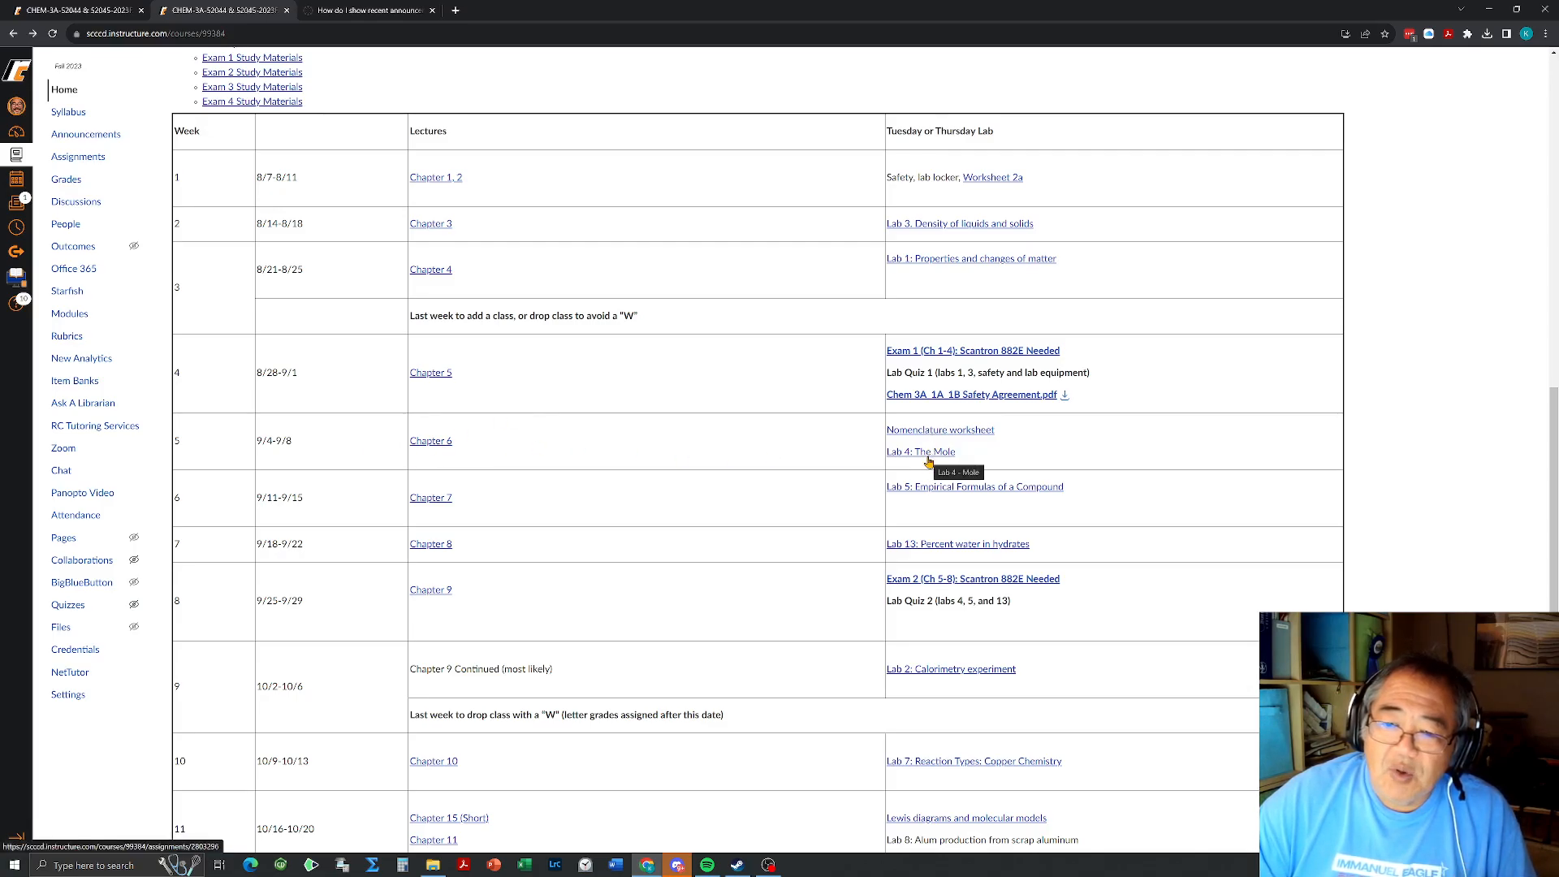
- Open Chapter 6 from the week 5 schedule, then its Hwk 6 assignment
click(430, 440)
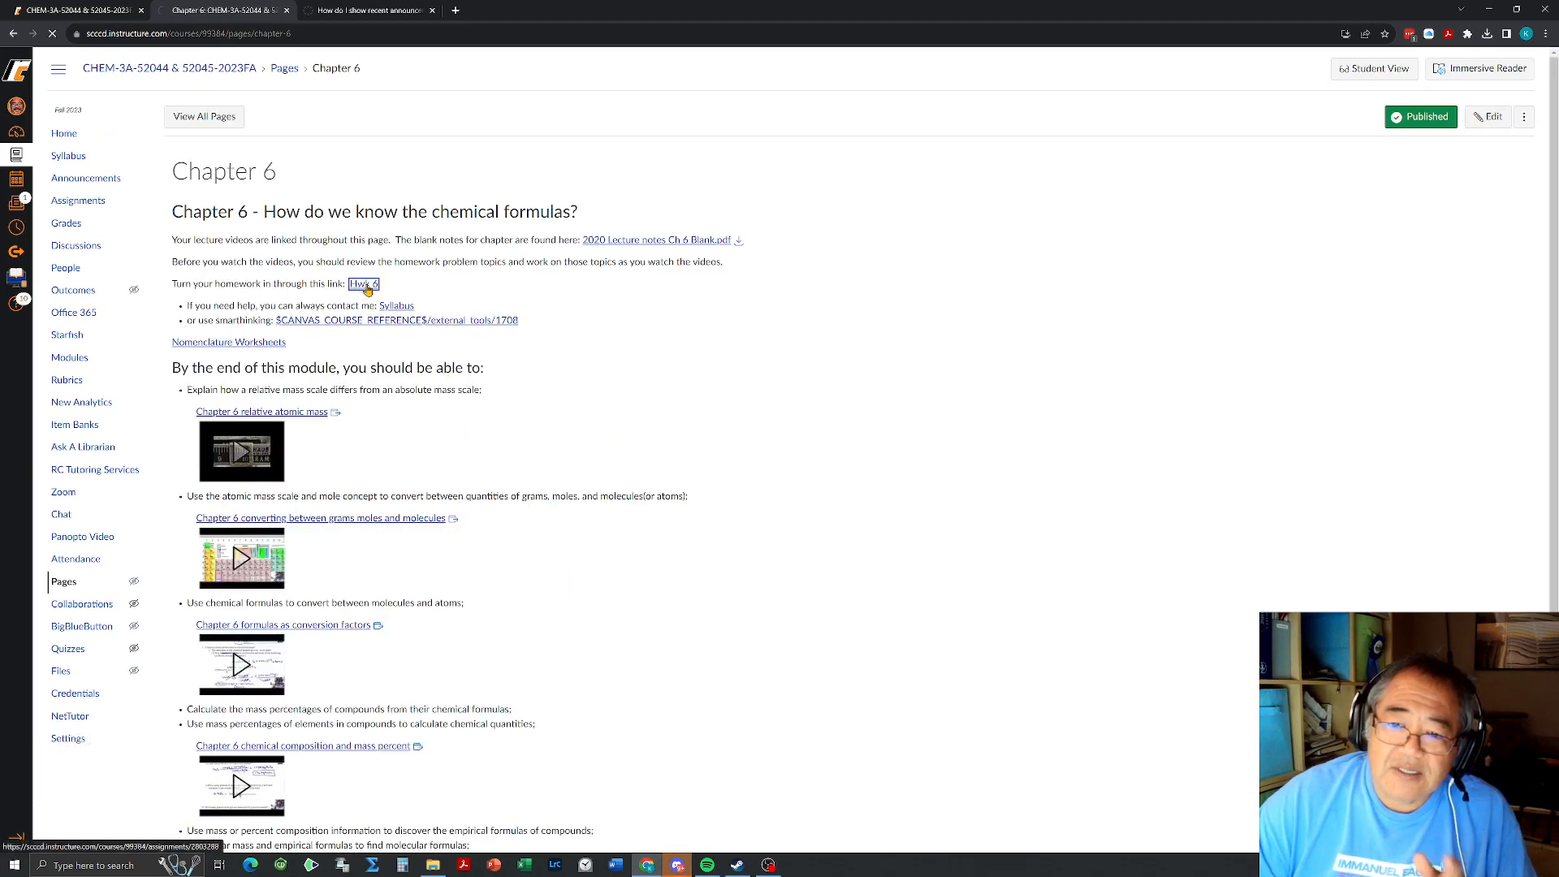
click(364, 285)
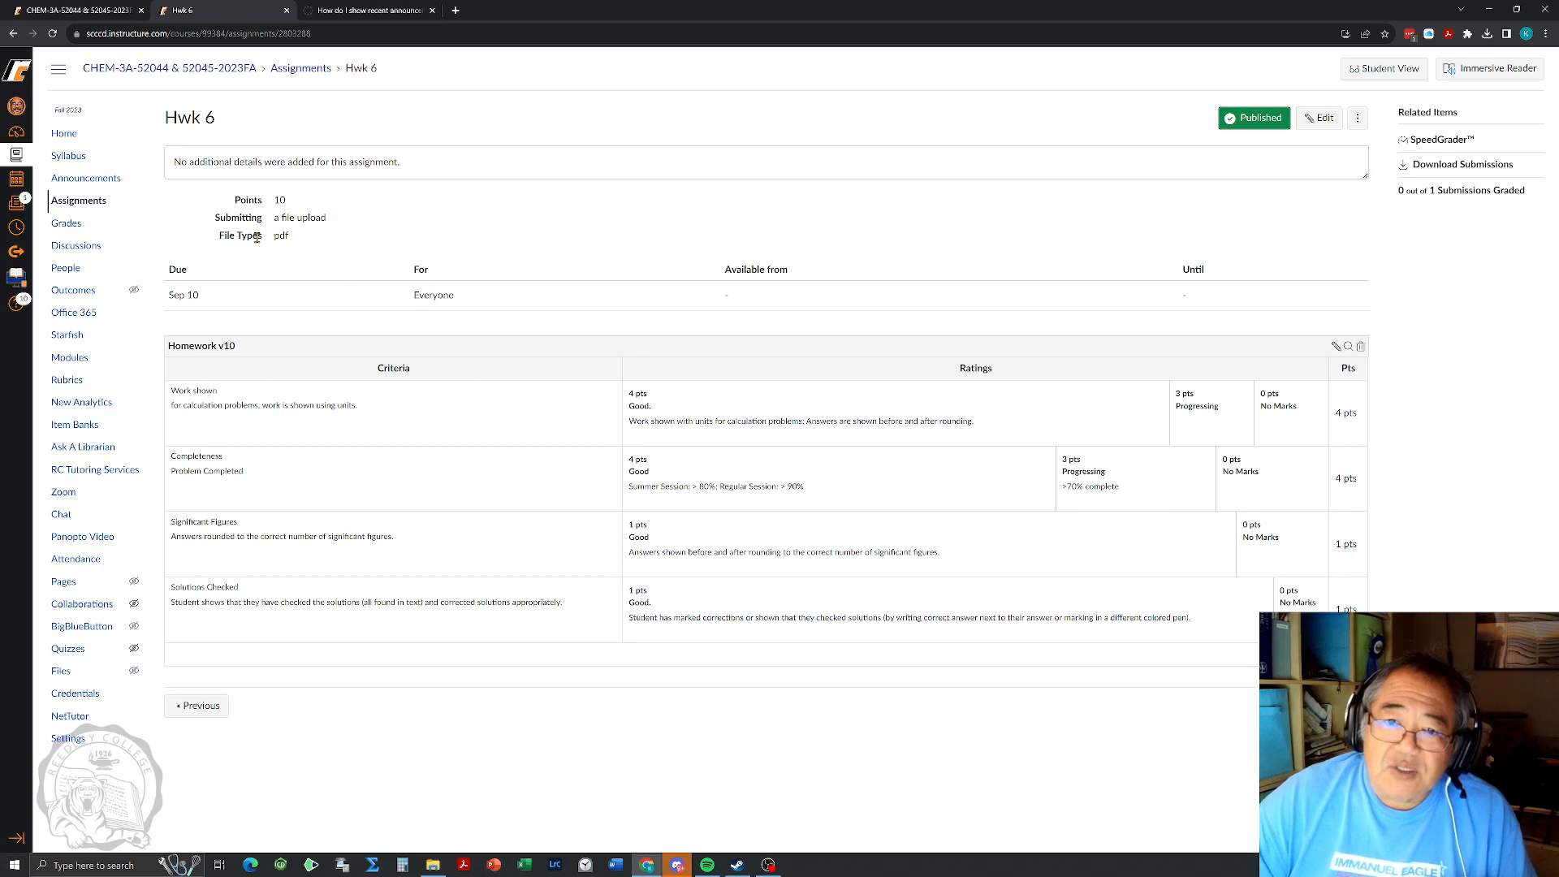
mouse_move(65, 133)
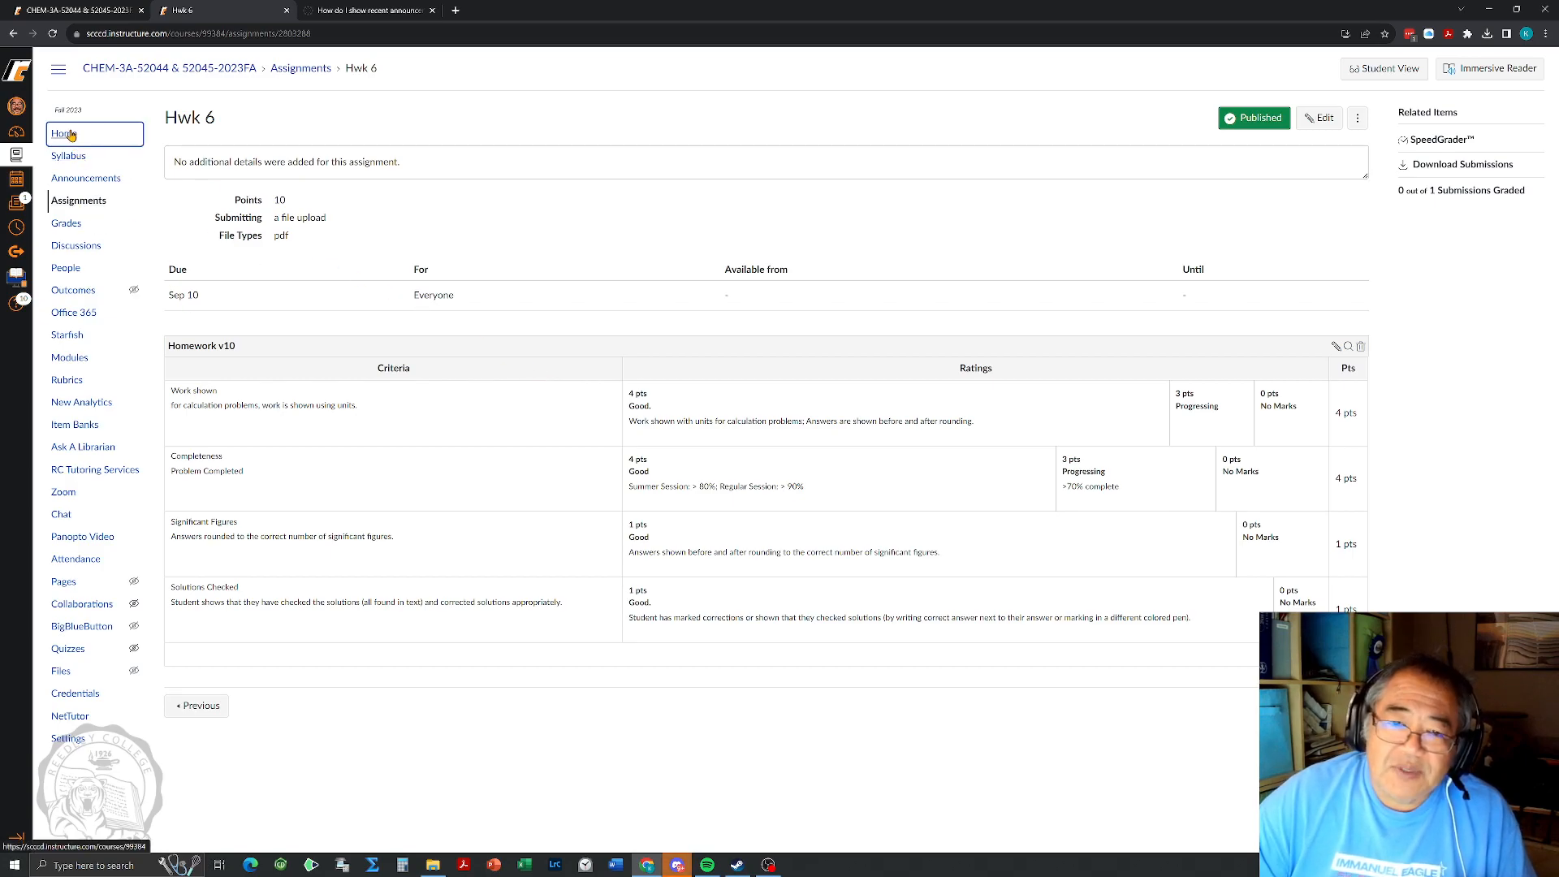
- From Home's Quick Links open Homework Problems Edition and choose Homework 5th edition odd.pdf
click(64, 134)
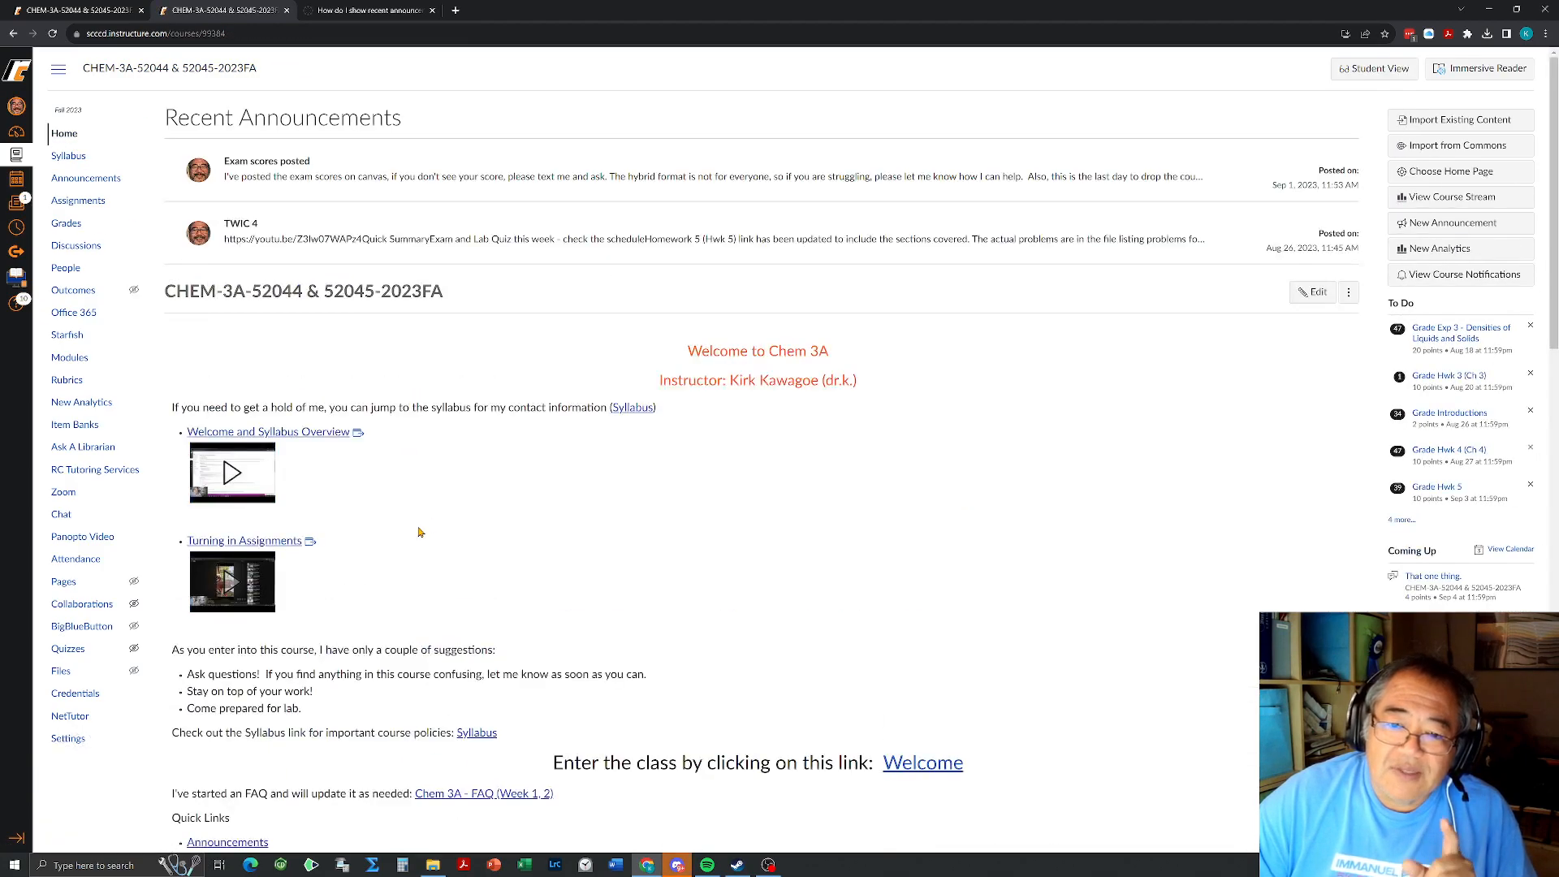
scroll(down, 3)
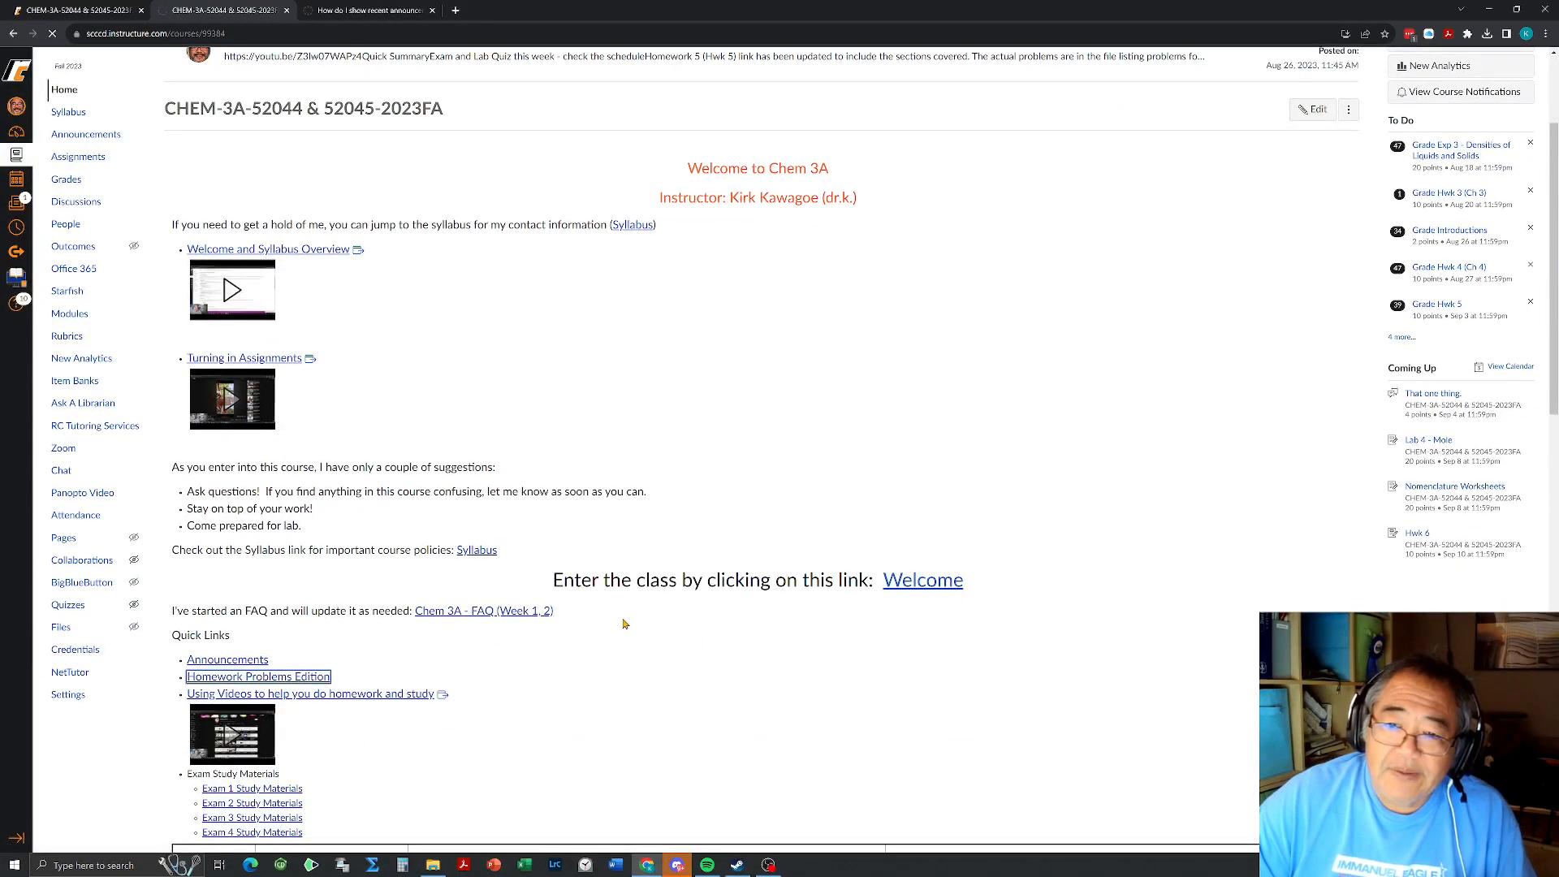
click(258, 676)
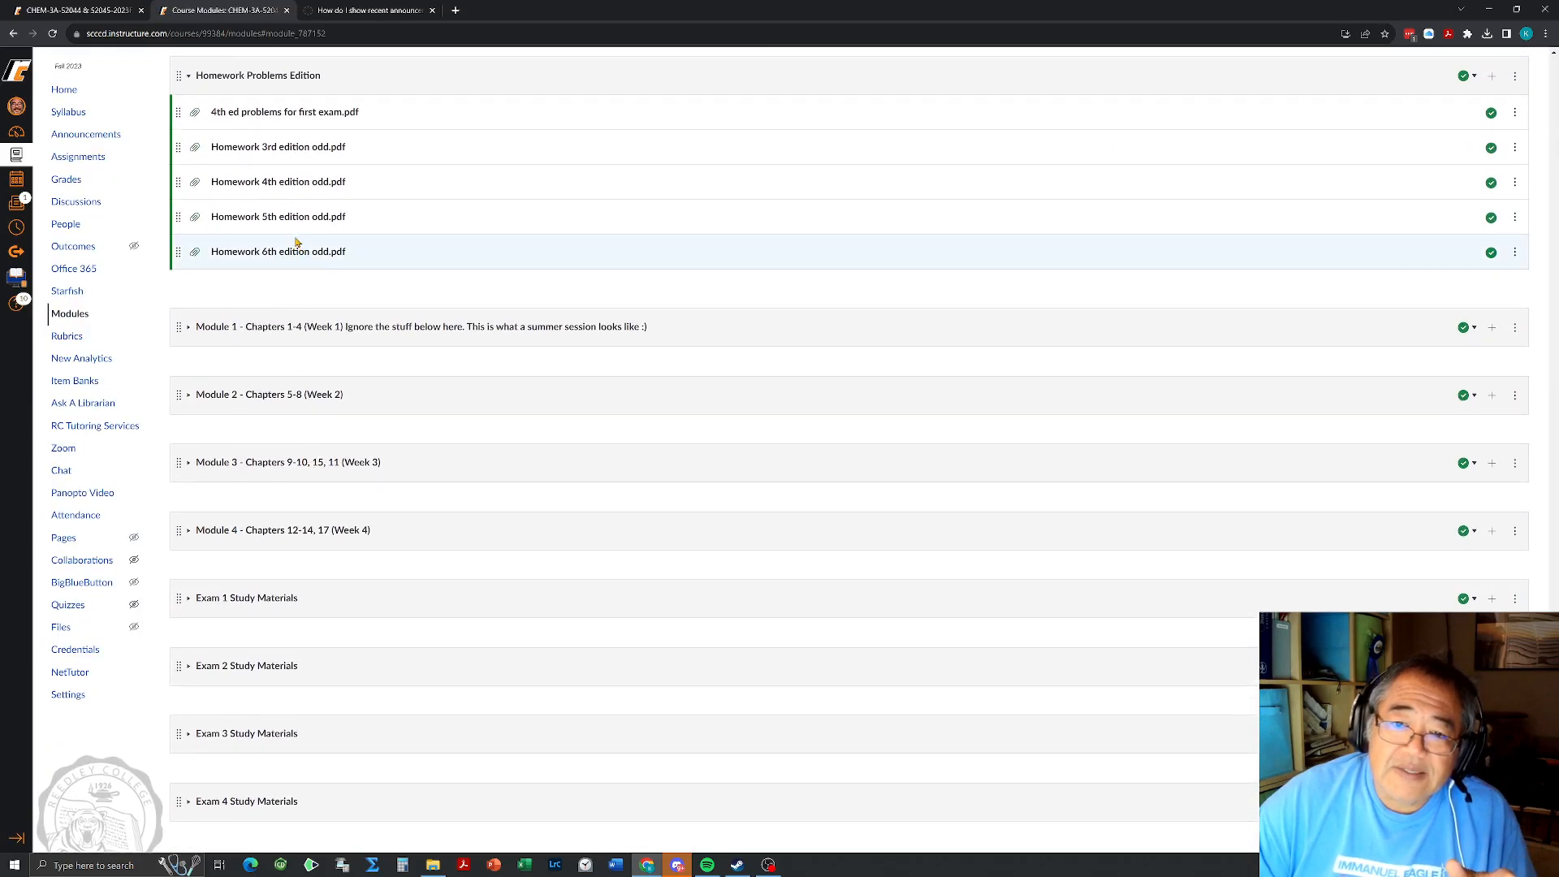
click(278, 216)
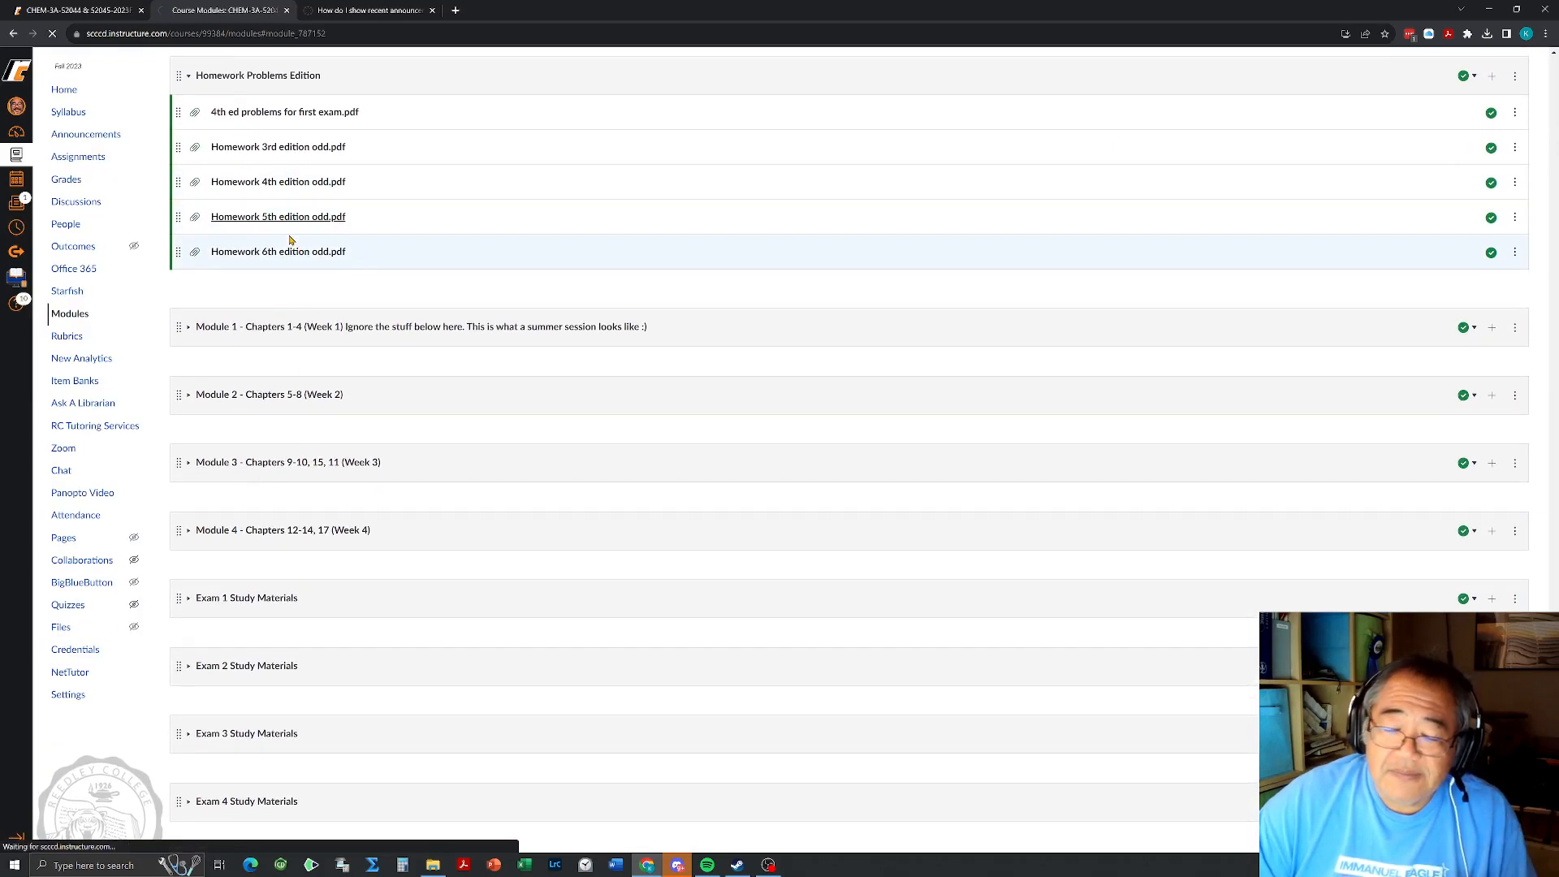
- Scroll through the Homework 5th edition odd.pdf preview and return to page 1
click(278, 216)
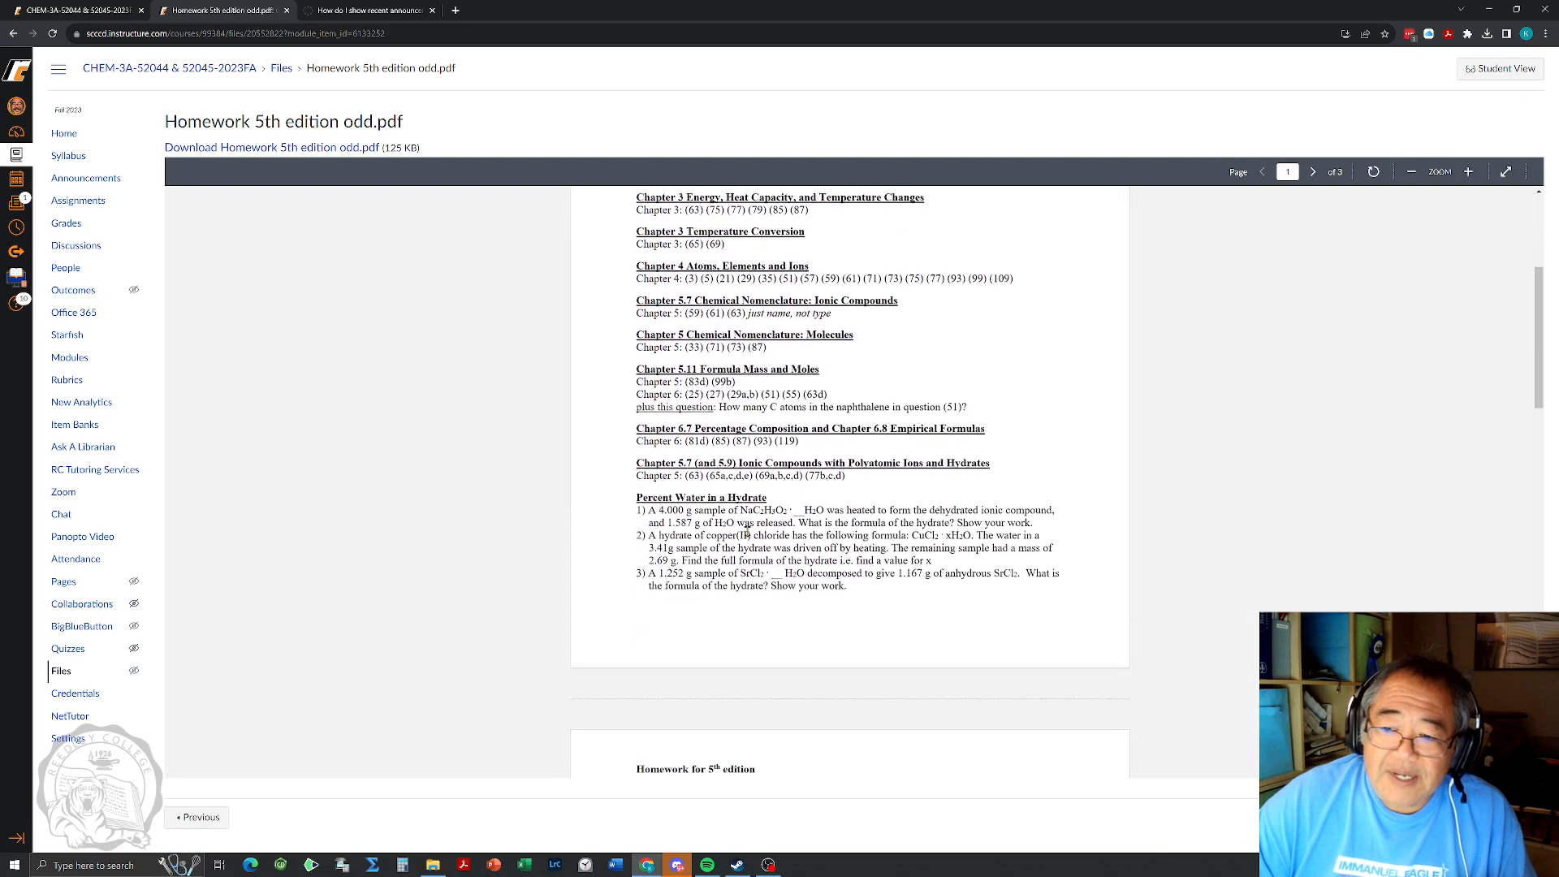
scroll(down, 3)
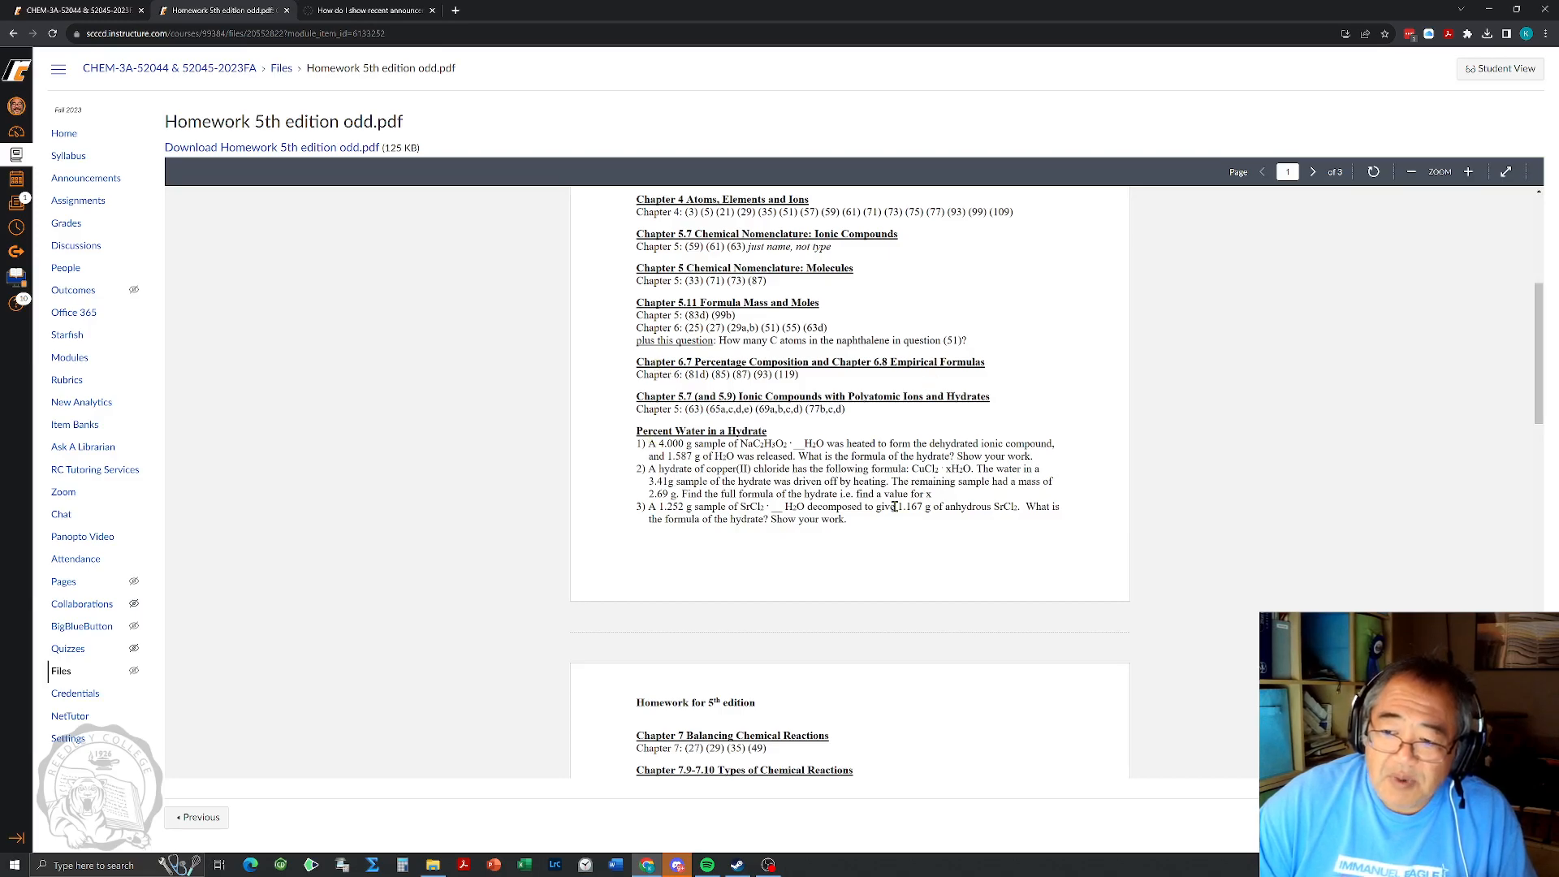
mouse_move(874, 537)
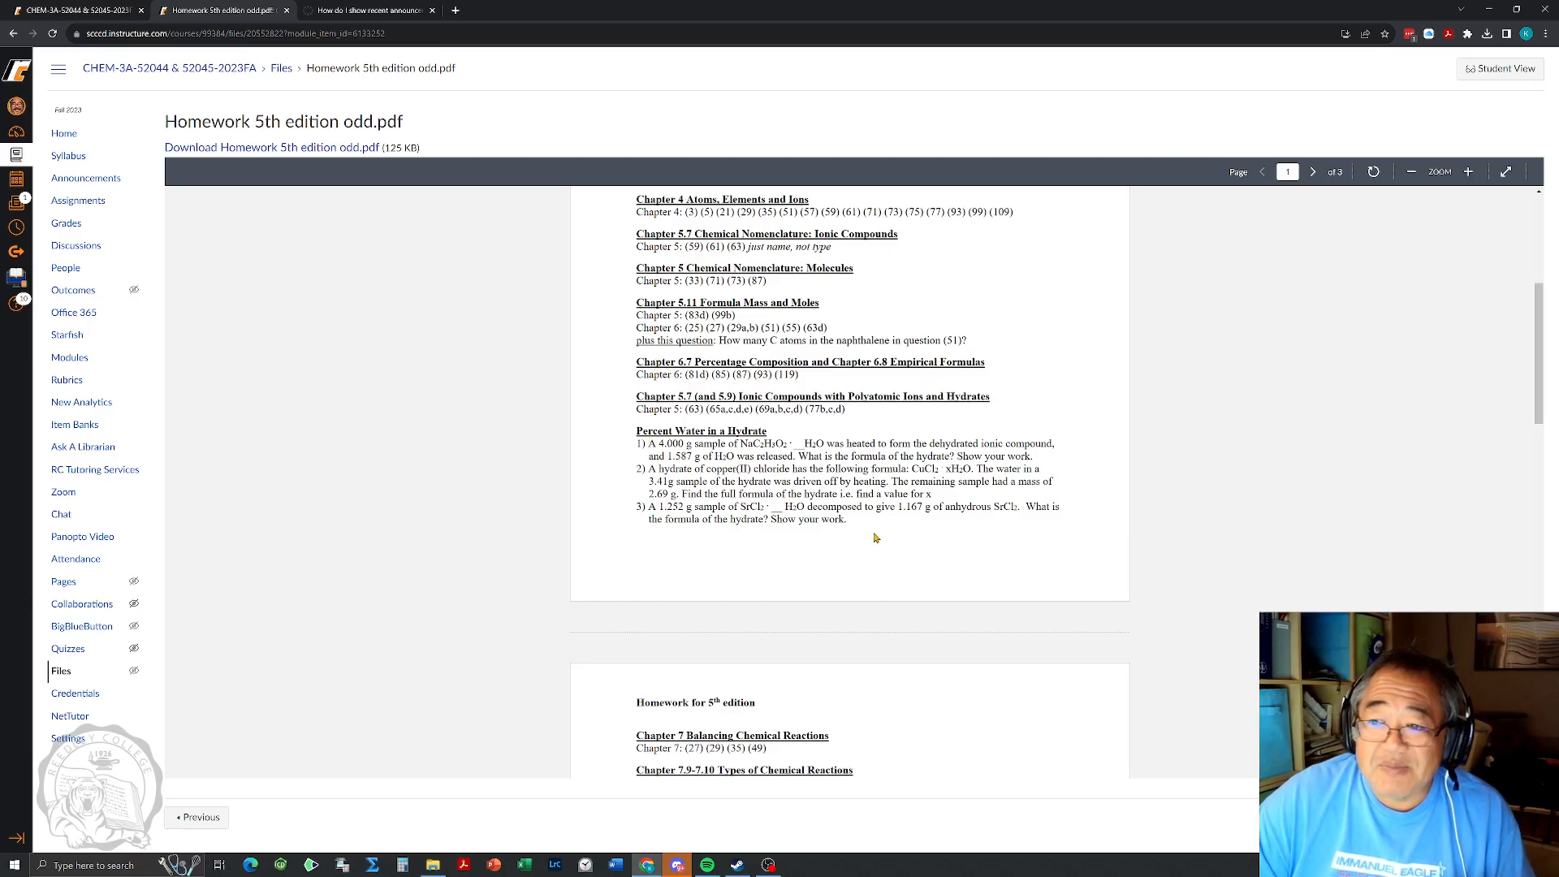
mouse_move(806, 547)
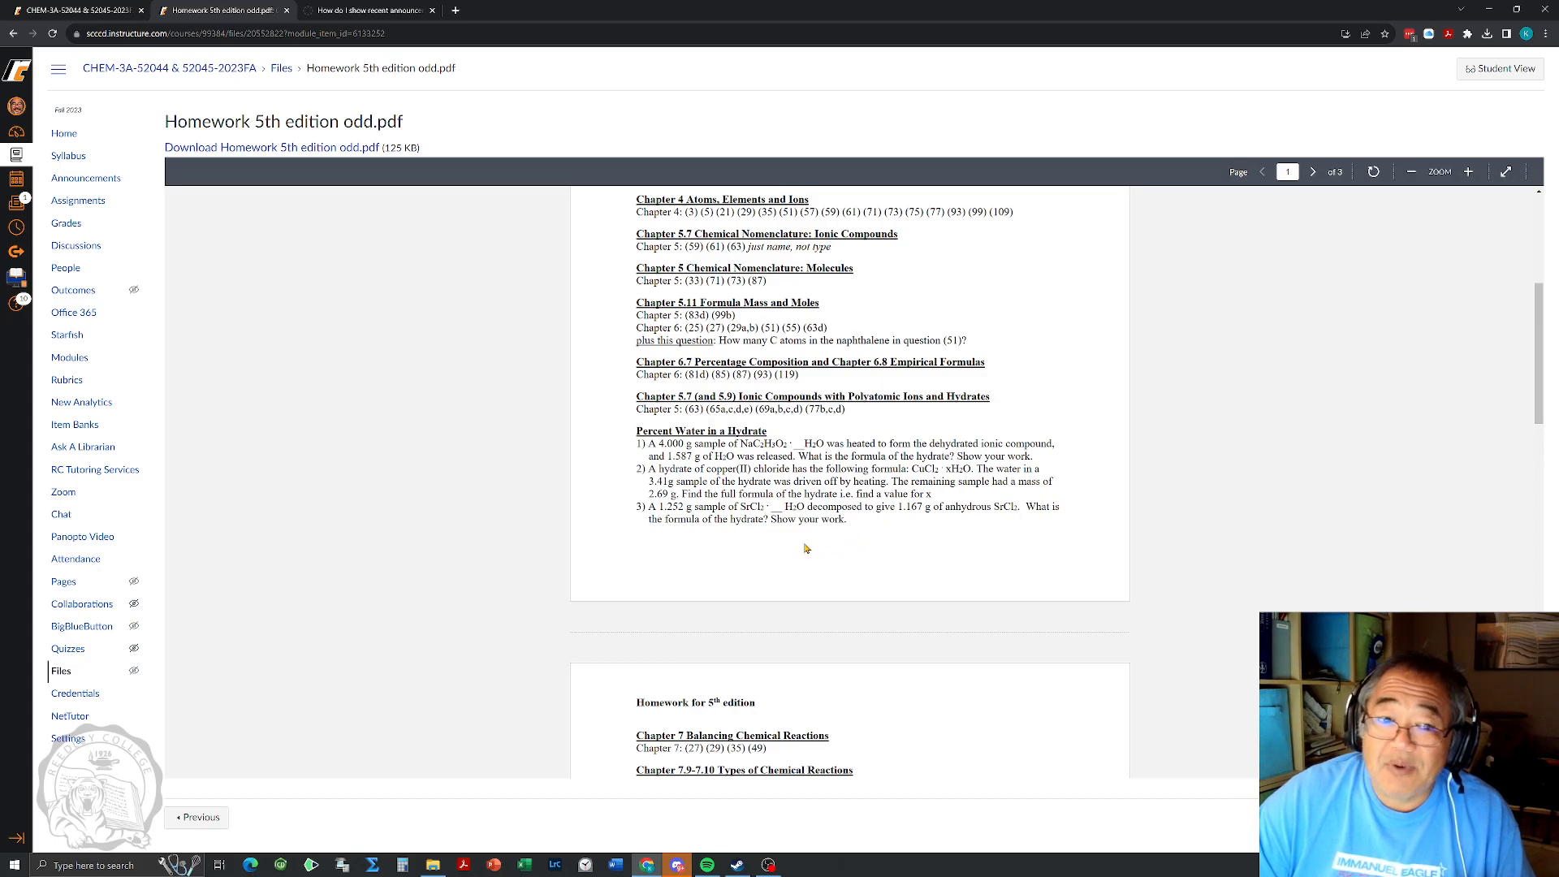
mouse_move(594, 393)
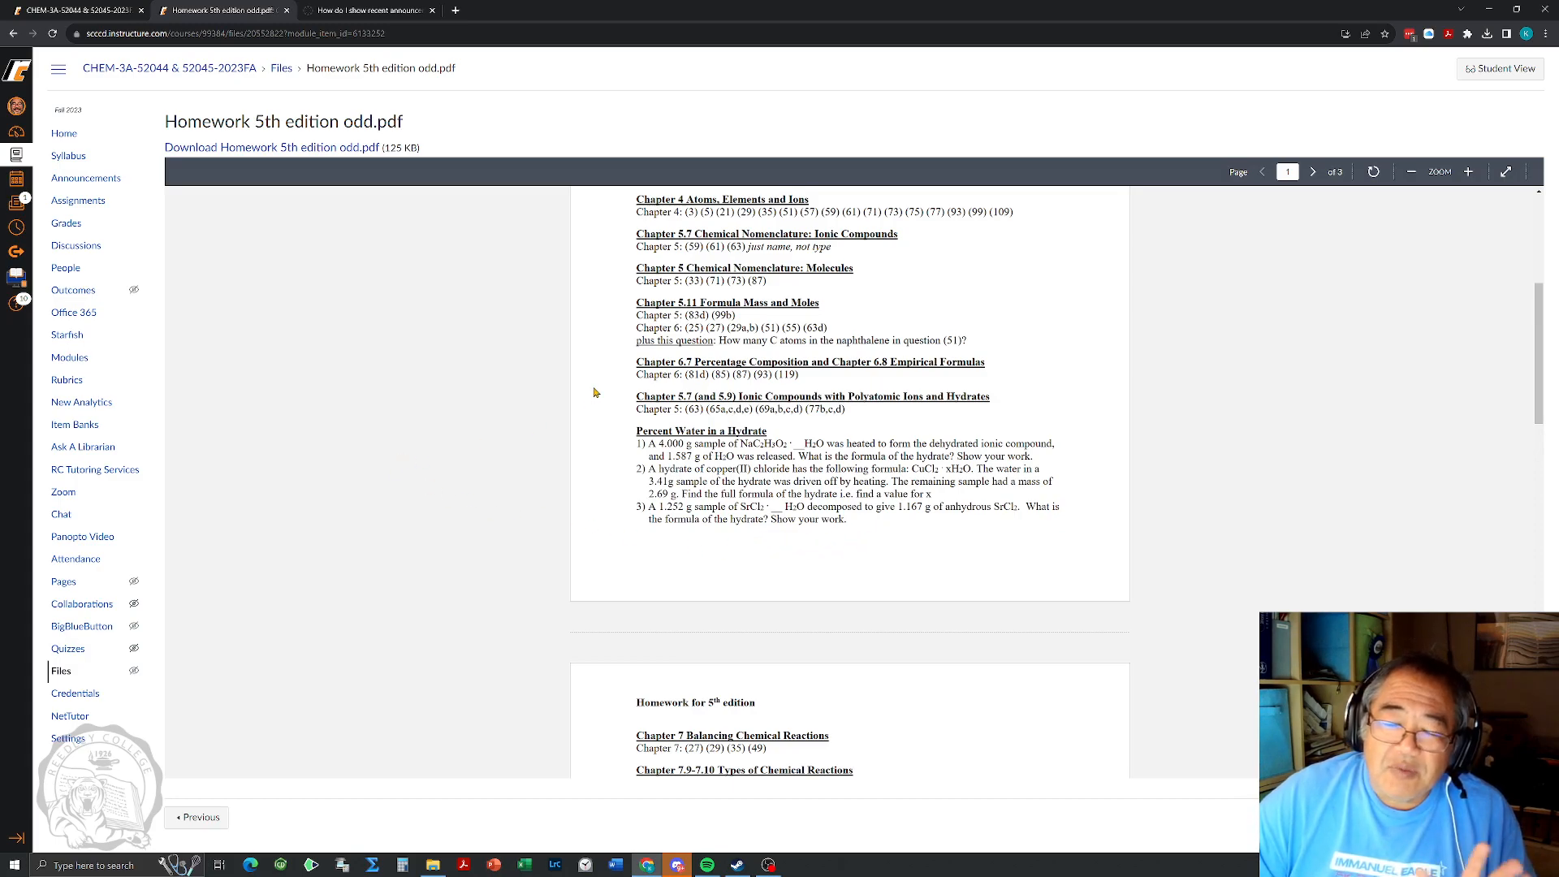
mouse_move(818, 489)
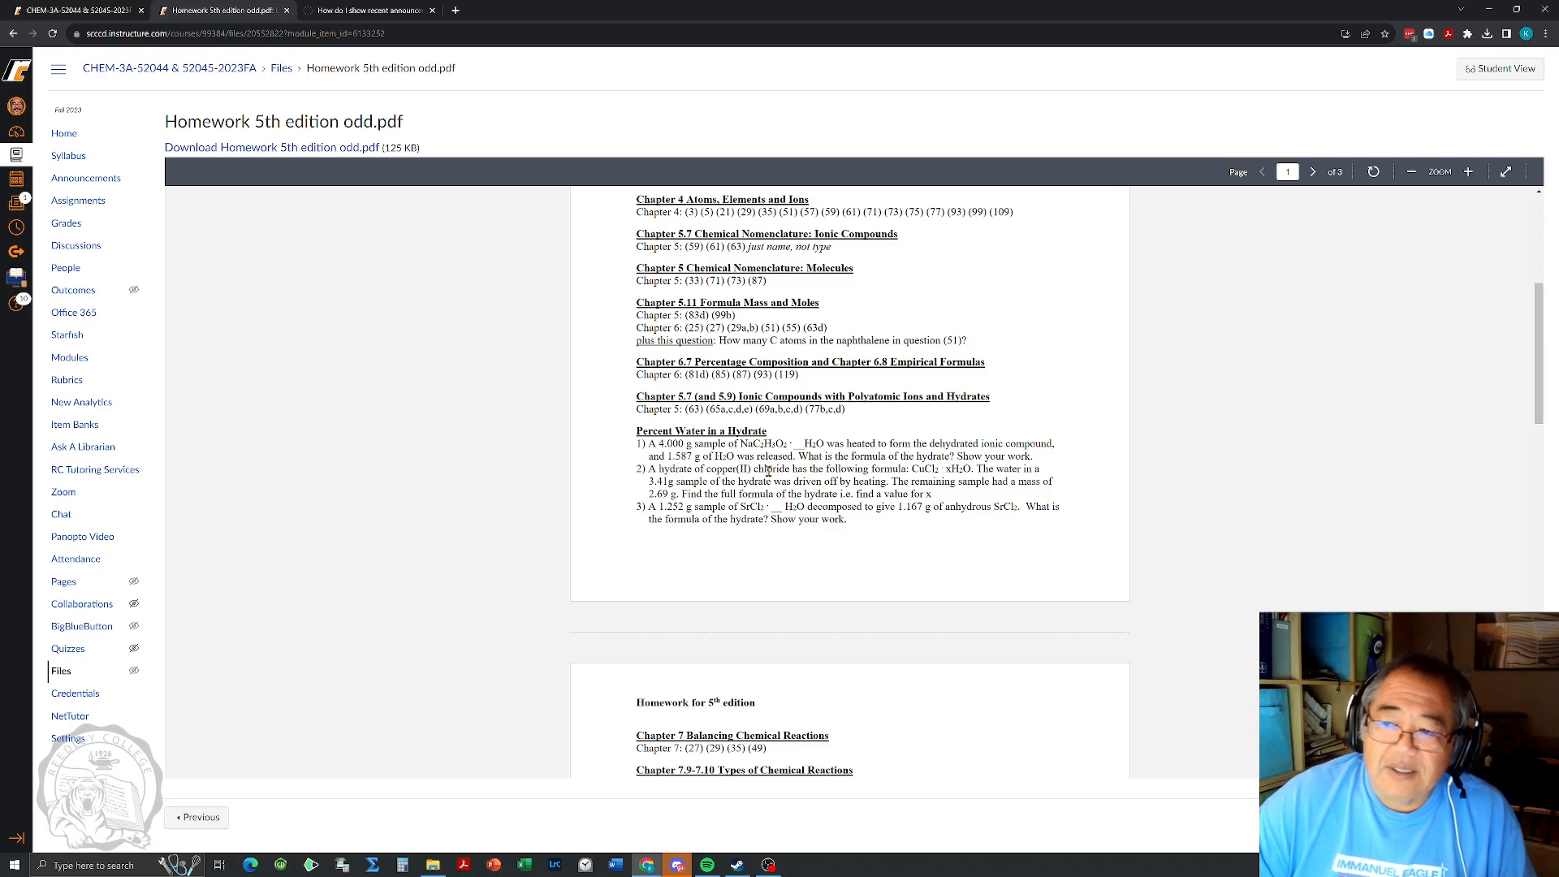
scroll(up, 3)
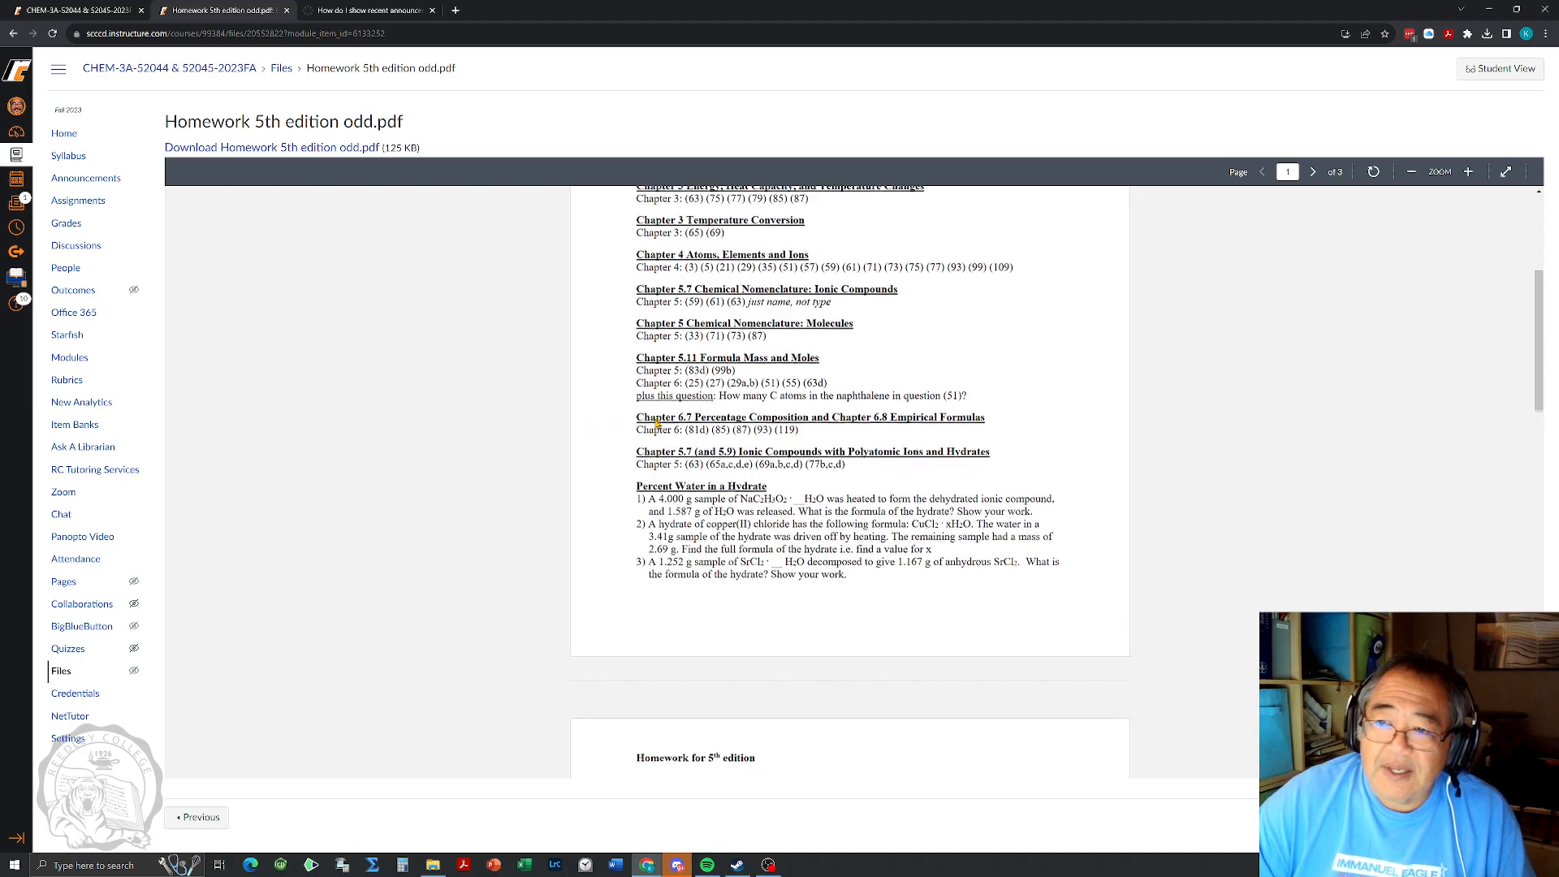
click(1311, 172)
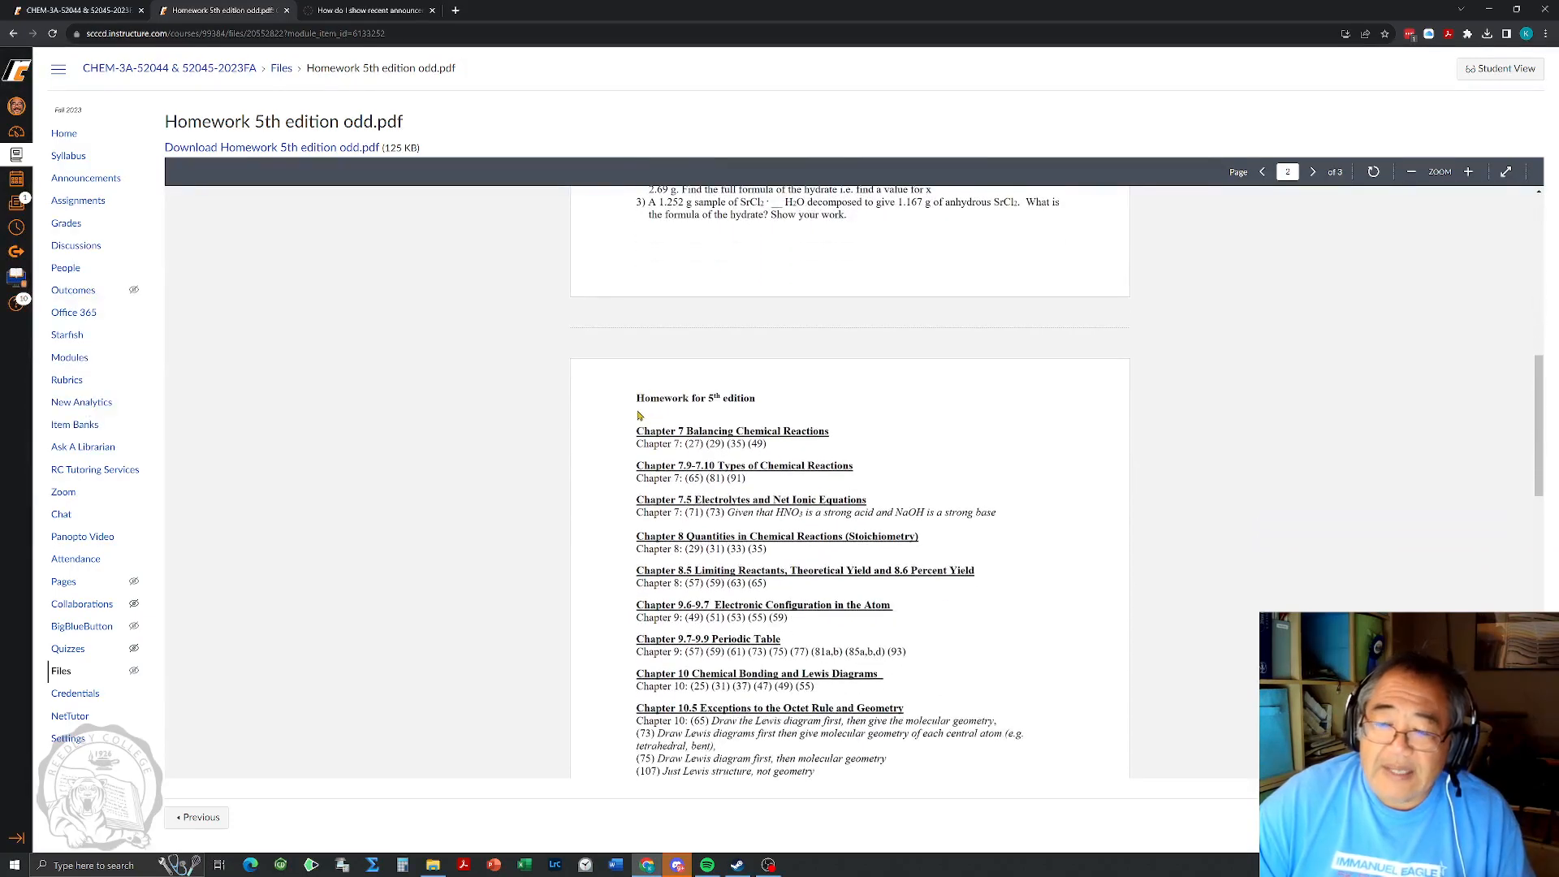
click(1263, 172)
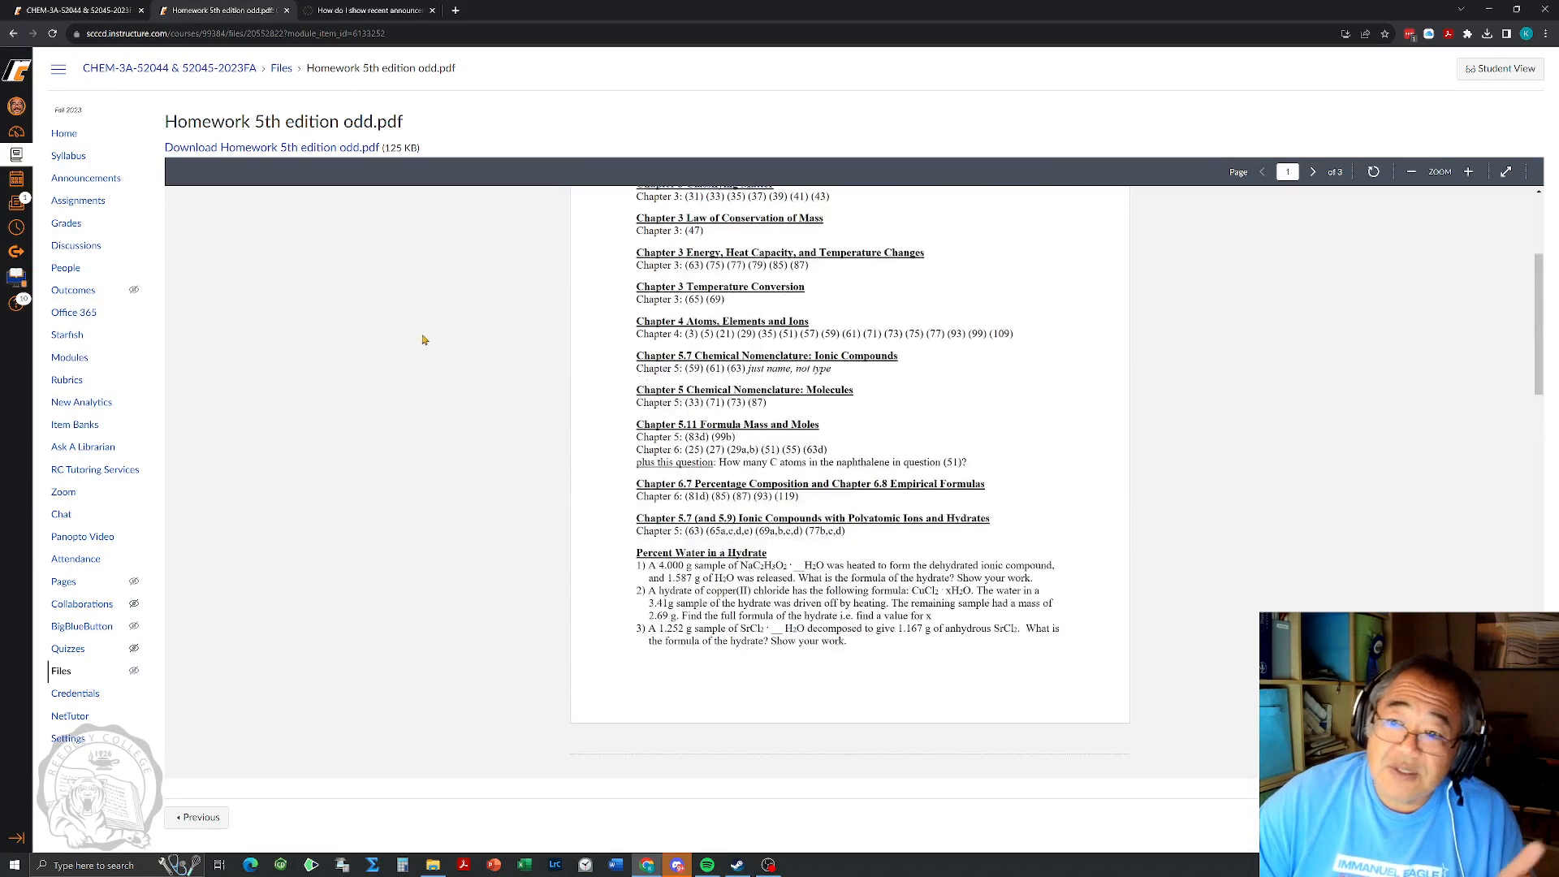
scroll(up, 3)
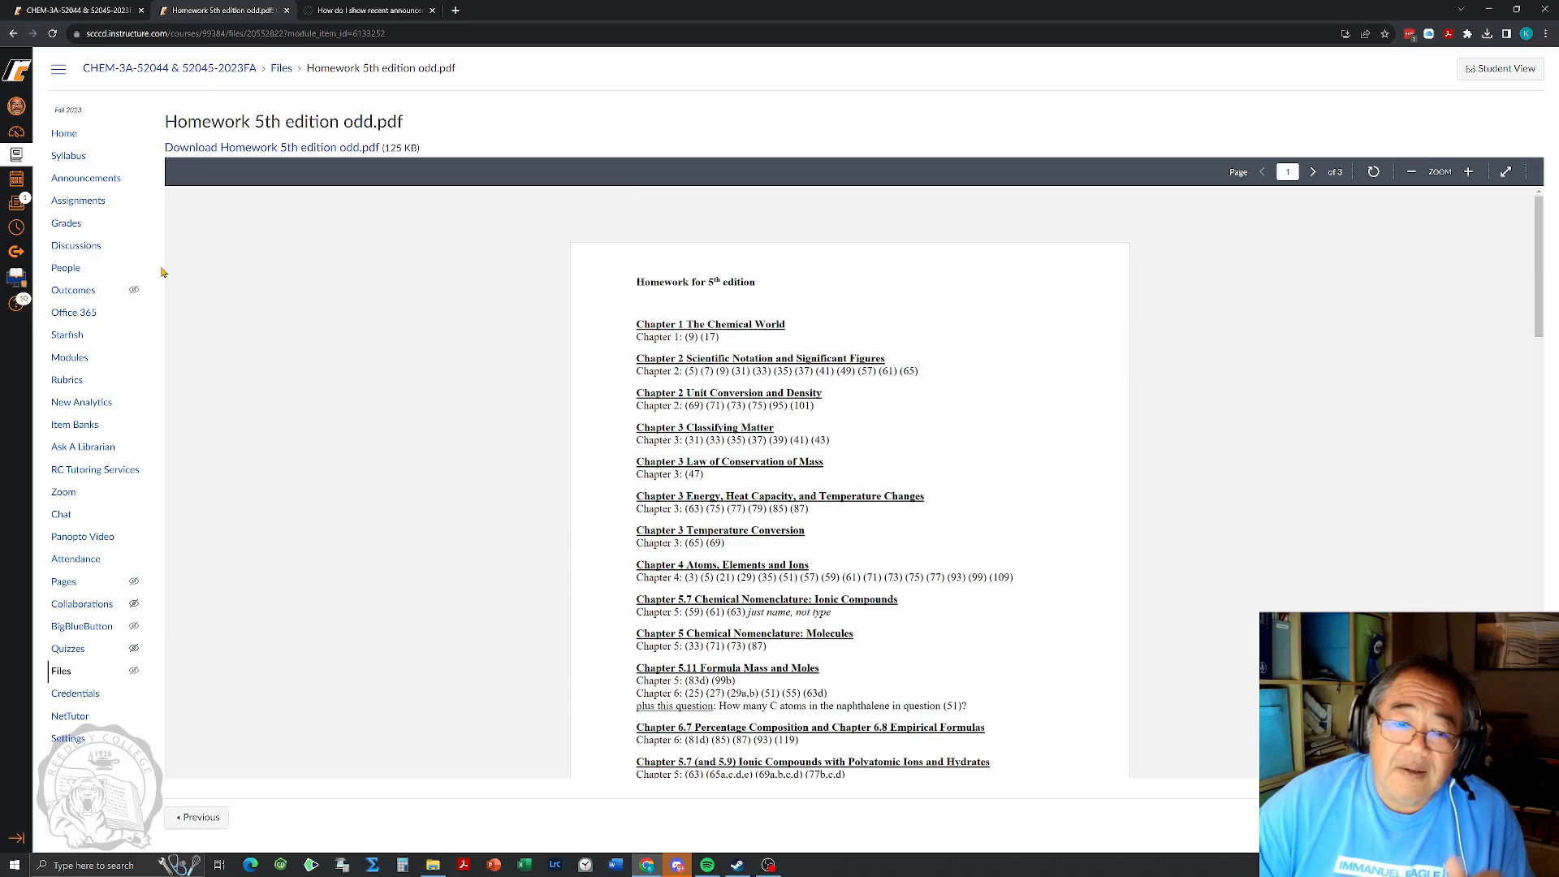
mouse_move(336, 285)
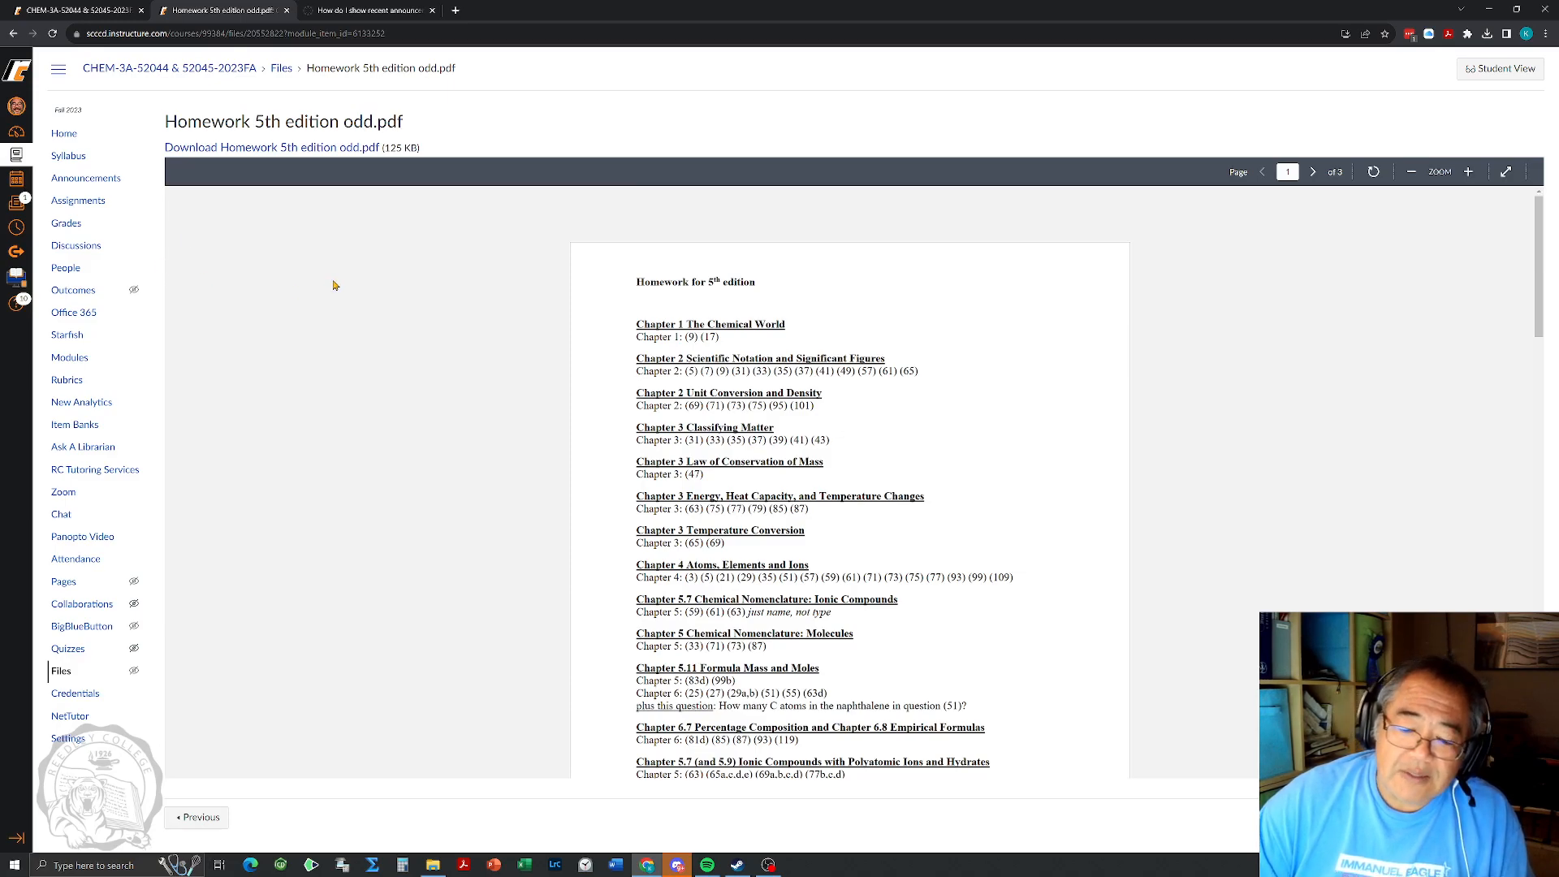